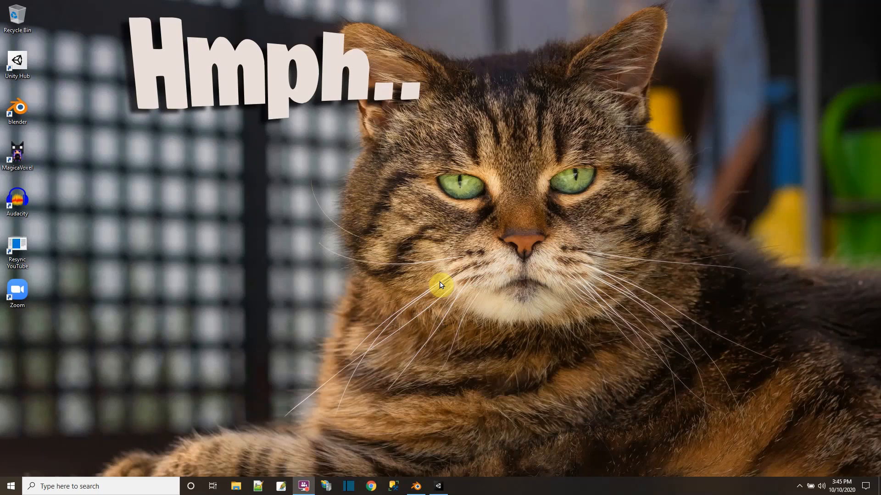
{"action": "mouse_move", "coordinate": [438, 486]}
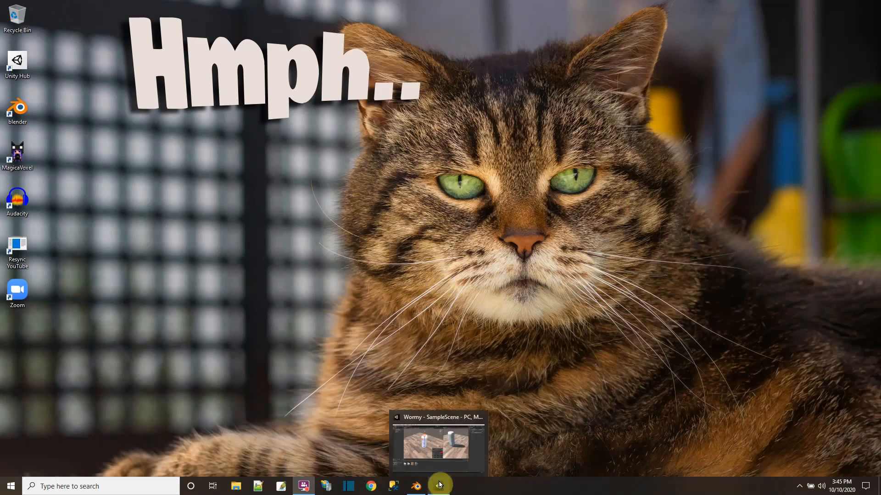
{"action": "mouse_move", "coordinate": [431, 486]}
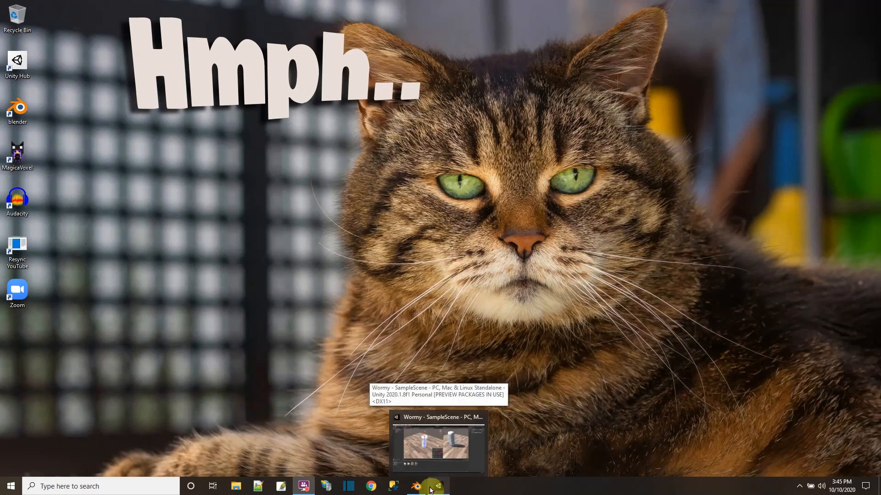
Step: Switch from the desktop to the open Blender window with the worm model
{"action": "left_click", "coordinate": [416, 486]}
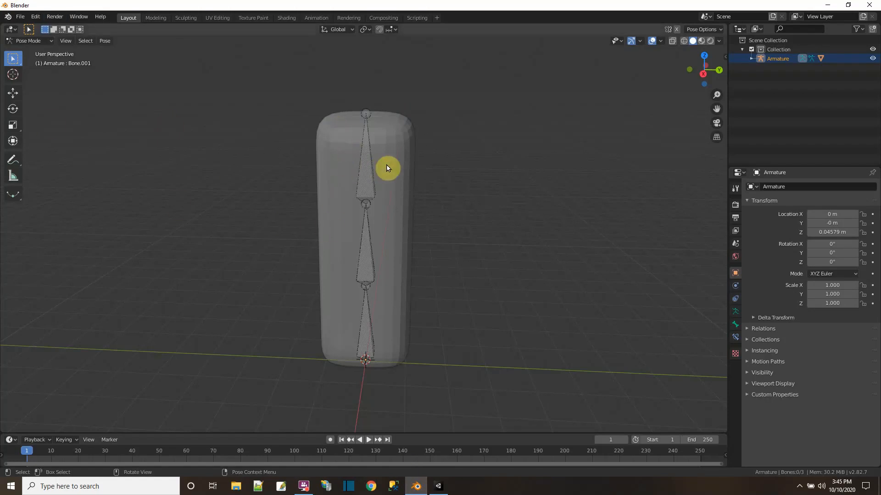
Step: Switch to Object Mode and show the capsule's wireframe via Viewport Overlays
{"action": "left_click", "coordinate": [29, 40]}
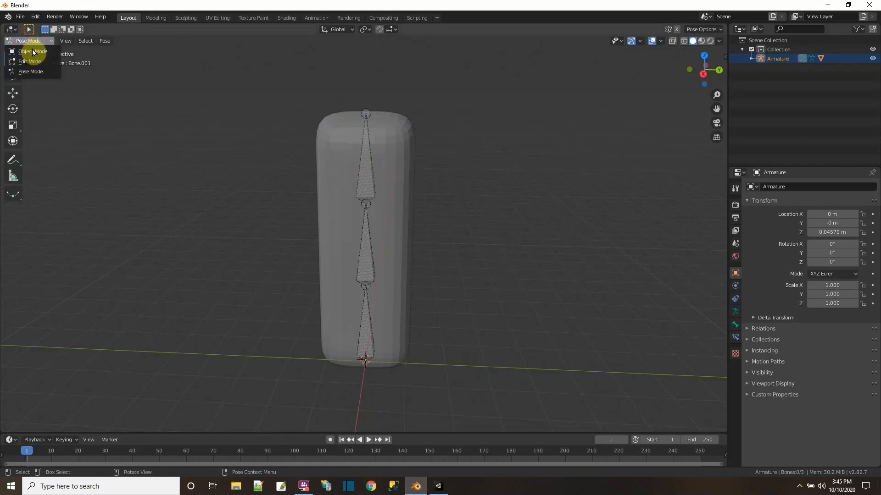
{"action": "left_click", "coordinate": [33, 51]}
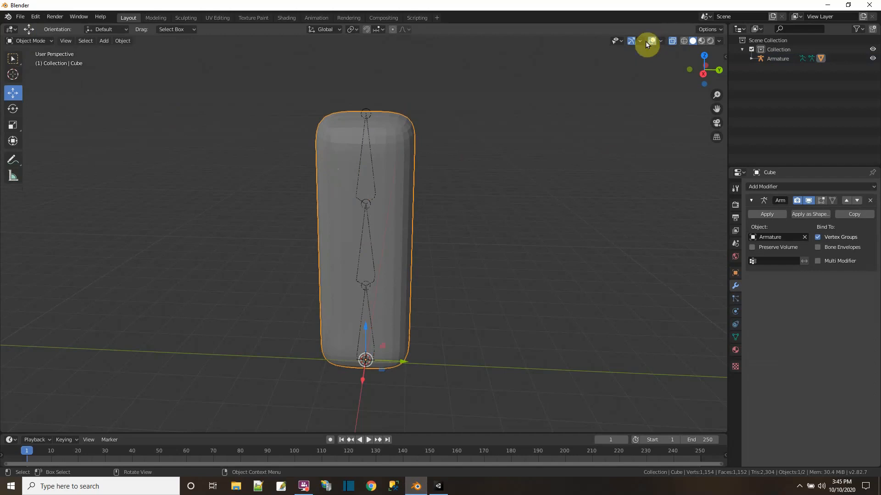
{"action": "left_click", "coordinate": [639, 40]}
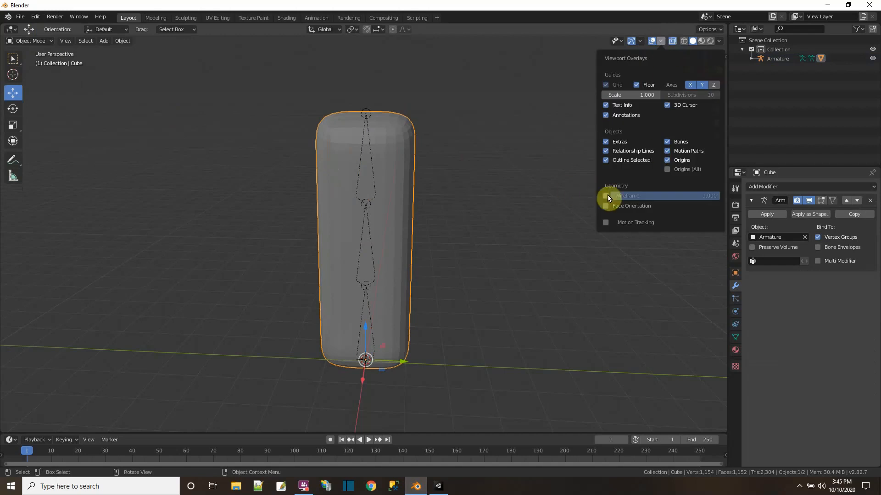
{"action": "left_click", "coordinate": [606, 196]}
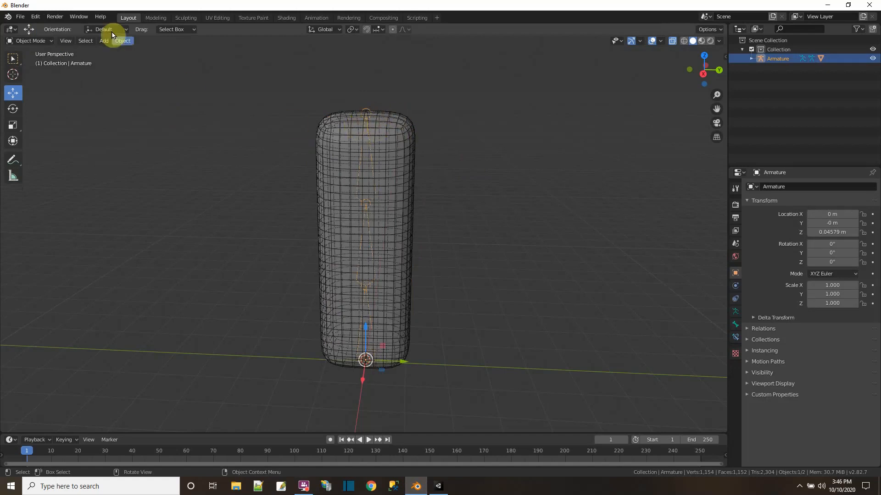
Step: Put the Armature into Pose Mode and move the top bone to bend the body
{"action": "left_click", "coordinate": [31, 41]}
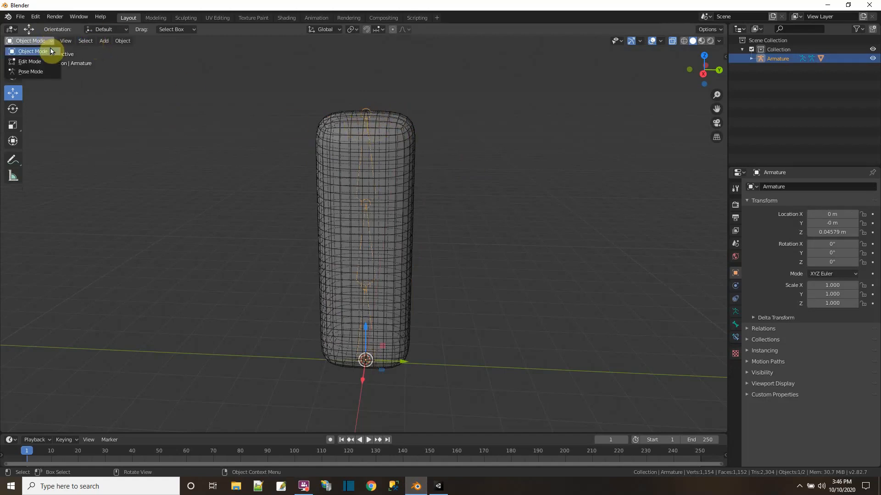
{"action": "left_click", "coordinate": [30, 72]}
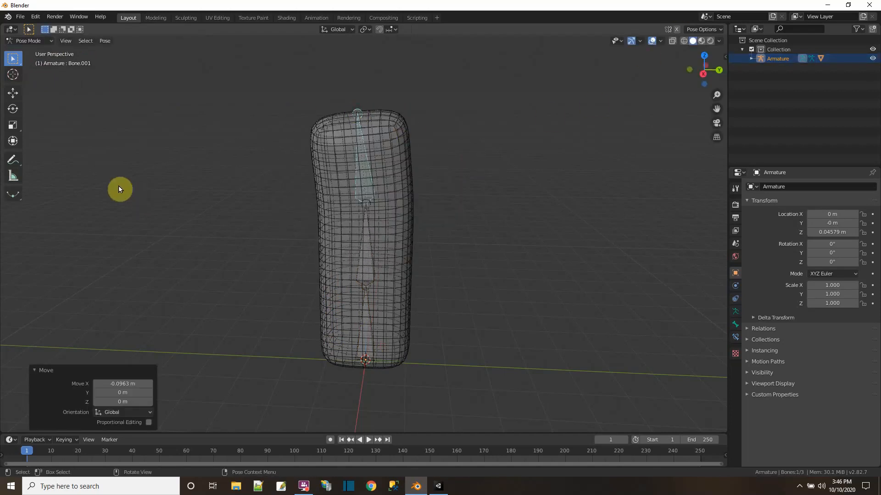
{"action": "left_click", "coordinate": [19, 16]}
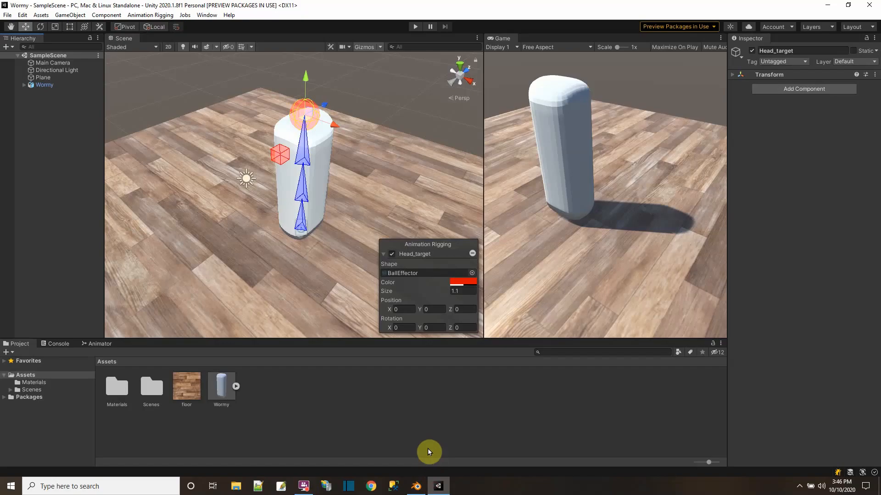
{"action": "mouse_move", "coordinate": [149, 15]}
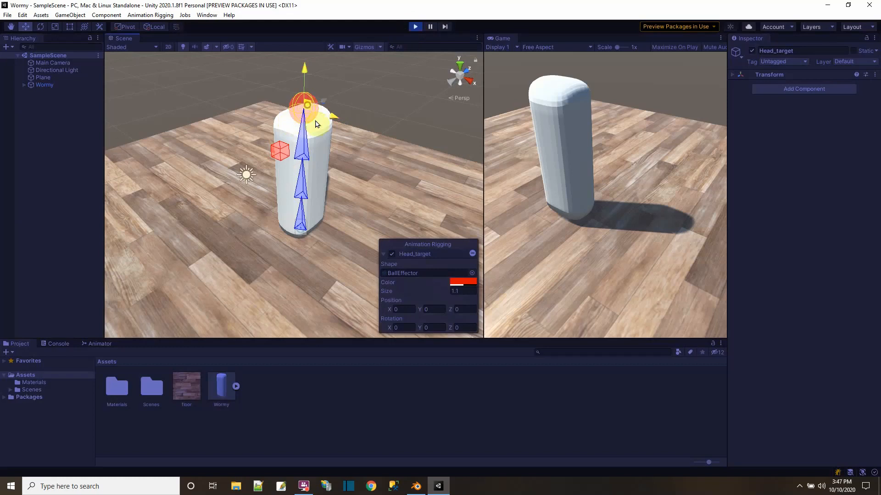
Step: Drag Head_target right, up, down and toward the camera, bending the worm each way
{"action": "left_click_drag", "start_coordinate": [307, 105], "coordinate": [361, 169]}
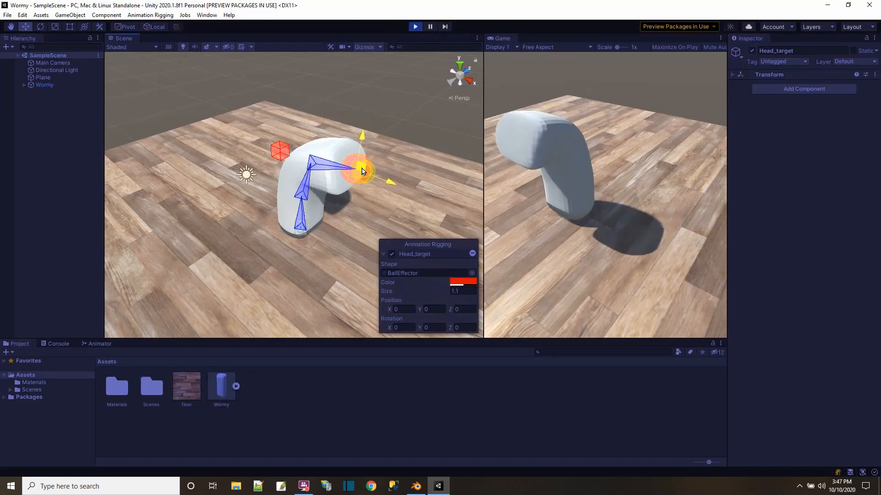
{"action": "left_click_drag", "start_coordinate": [360, 169], "coordinate": [276, 119]}
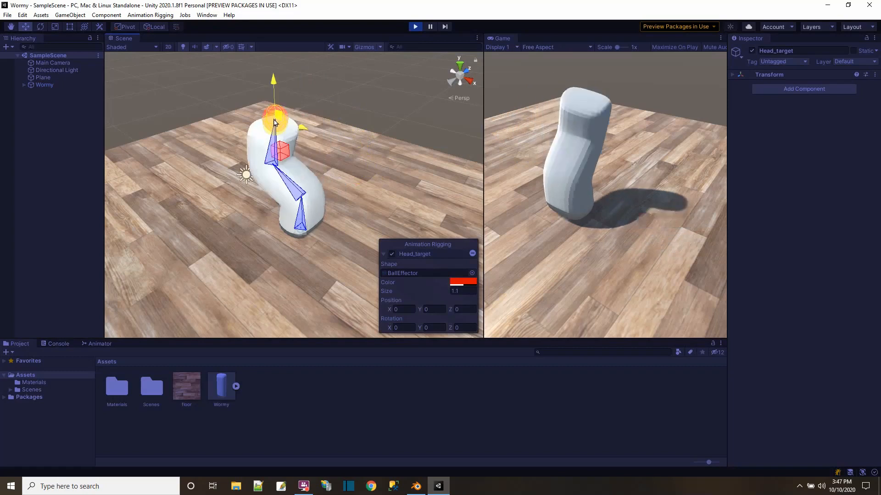
{"action": "left_click_drag", "start_coordinate": [275, 118], "coordinate": [360, 199]}
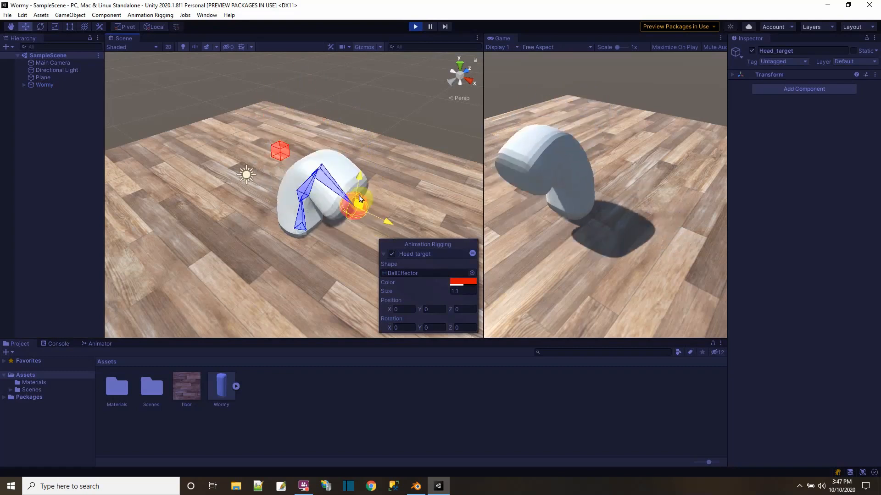
{"action": "left_click_drag", "start_coordinate": [359, 202], "coordinate": [326, 191]}
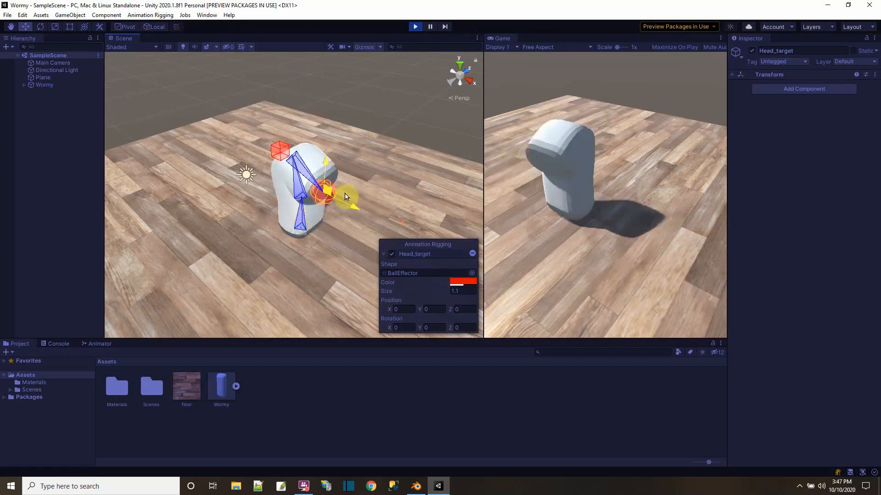
{"action": "left_click_drag", "start_coordinate": [323, 191], "coordinate": [373, 193]}
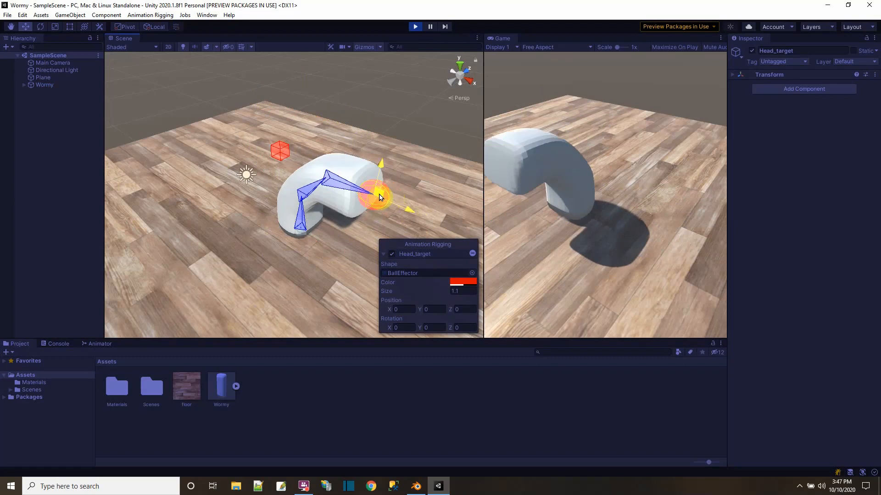
{"action": "left_click_drag", "start_coordinate": [373, 196], "coordinate": [323, 233]}
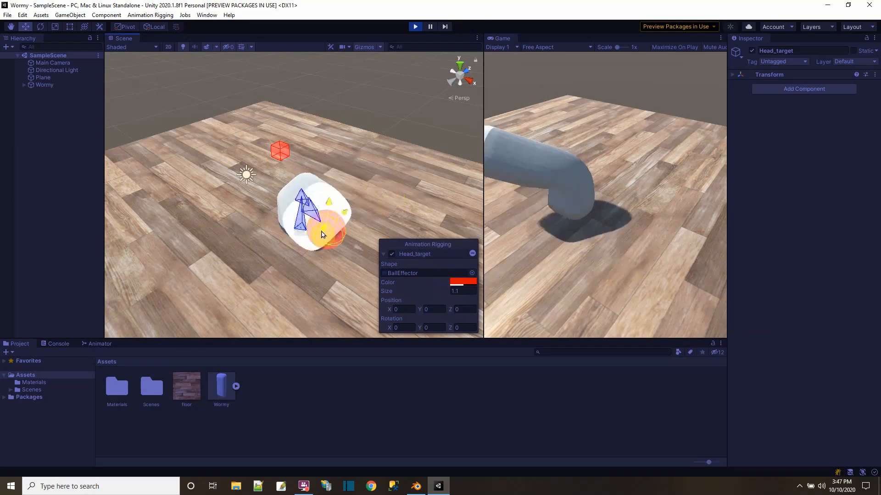
{"action": "left_click_drag", "start_coordinate": [323, 234], "coordinate": [342, 90]}
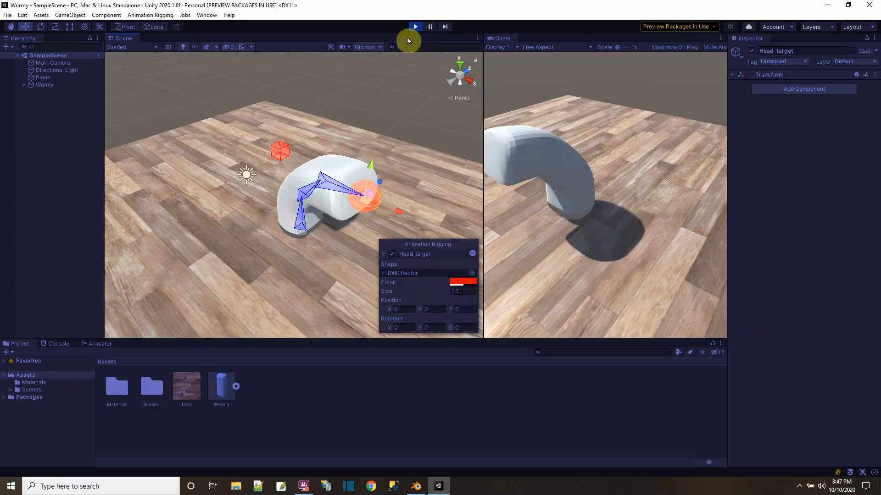
Step: Stop Play mode
{"action": "left_click", "coordinate": [415, 27]}
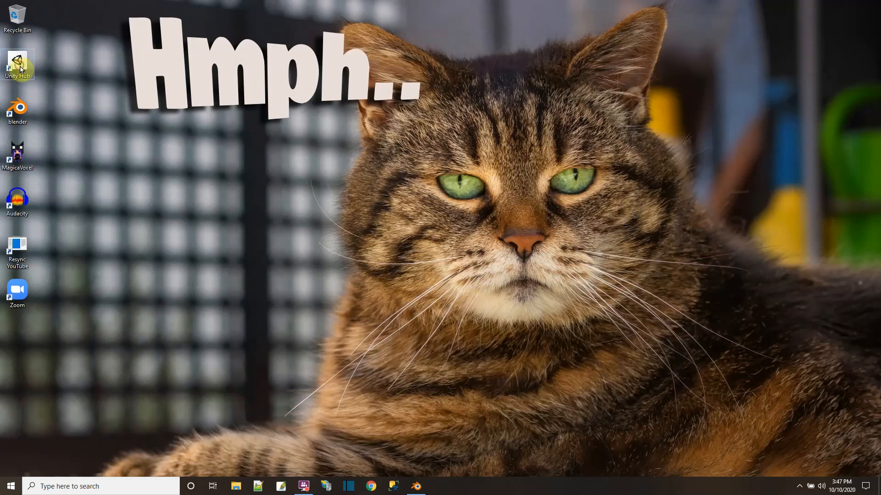
Step: Launch Unity Hub and start a new 3D project named Wormy2
{"action": "double_click", "coordinate": [16, 63]}
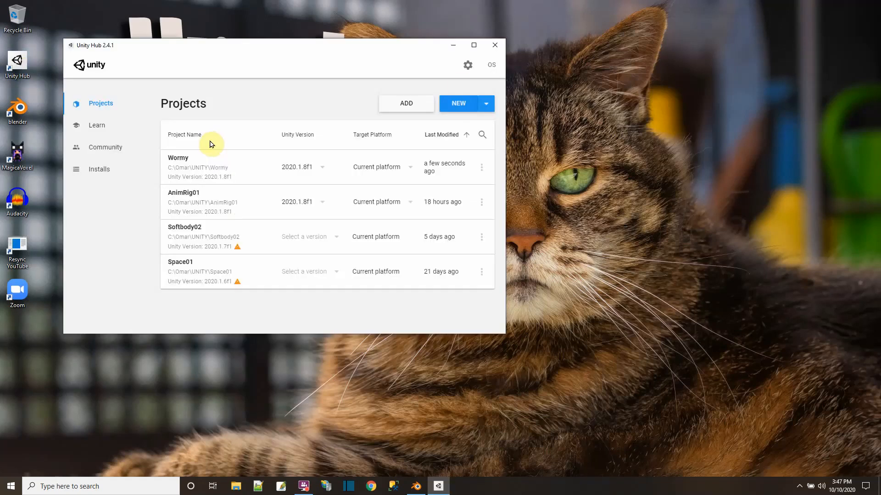
{"action": "left_click", "coordinate": [457, 104]}
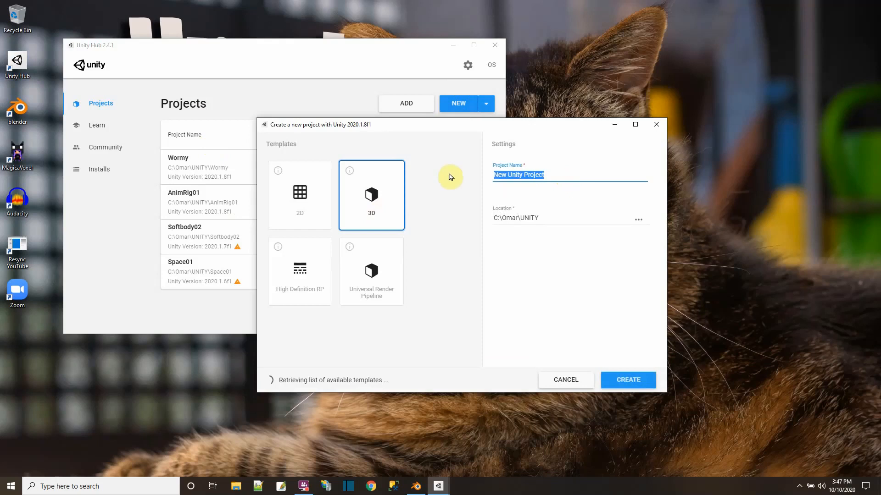
{"action": "type", "text": "Wormy2"}
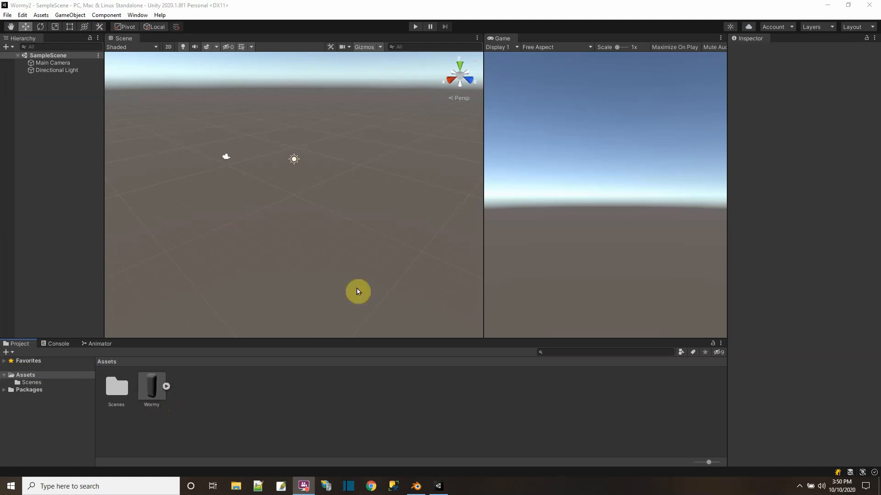
Step: Drag the floor wood texture file into the project's Assets folder
{"action": "left_click_drag", "start_coordinate": [358, 292], "coordinate": [208, 403]}
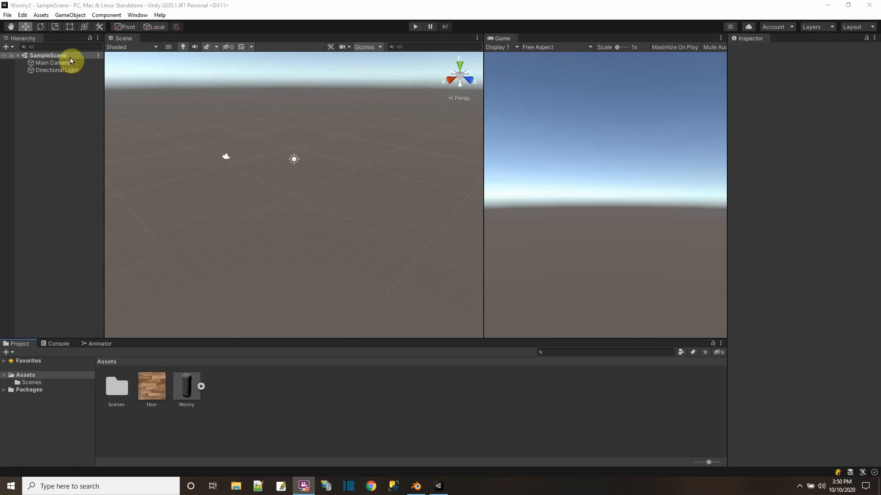
{"action": "mouse_move", "coordinate": [360, 183]}
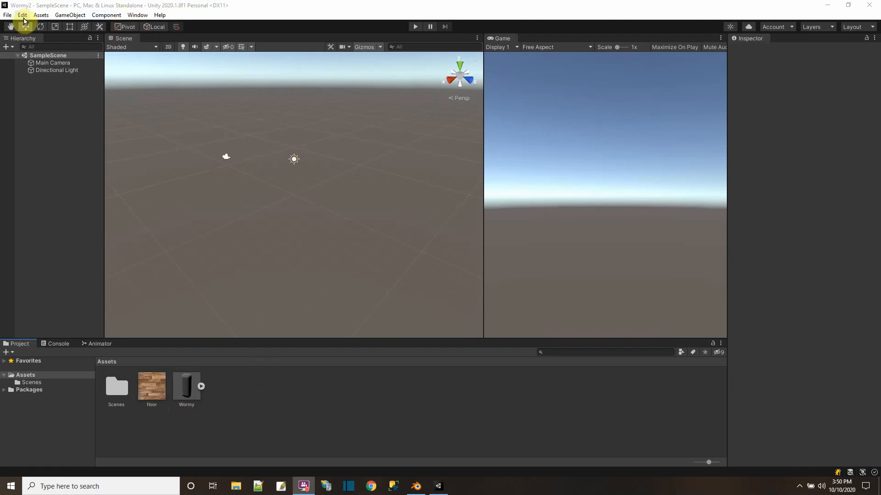
Step: Enable Preview Packages in Project Settings and accept the warning
{"action": "left_click", "coordinate": [22, 15]}
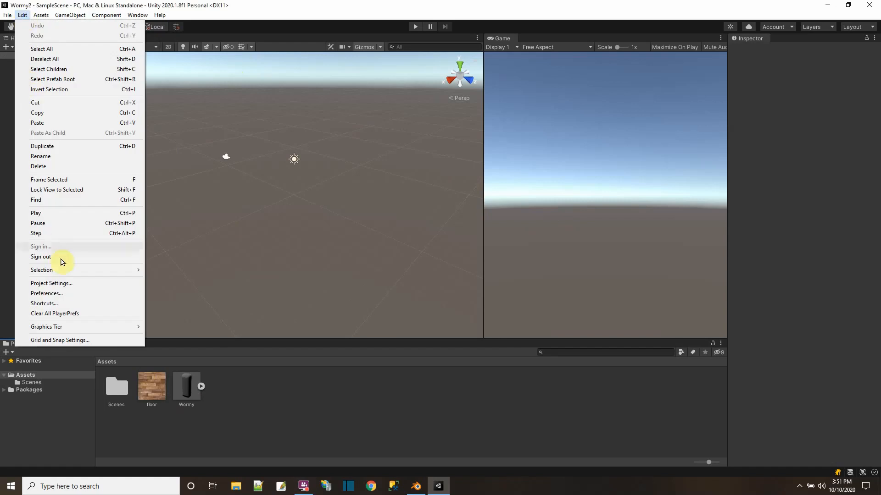
{"action": "left_click", "coordinate": [51, 283]}
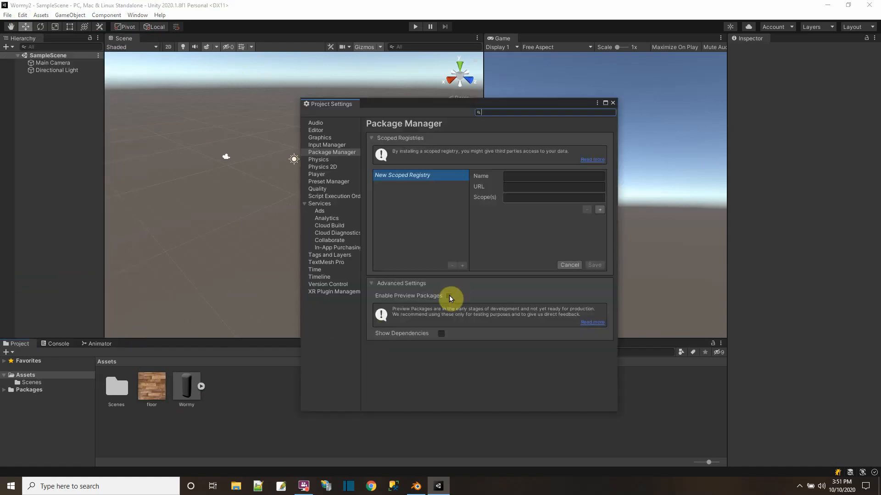
{"action": "left_click", "coordinate": [448, 295]}
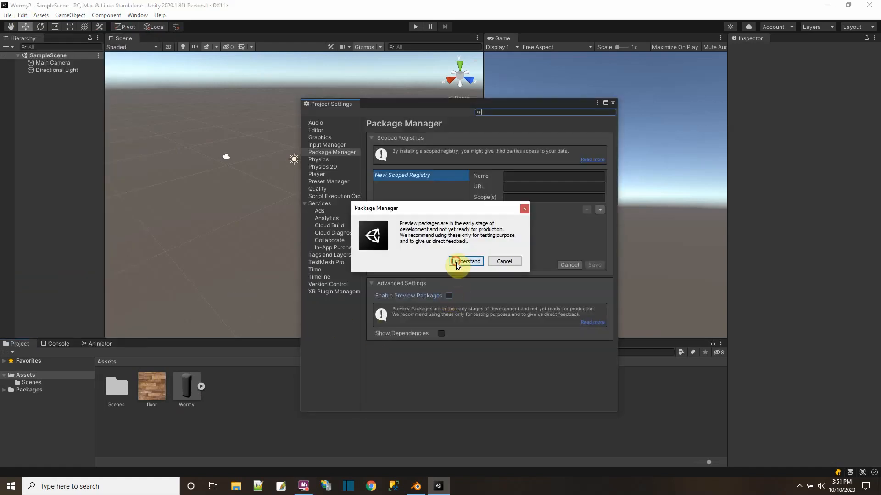
{"action": "left_click", "coordinate": [465, 262]}
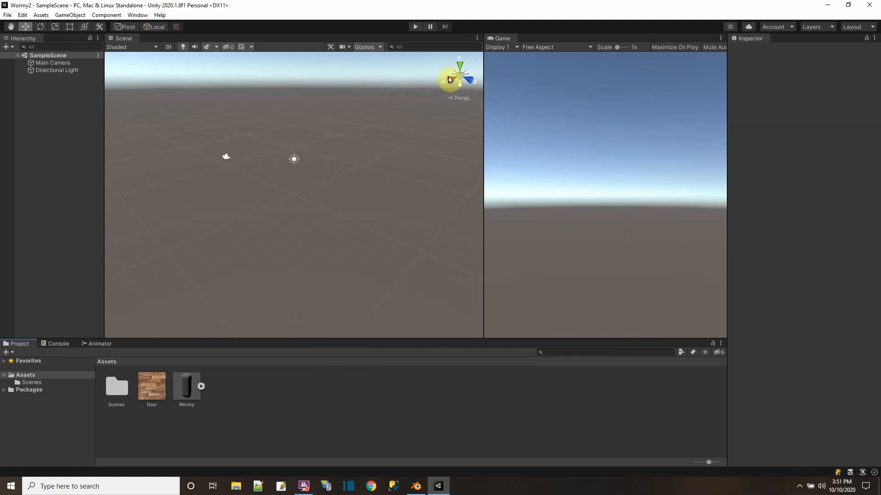
Step: Show all Unity Registry packages in the Package Manager
{"action": "left_click", "coordinate": [137, 14]}
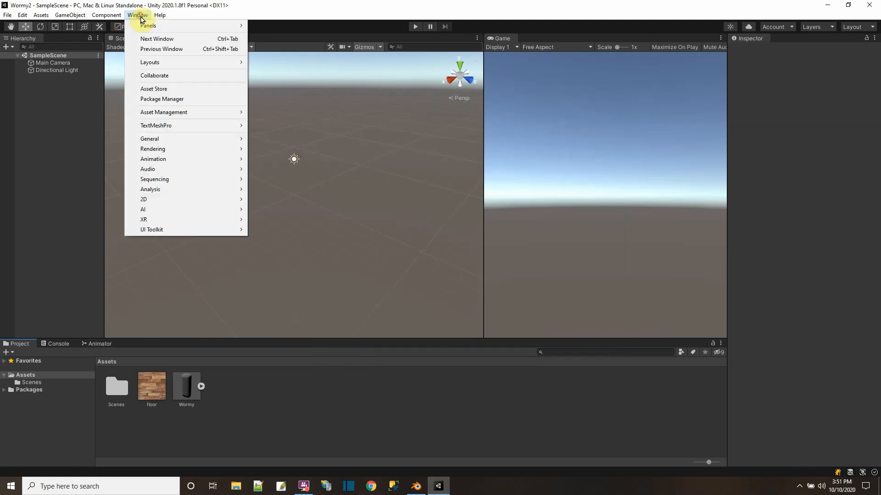
{"action": "left_click", "coordinate": [162, 99]}
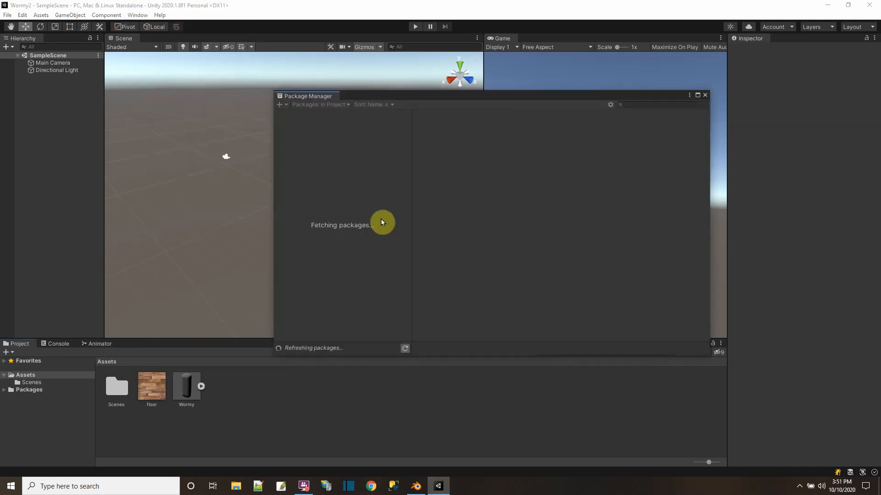
{"action": "mouse_move", "coordinate": [323, 111]}
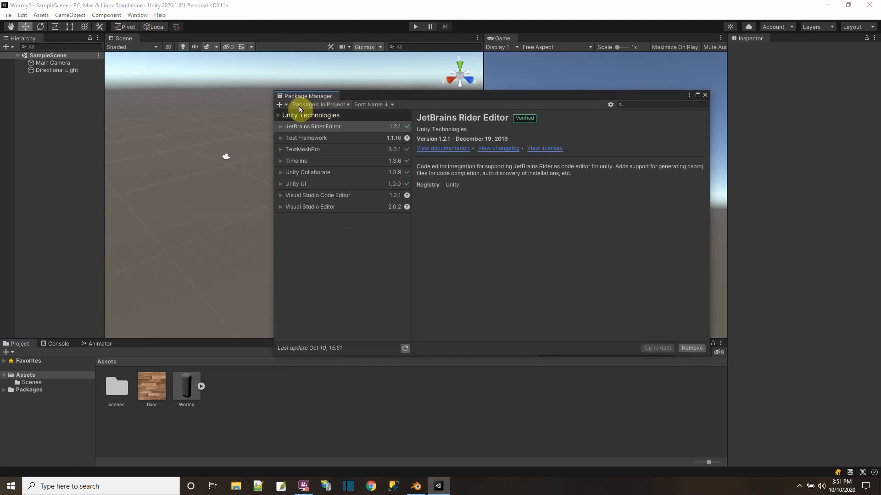
{"action": "left_click", "coordinate": [320, 104]}
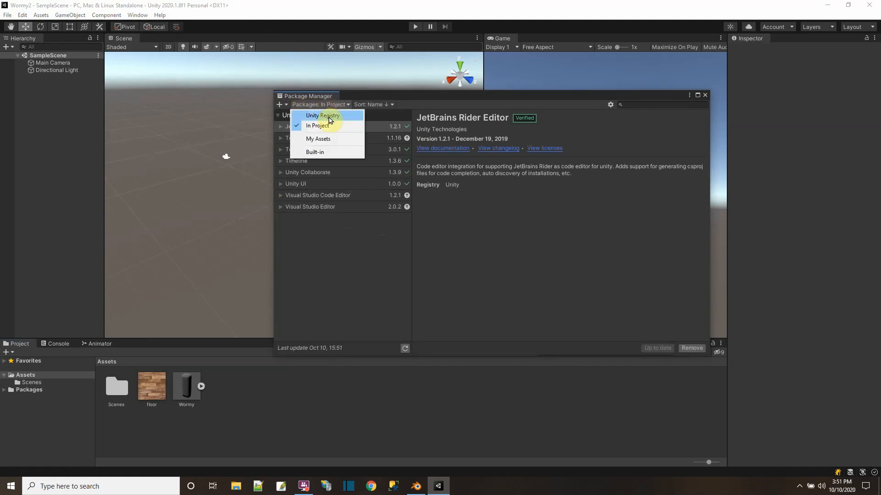
{"action": "left_click", "coordinate": [322, 116]}
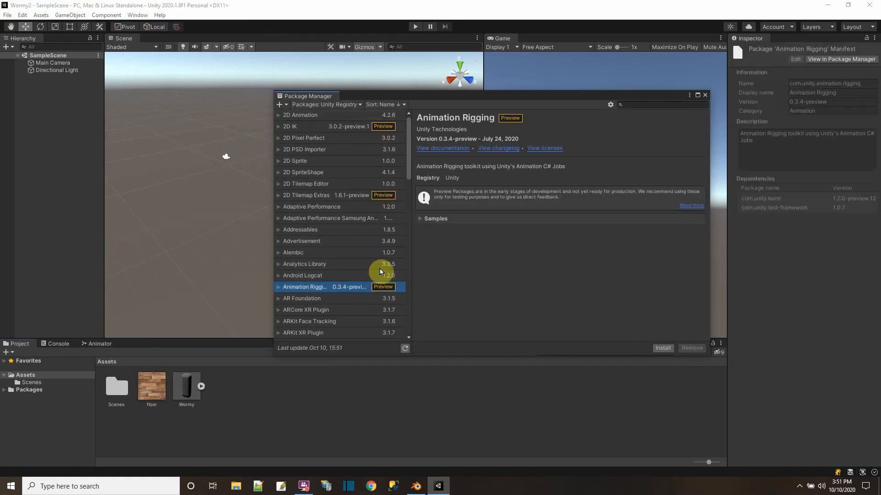
Step: Install the Animation Rigging package and close the Package Manager
{"action": "left_click", "coordinate": [663, 348]}
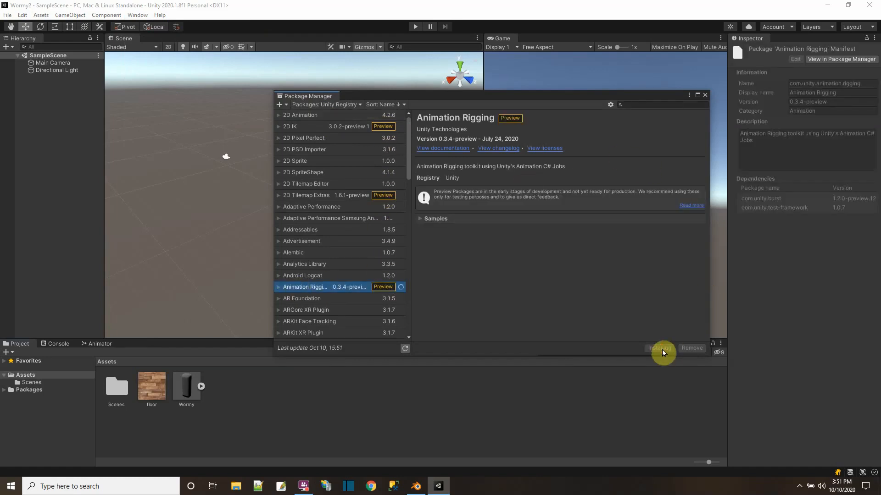
{"action": "left_click", "coordinate": [661, 348]}
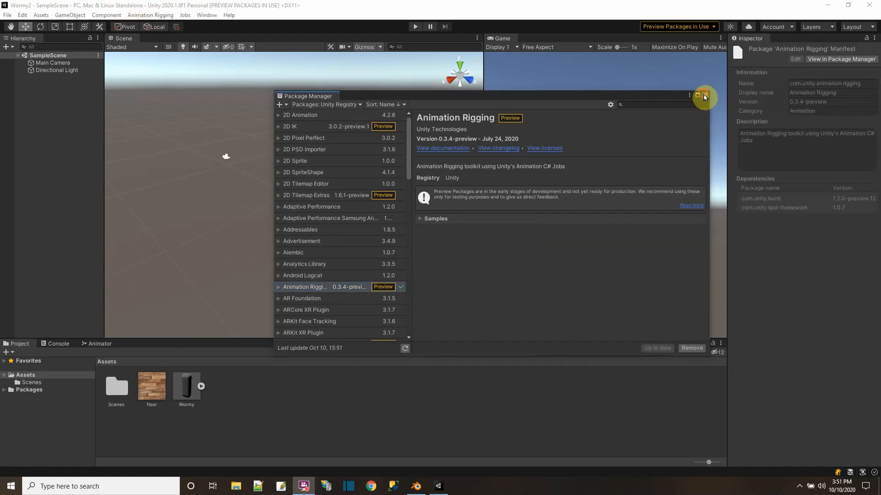
{"action": "left_click", "coordinate": [705, 96]}
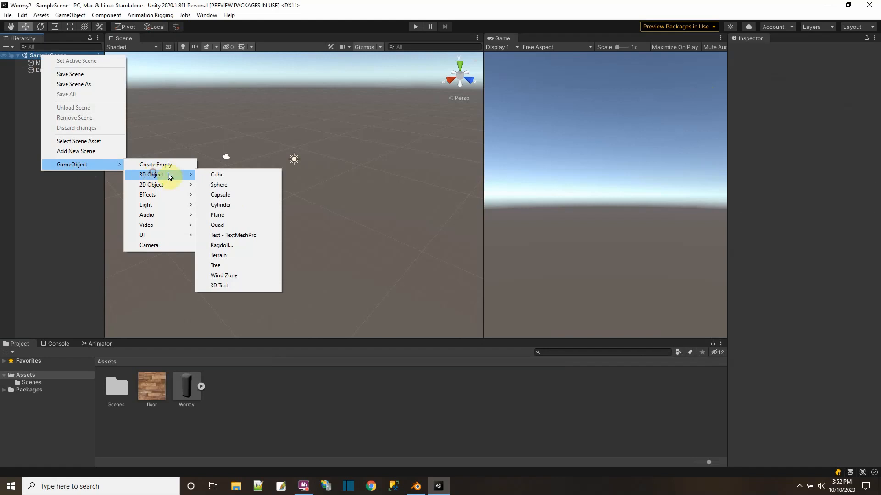
Step: Add a Plane to the scene scaled 5 on X and Z
{"action": "left_click", "coordinate": [217, 215]}
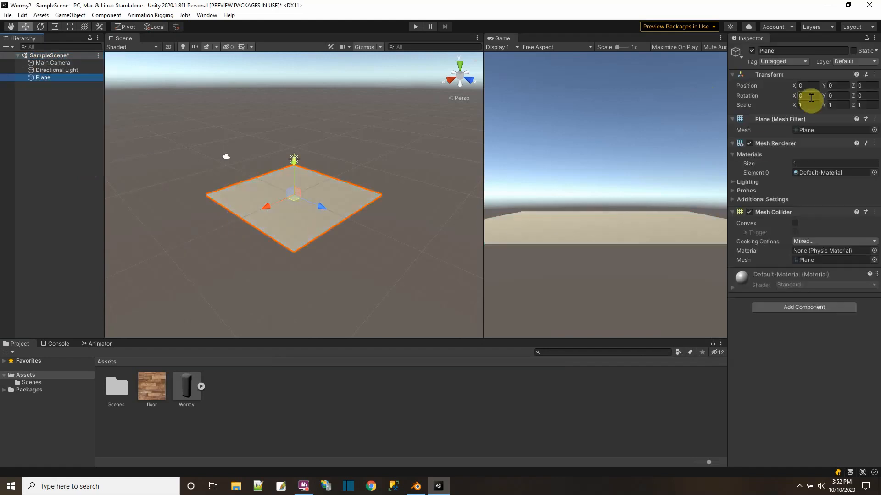
{"action": "type", "text": "5"}
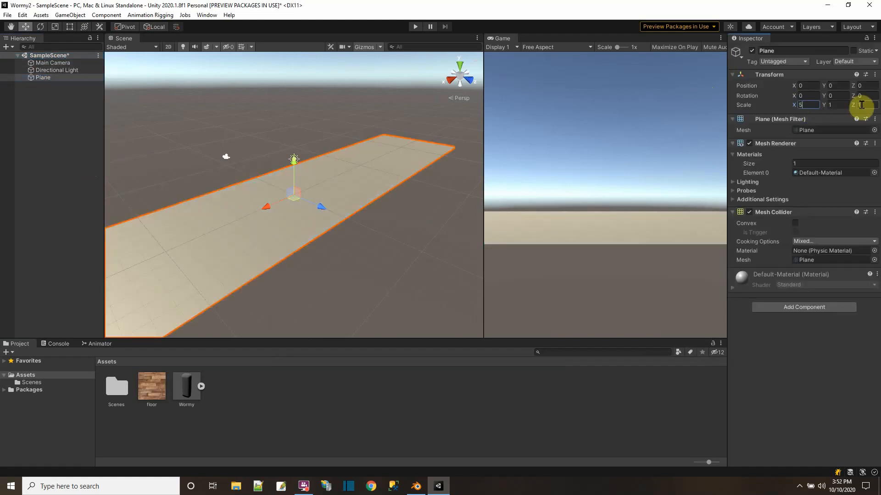
{"action": "type", "text": "5"}
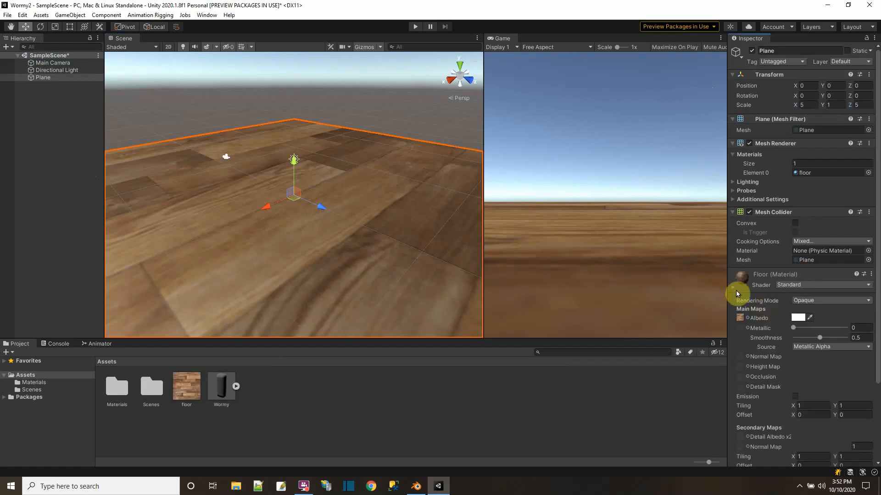
Step: Set the floor material's Tiling X to 3 for denser wood texture
{"action": "left_click", "coordinate": [805, 405]}
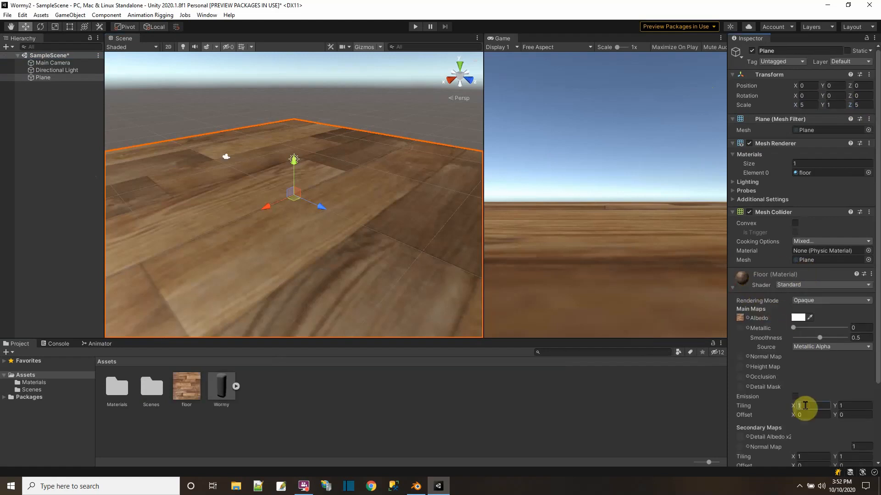
{"action": "type", "text": "3"}
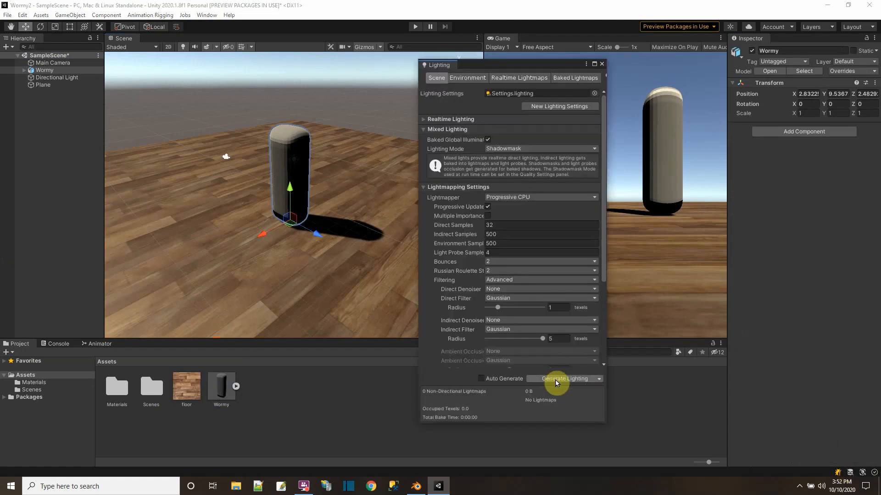
Step: Generate the baked scene lighting and close the Lighting window
{"action": "left_click", "coordinate": [562, 379]}
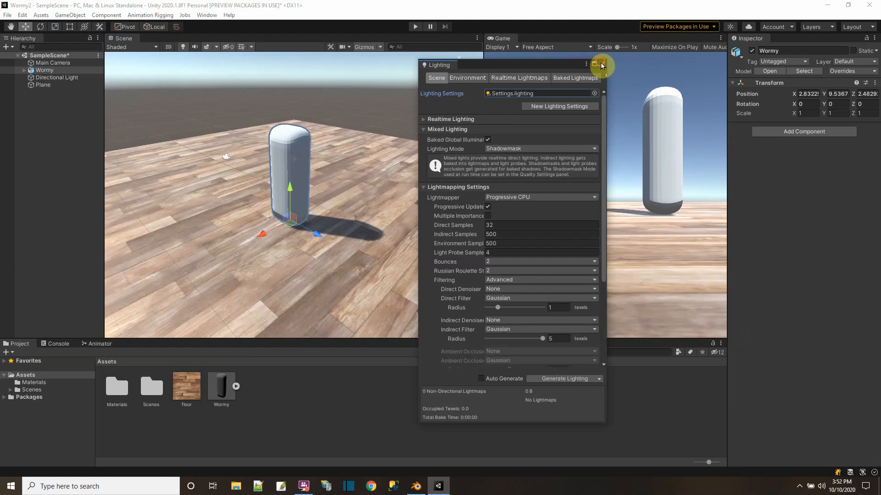
{"action": "left_click", "coordinate": [602, 64]}
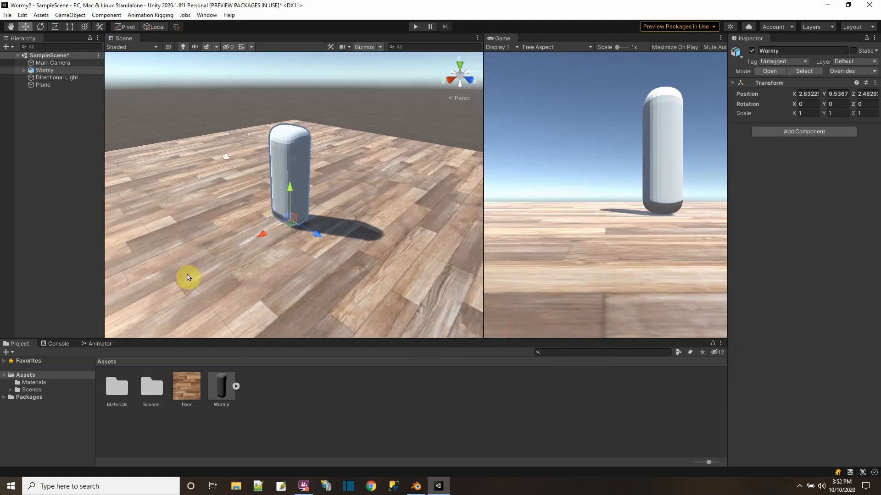
{"action": "mouse_move", "coordinate": [48, 99]}
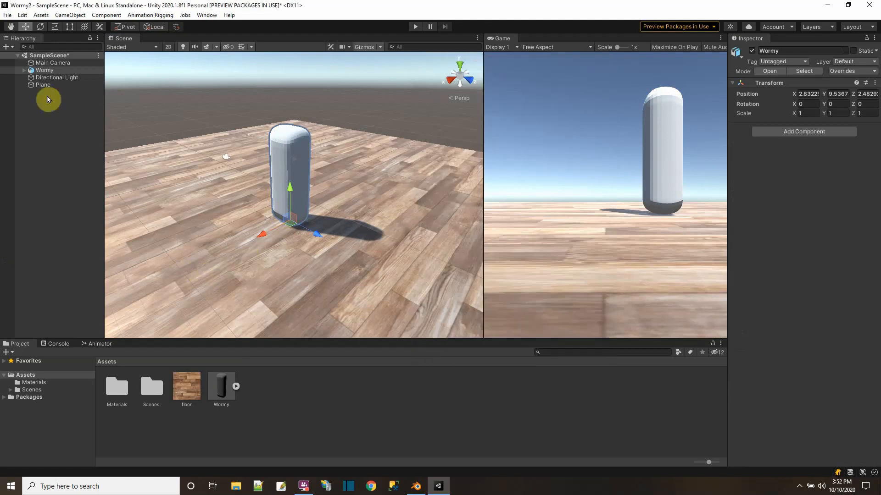
Step: Add Bone Renderer Setup to Wormy and enlarge Bone Size to 4.42
{"action": "left_click", "coordinate": [44, 69]}
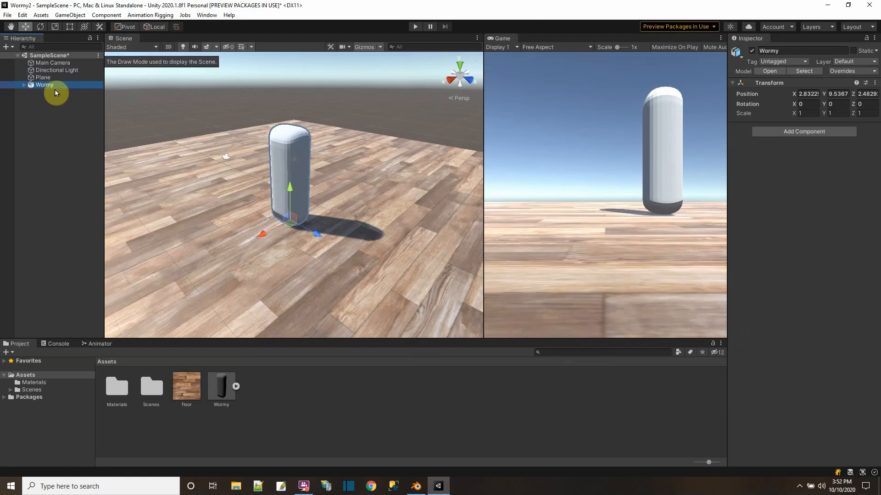
{"action": "left_click", "coordinate": [150, 15]}
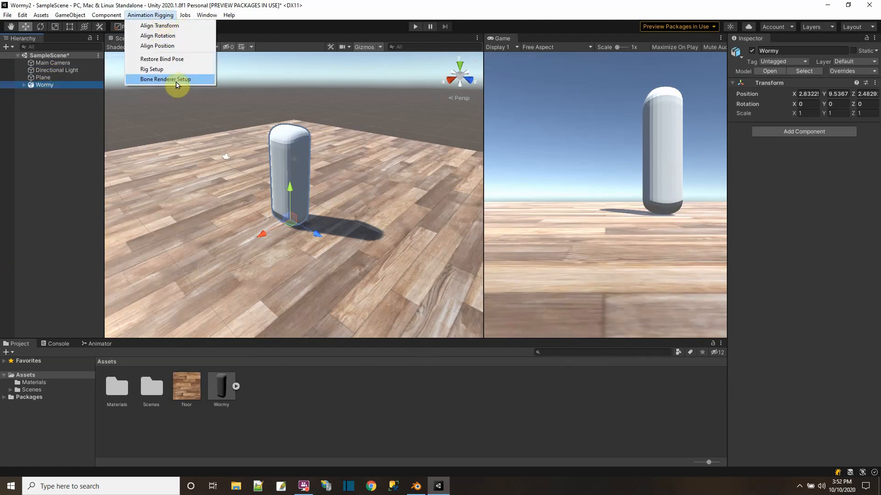
{"action": "left_click", "coordinate": [165, 79]}
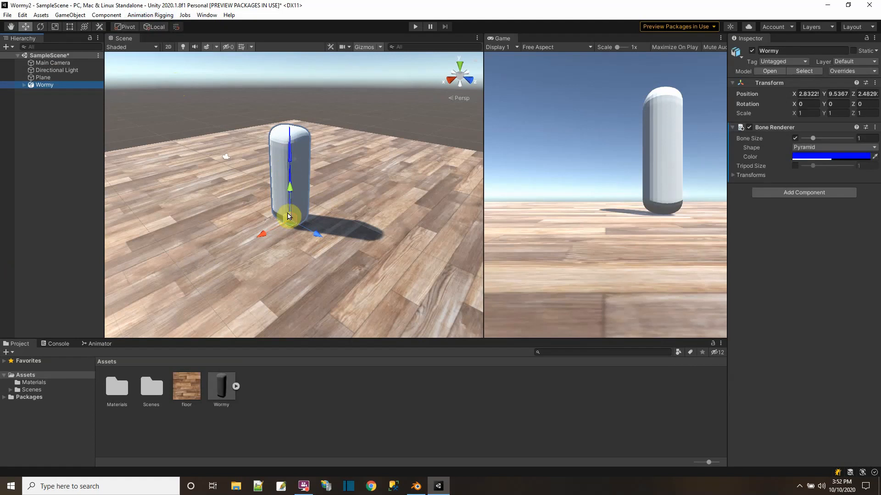
{"action": "left_click_drag", "start_coordinate": [813, 138], "coordinate": [829, 138]}
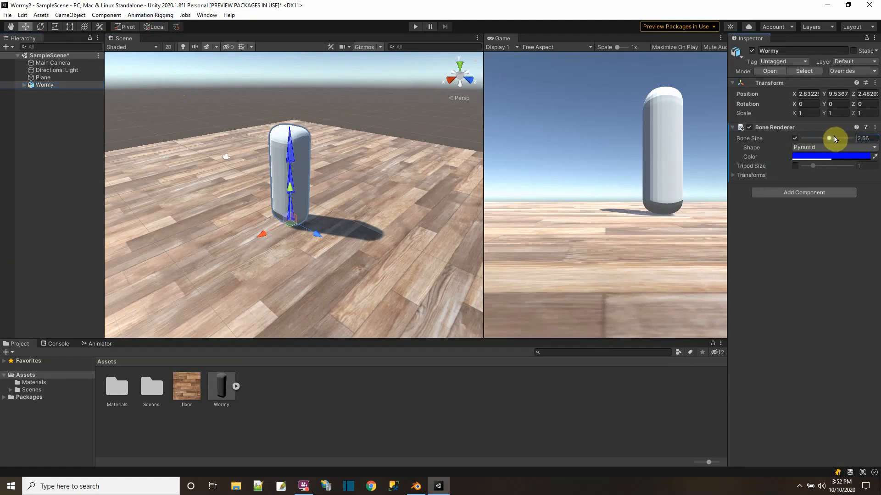
{"action": "left_click_drag", "start_coordinate": [828, 139], "coordinate": [845, 138]}
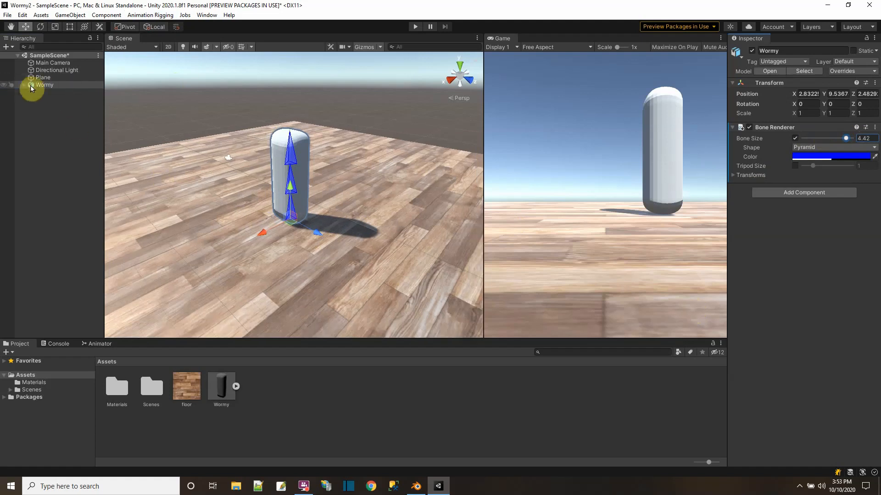
Step: Expand Wormy and rename its Cube child to Mesh
{"action": "left_click", "coordinate": [16, 84]}
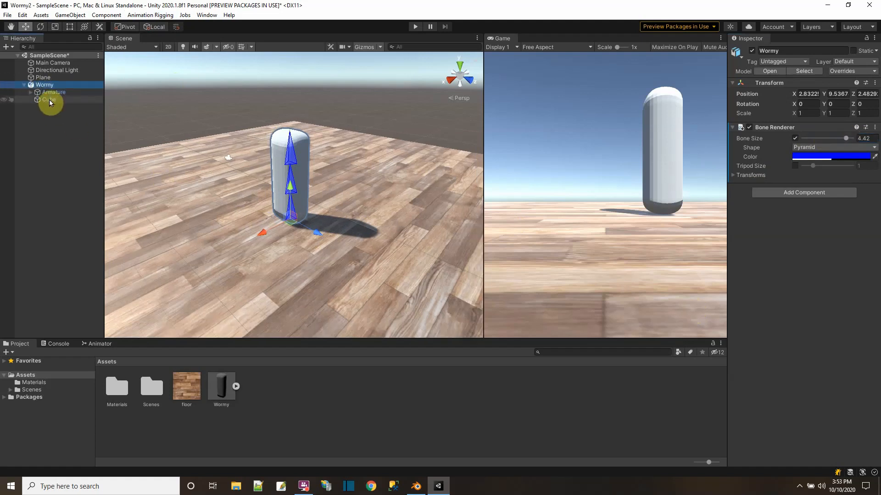
{"action": "left_click", "coordinate": [47, 100]}
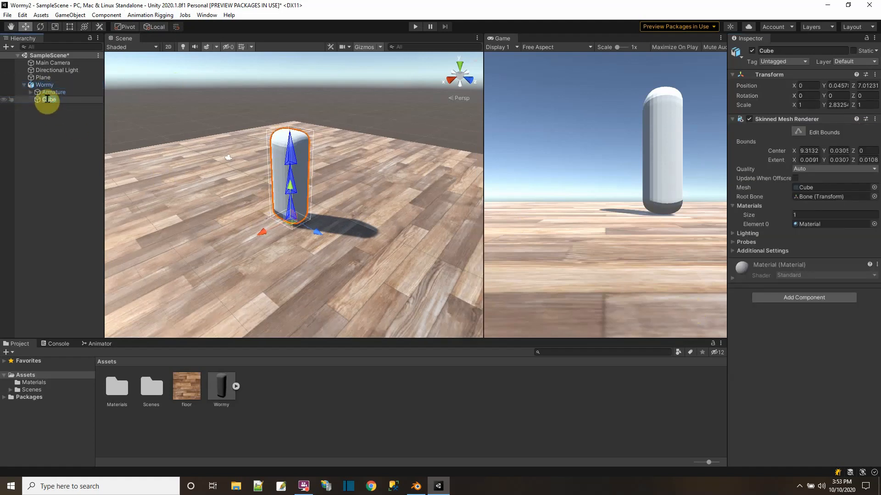
{"action": "left_click", "coordinate": [48, 99]}
{"action": "type", "text": "Mesh"}
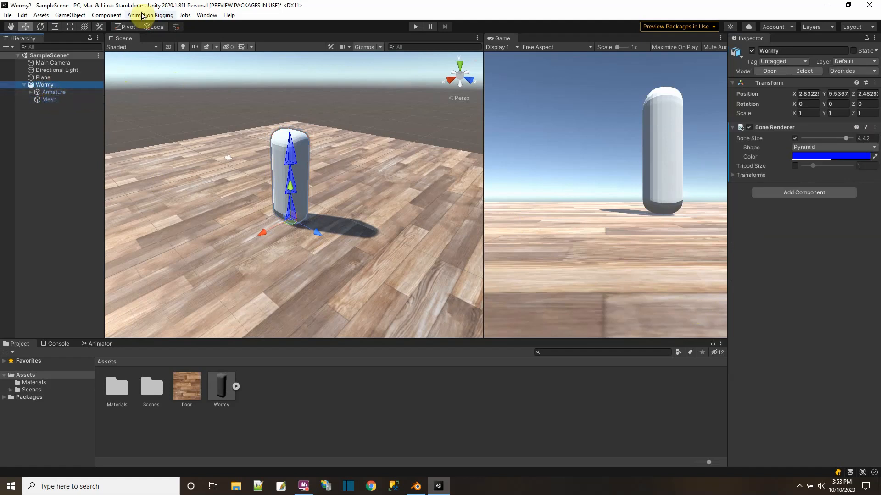
Step: Run Rig Setup on Wormy, adding an Animator, Rig Builder and a Rig 1 child layer
{"action": "left_click", "coordinate": [150, 15]}
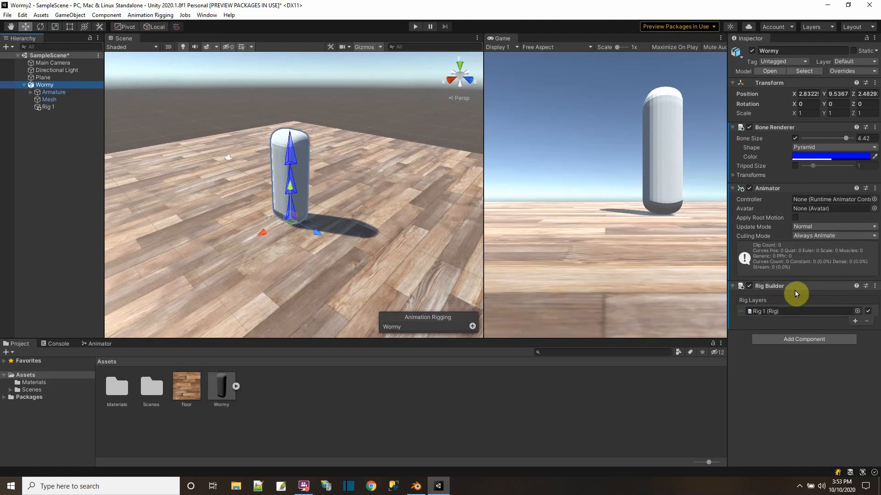
{"action": "mouse_move", "coordinate": [797, 199]}
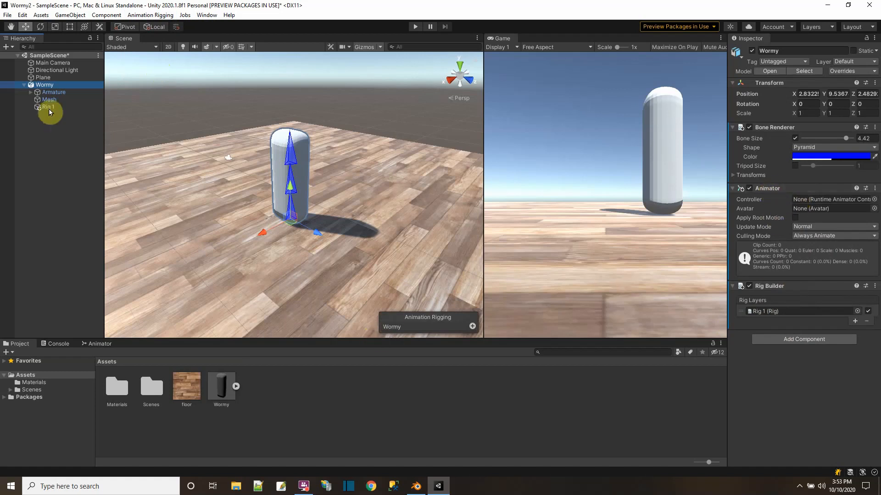
{"action": "left_click", "coordinate": [46, 107]}
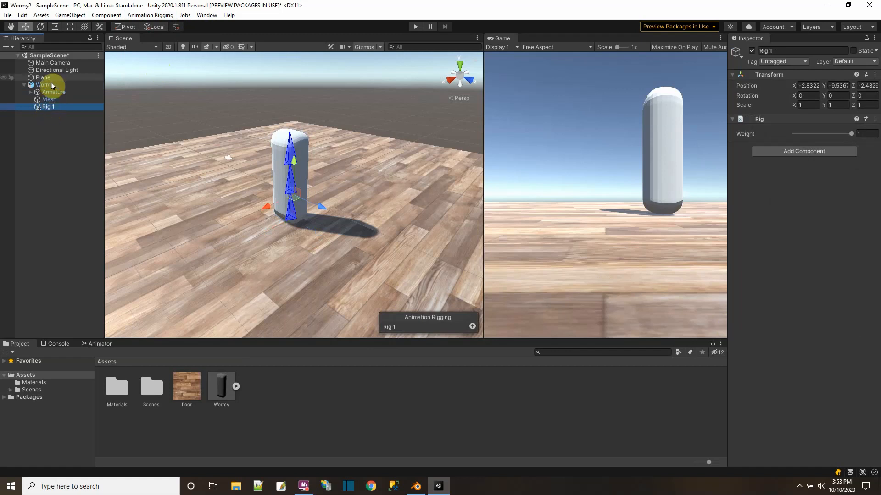
{"action": "left_click", "coordinate": [48, 107]}
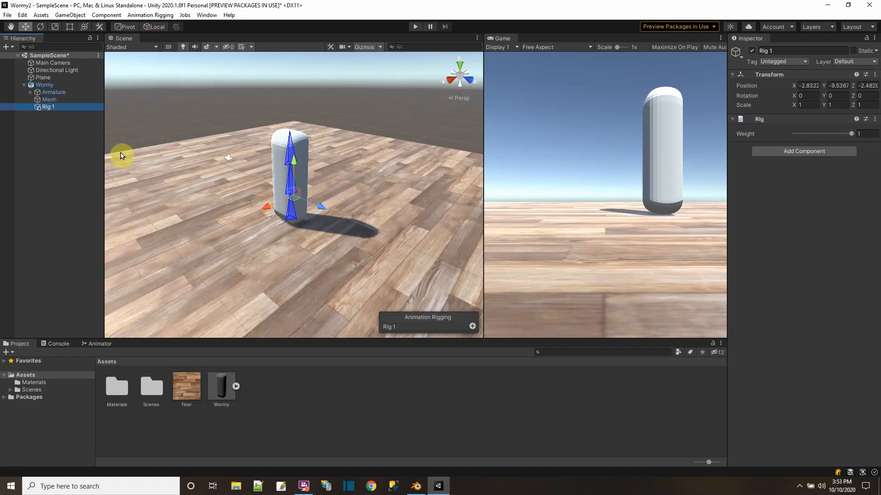
Step: Create an empty Head child under Rig 1 and bring up its Add Component list
{"action": "right_click", "coordinate": [47, 106]}
{"action": "type", "text": "Head"}
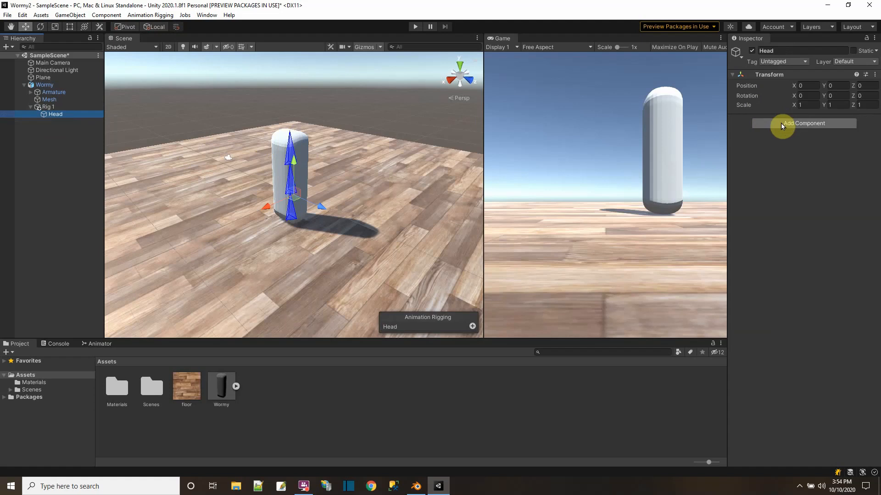
{"action": "mouse_move", "coordinate": [284, 139]}
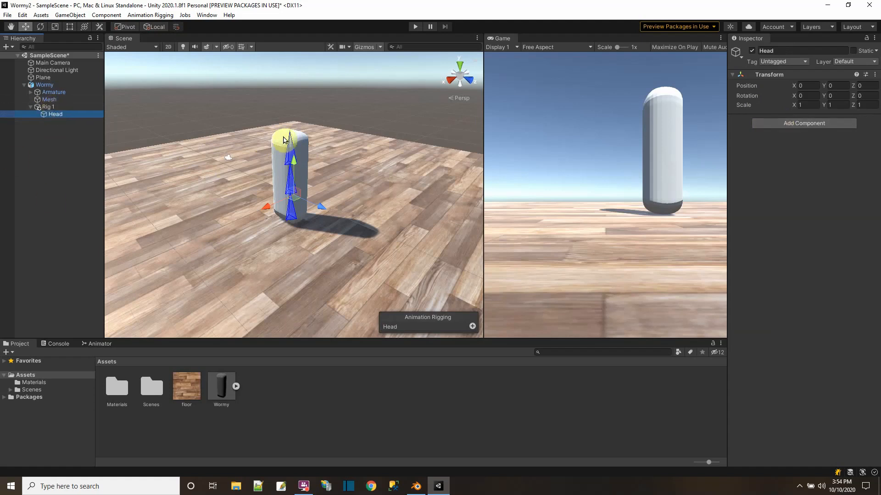
{"action": "left_click", "coordinate": [804, 123]}
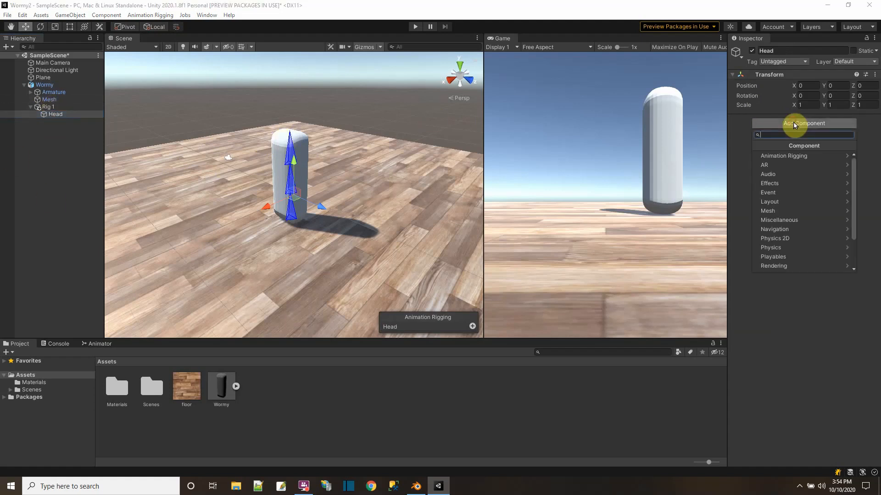
{"action": "mouse_move", "coordinate": [783, 156]}
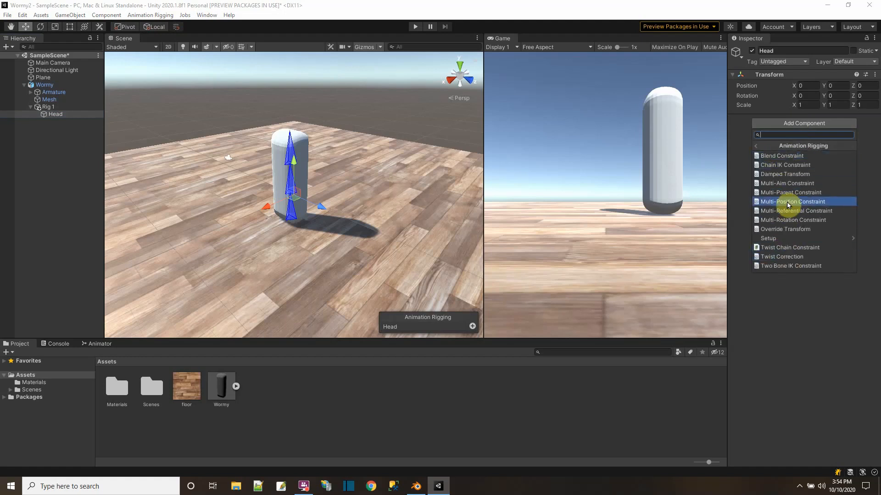
{"action": "mouse_move", "coordinate": [796, 210]}
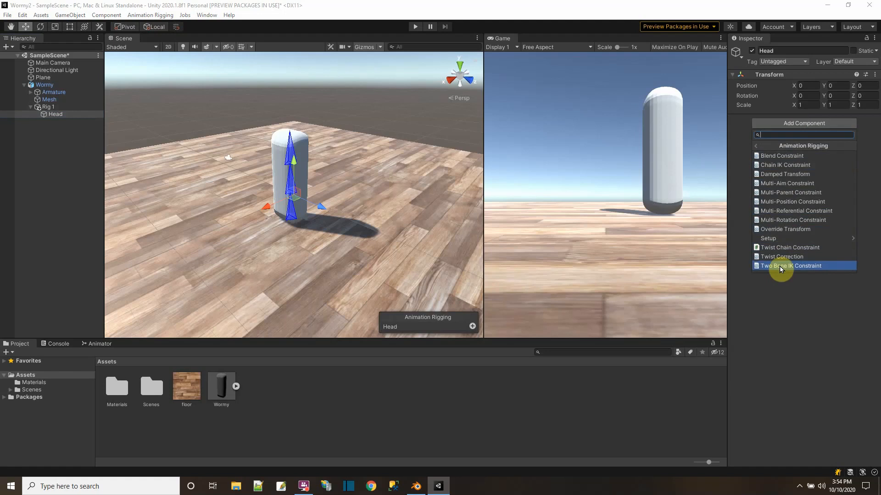
Step: Add a Two Bone IK Constraint to Head using Bone.002, Bone.001 and Bone.001_end, auto-creating Head_target and Head_hint
{"action": "left_click", "coordinate": [793, 266]}
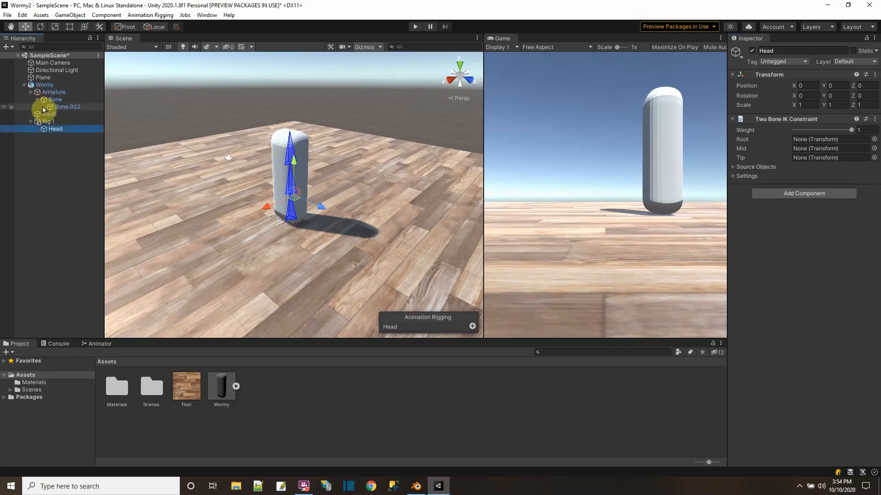
{"action": "left_click", "coordinate": [44, 107]}
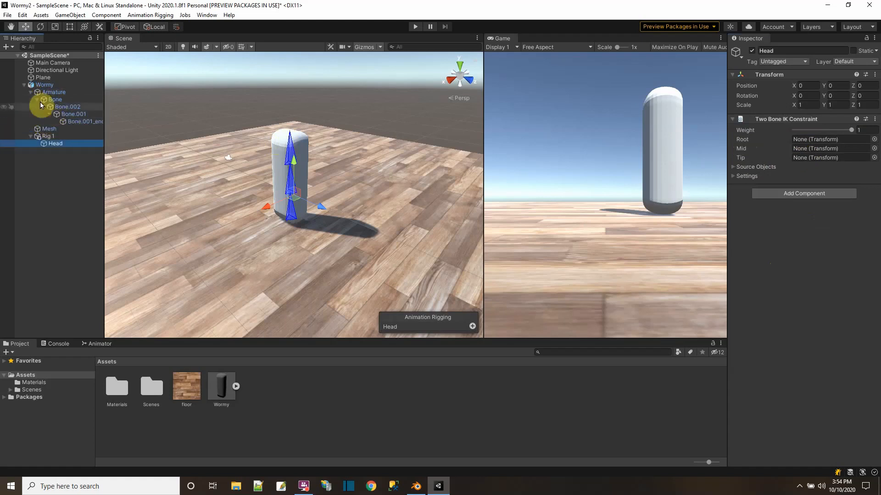
{"action": "left_click", "coordinate": [85, 121]}
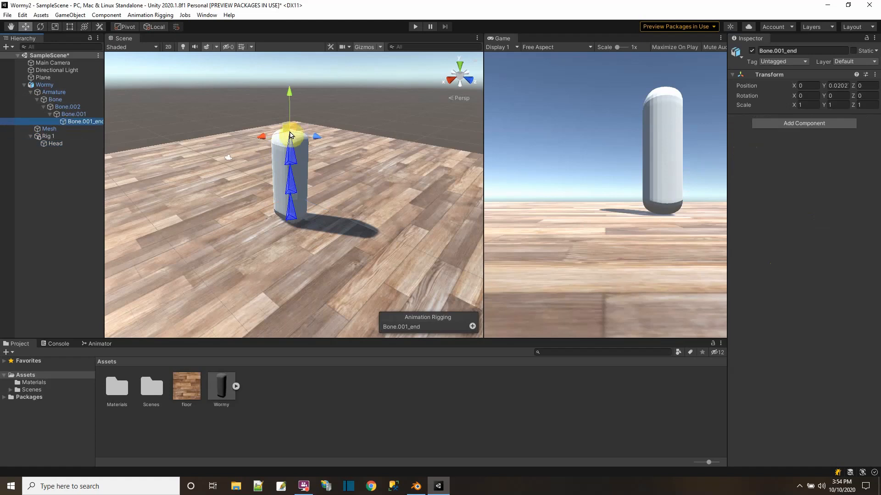
{"action": "left_click", "coordinate": [55, 143]}
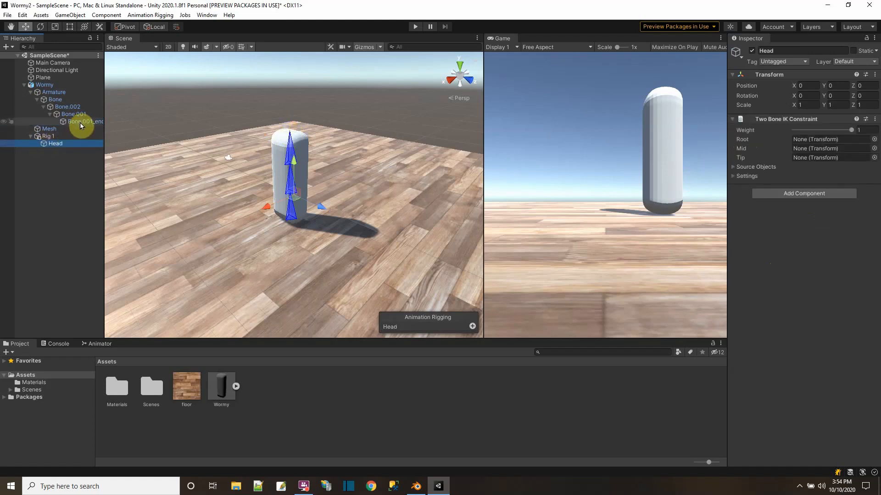
{"action": "left_click", "coordinate": [83, 121]}
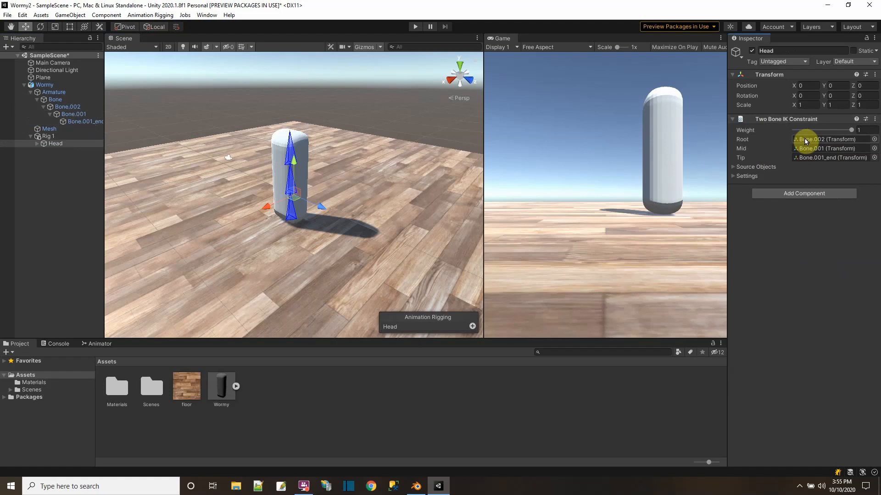
{"action": "left_click", "coordinate": [737, 167]}
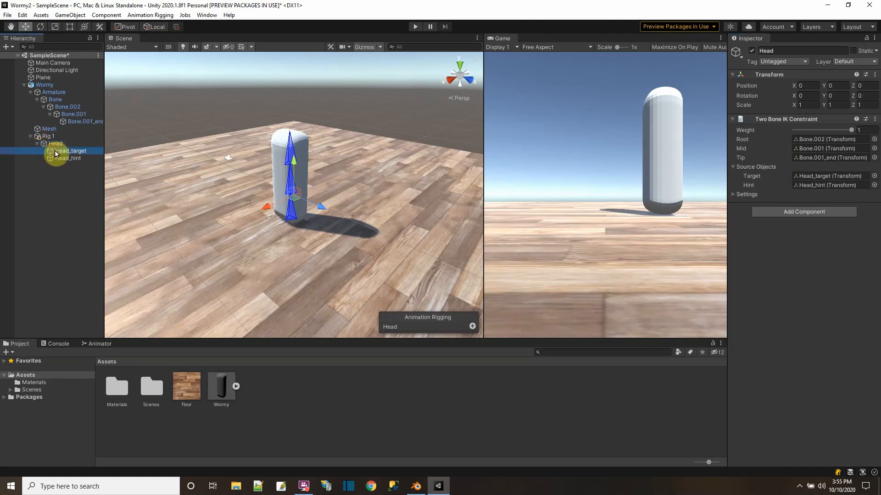
Step: Copy Bone.001_end's world placement and paste it onto Head_target
{"action": "left_click", "coordinate": [68, 158]}
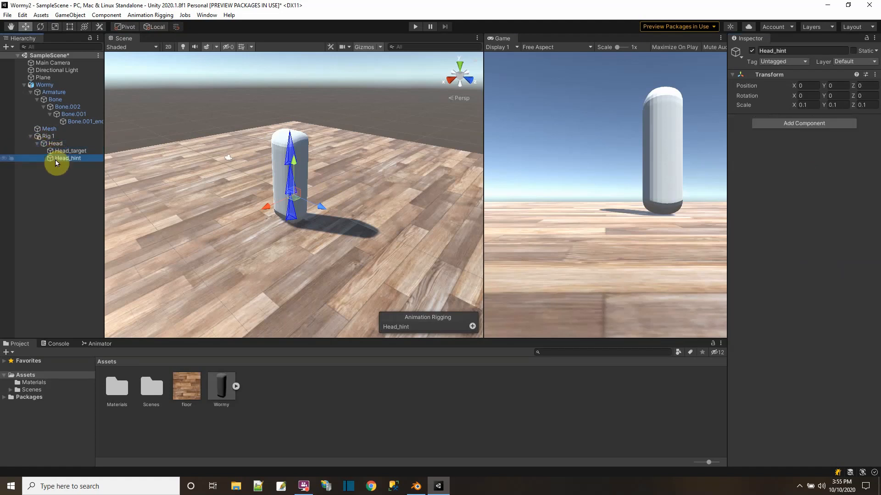
{"action": "left_click", "coordinate": [71, 150]}
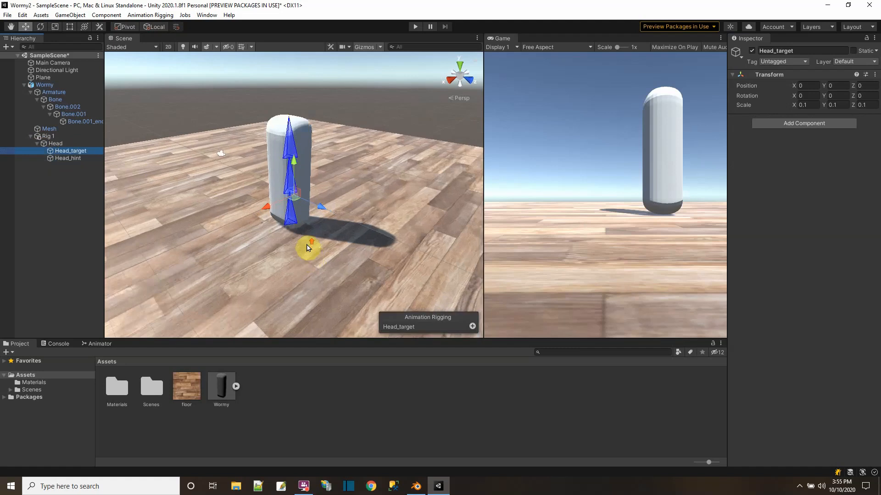
{"action": "left_click_drag", "start_coordinate": [306, 249], "coordinate": [286, 202]}
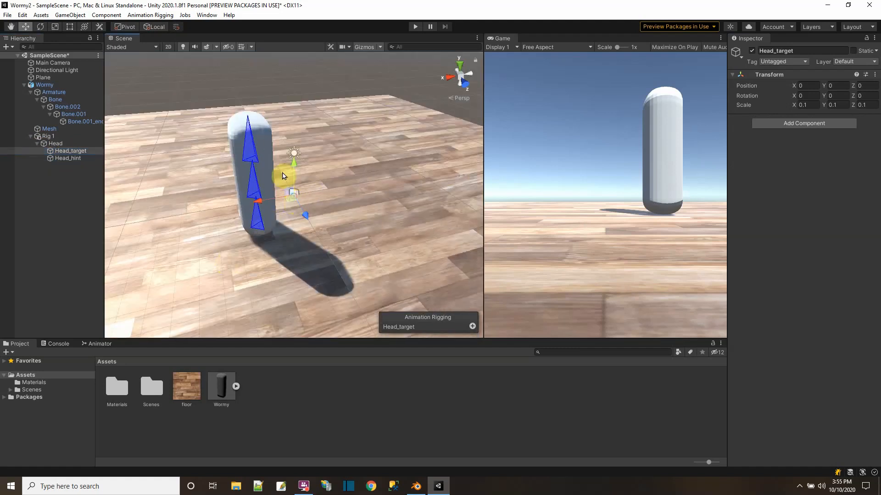
{"action": "mouse_move", "coordinate": [314, 175]}
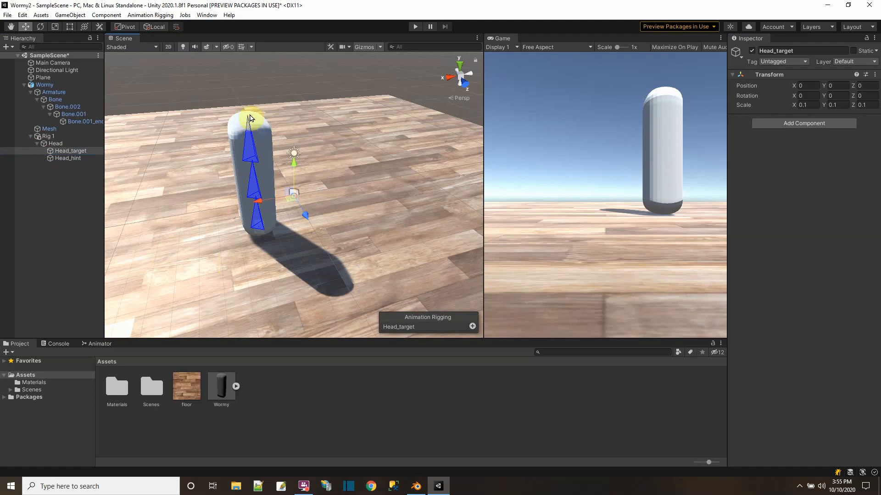
{"action": "left_click", "coordinate": [84, 122]}
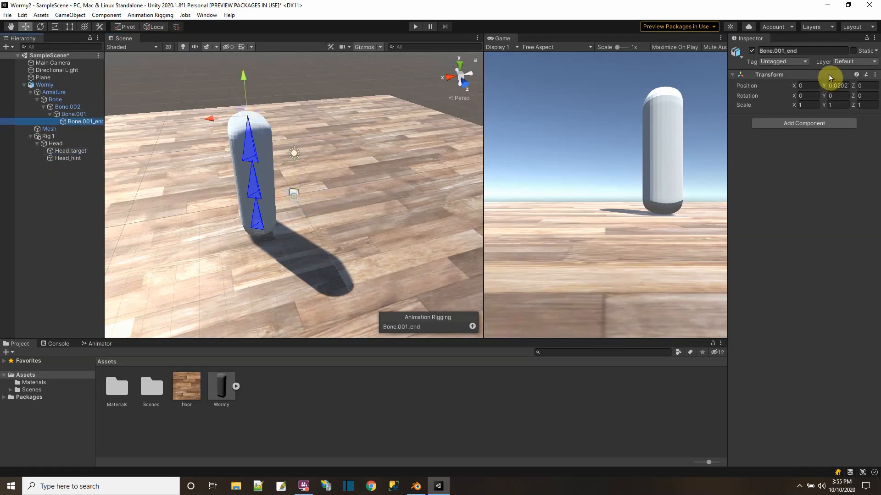
{"action": "right_click", "coordinate": [829, 76]}
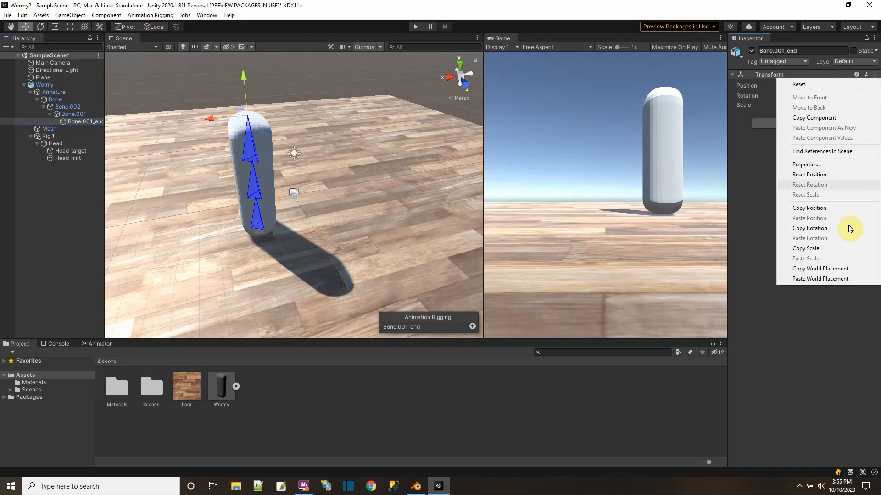
{"action": "mouse_move", "coordinate": [827, 269]}
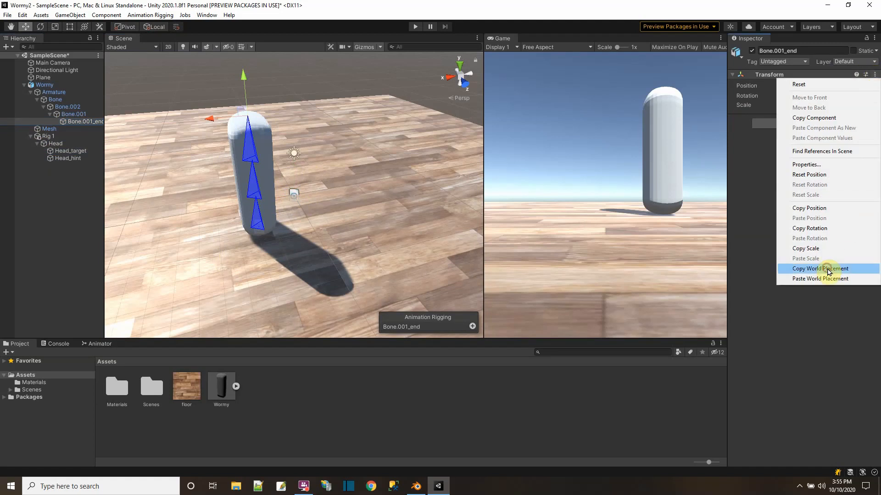
{"action": "left_click", "coordinate": [820, 269]}
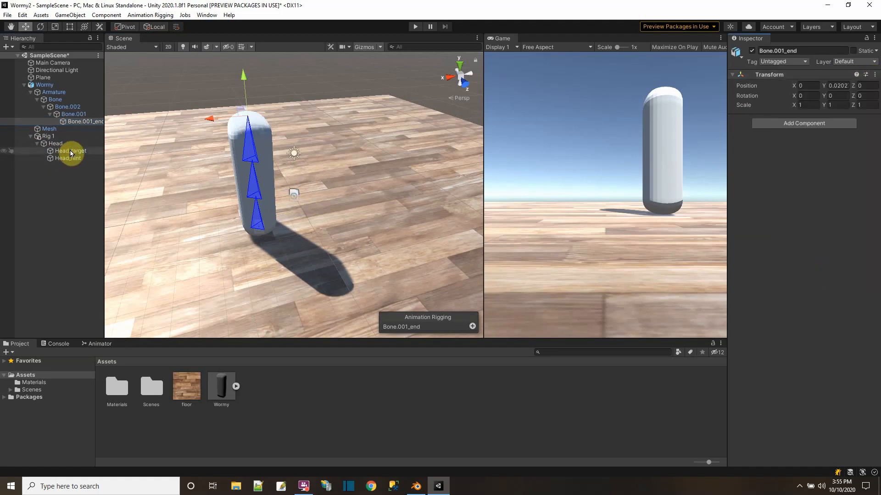
{"action": "left_click", "coordinate": [70, 150]}
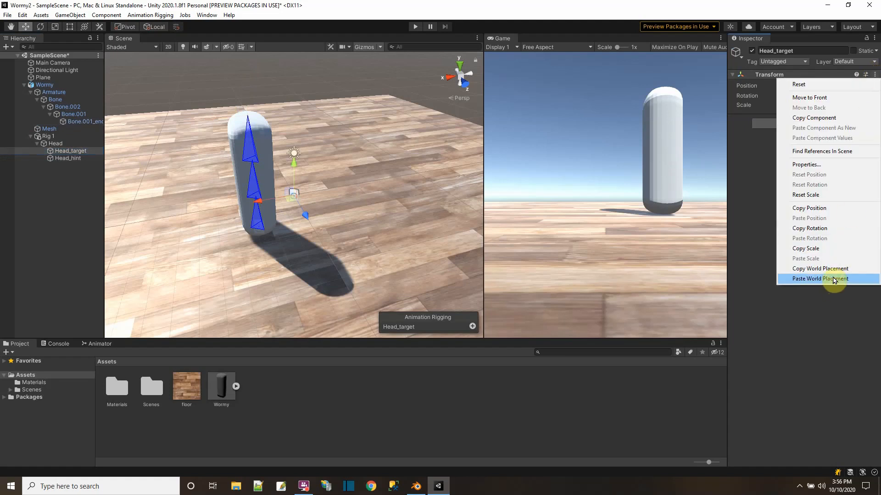
{"action": "left_click", "coordinate": [819, 279]}
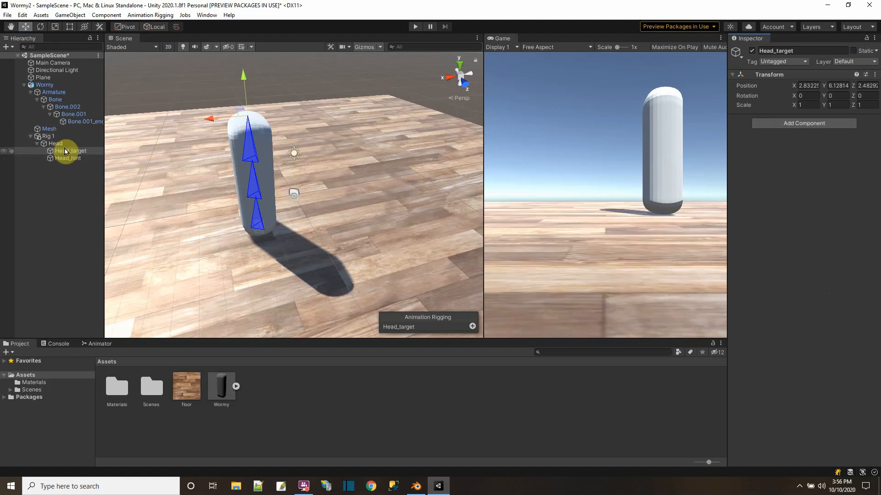
Step: Set Head_target's effector shape to BallEffector, showing a red ball at the worm's head tip
{"action": "left_click", "coordinate": [71, 150]}
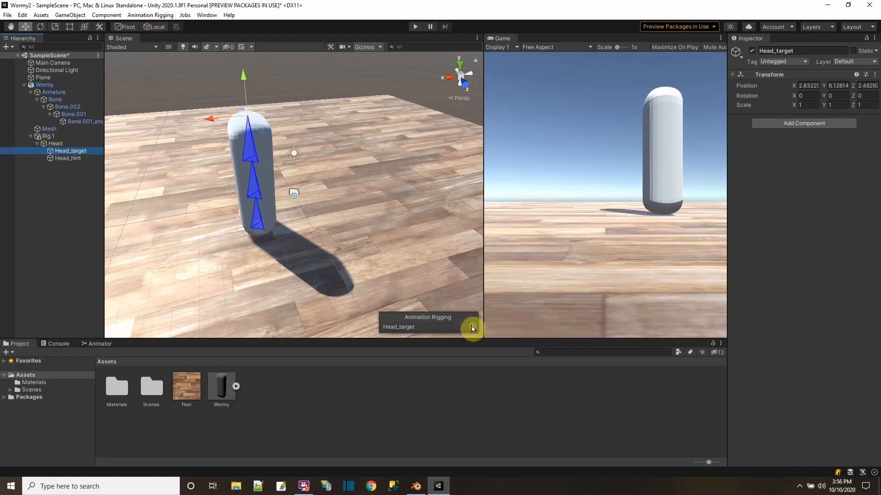
{"action": "mouse_move", "coordinate": [452, 327]}
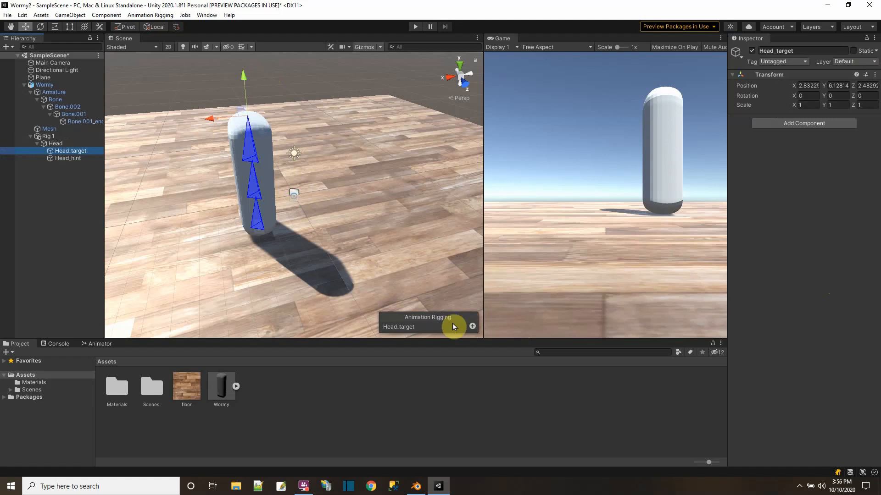
{"action": "left_click", "coordinate": [471, 326]}
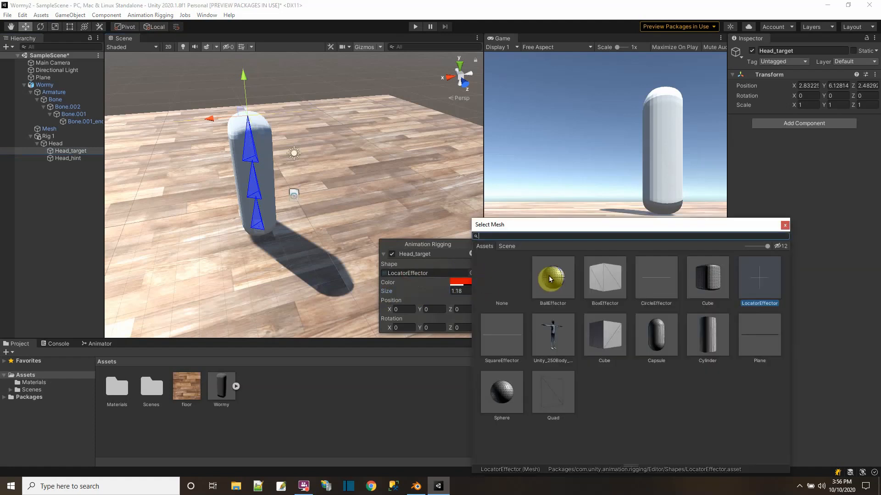
{"action": "left_click", "coordinate": [552, 279]}
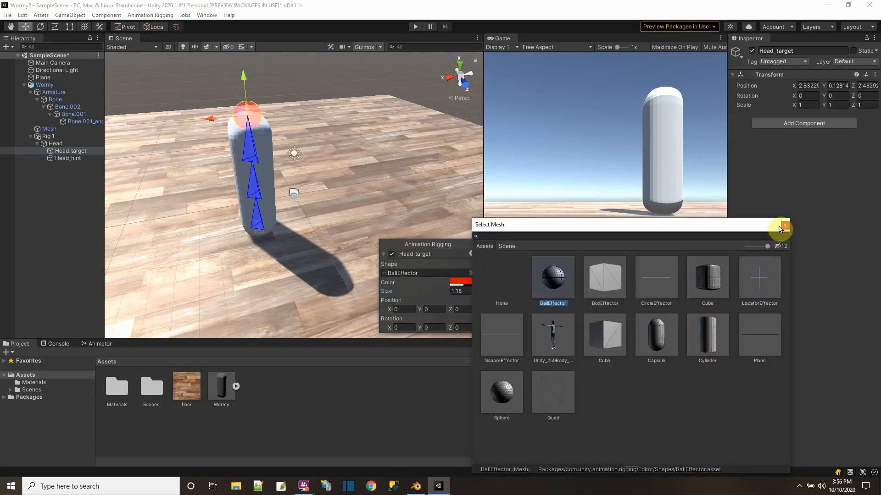
{"action": "left_click", "coordinate": [782, 226]}
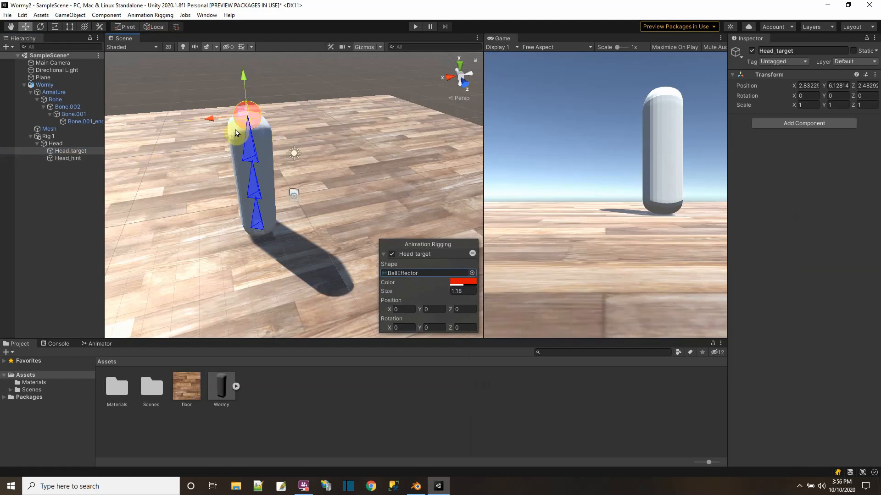
{"action": "left_click", "coordinate": [54, 144]}
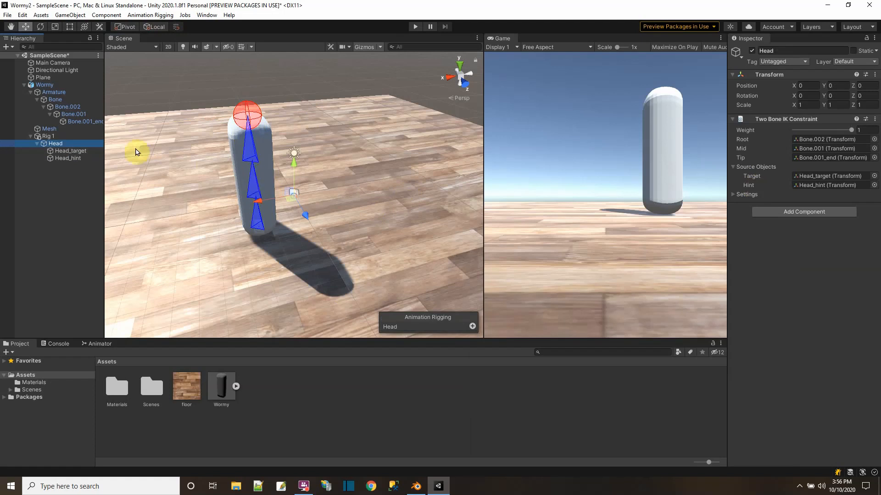
Step: Set Head_hint's effector shape to BoxEffector and move it beside the worm's upper body
{"action": "left_click", "coordinate": [67, 158]}
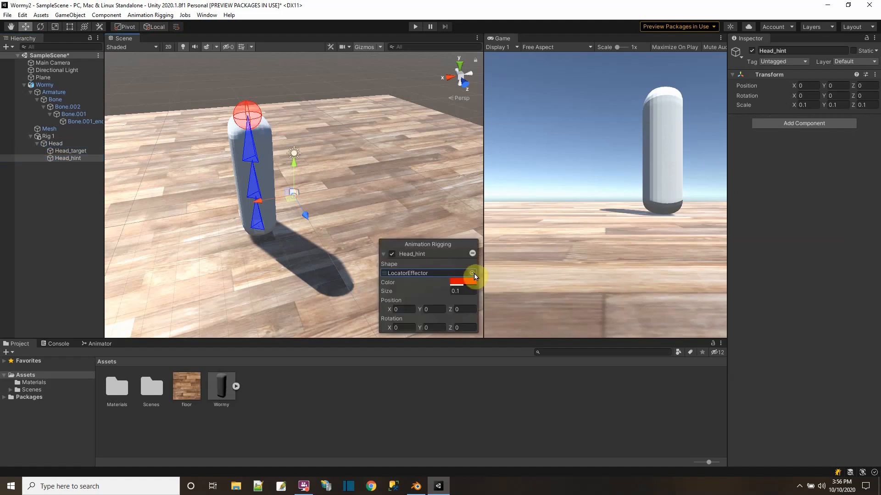
{"action": "left_click", "coordinate": [471, 273]}
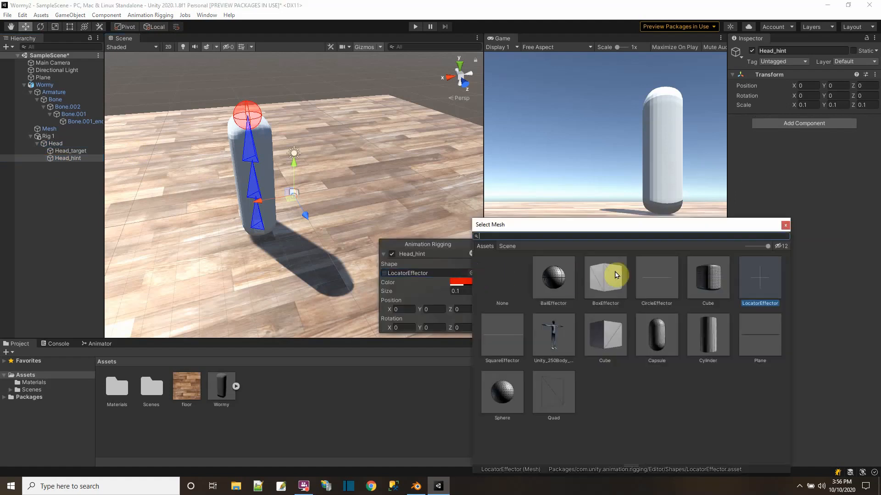
{"action": "left_click", "coordinate": [605, 278]}
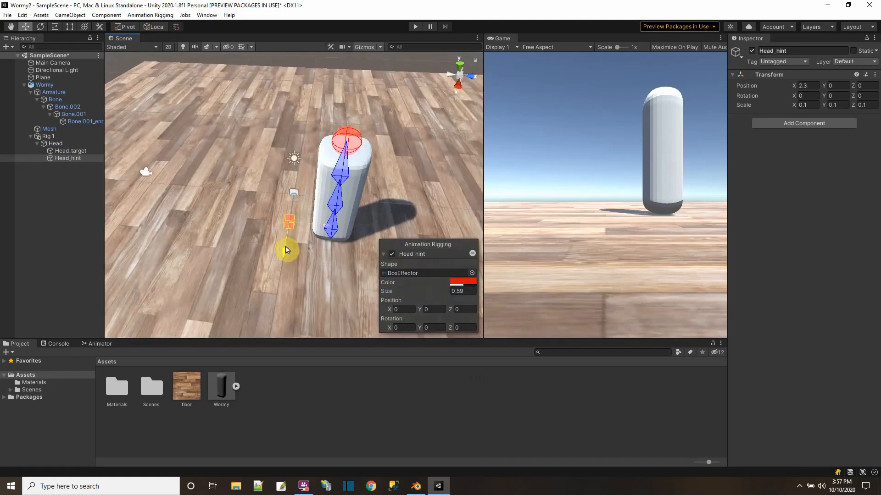
{"action": "left_click_drag", "start_coordinate": [287, 249], "coordinate": [288, 159]}
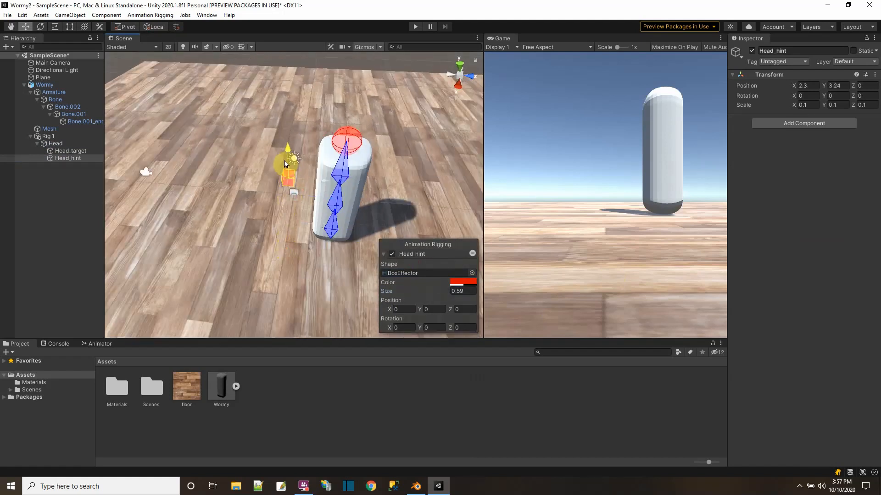
{"action": "left_click_drag", "start_coordinate": [289, 163], "coordinate": [348, 182]}
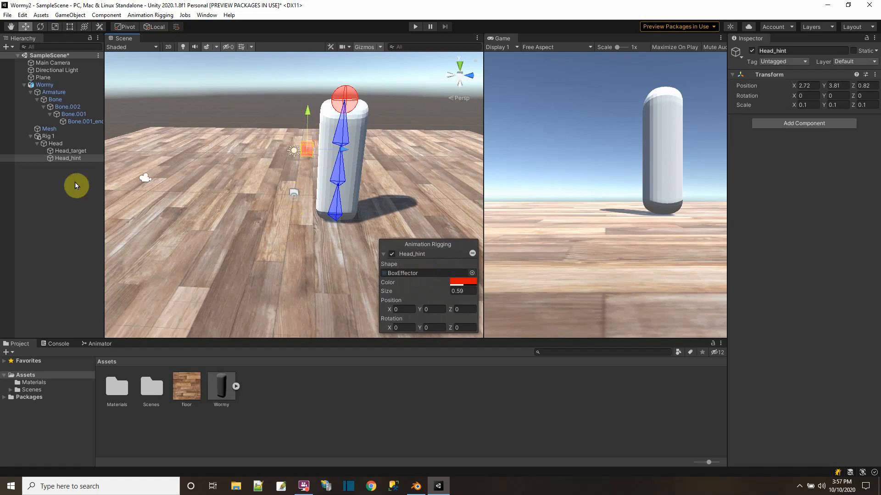
Step: Inspect Head, Bone.001 and the Head_target effector, leaving the effectors floating above the worm
{"action": "left_click", "coordinate": [55, 144]}
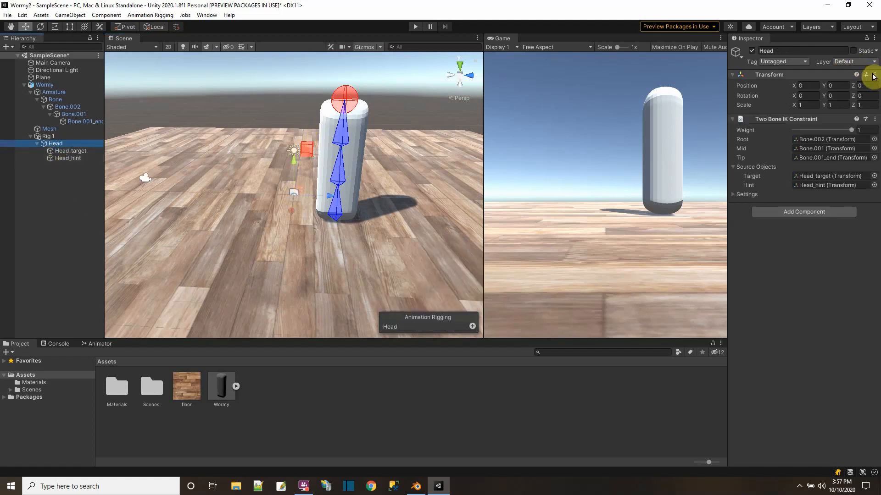
{"action": "left_click", "coordinate": [73, 113]}
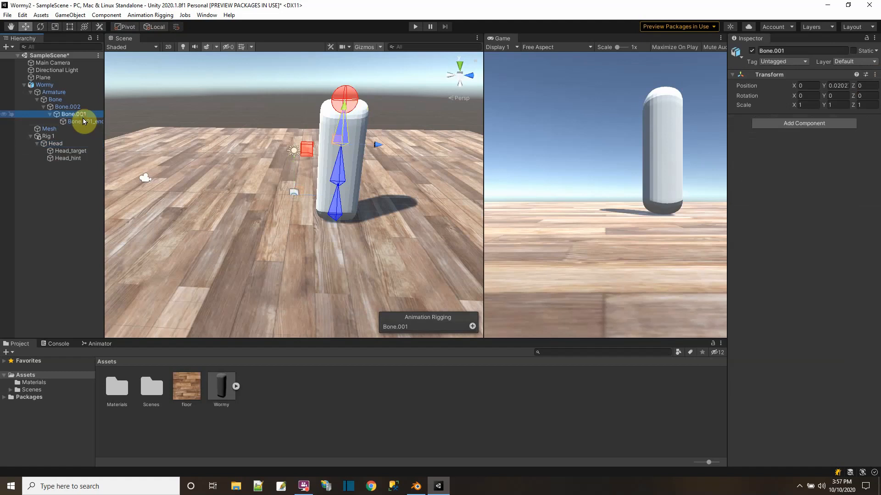
{"action": "right_click", "coordinate": [769, 74]}
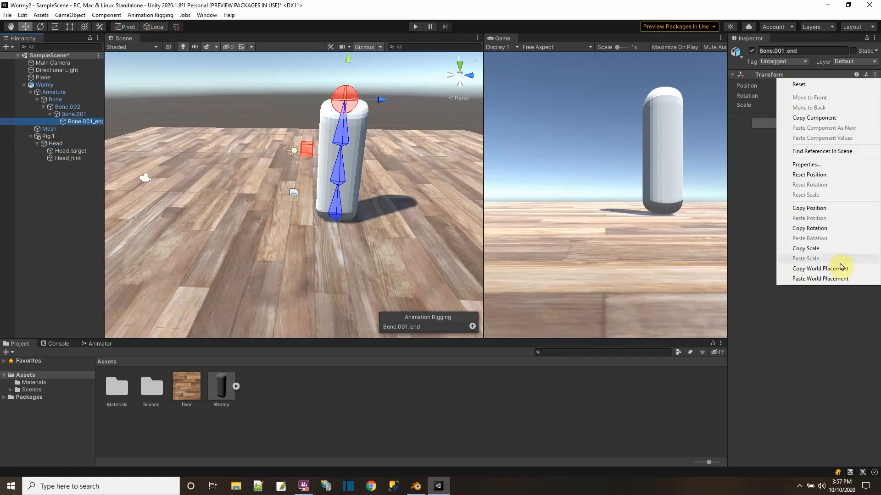
{"action": "left_click", "coordinate": [67, 158]}
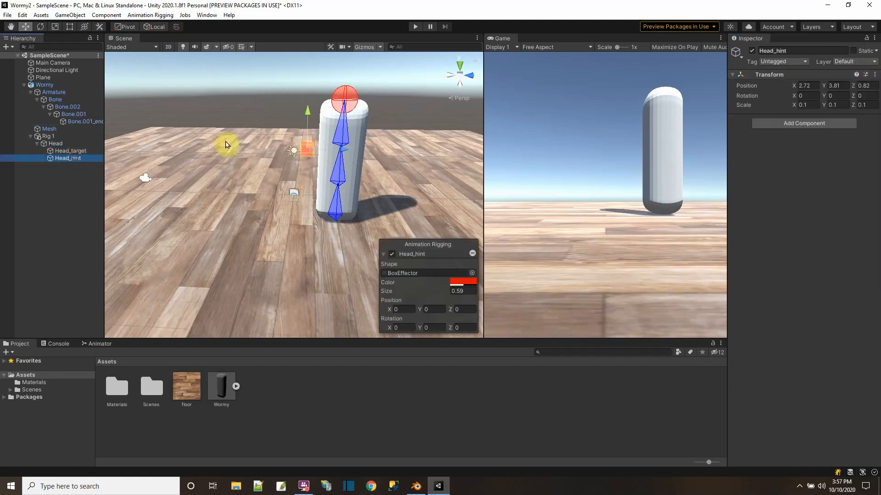
{"action": "left_click", "coordinate": [55, 143]}
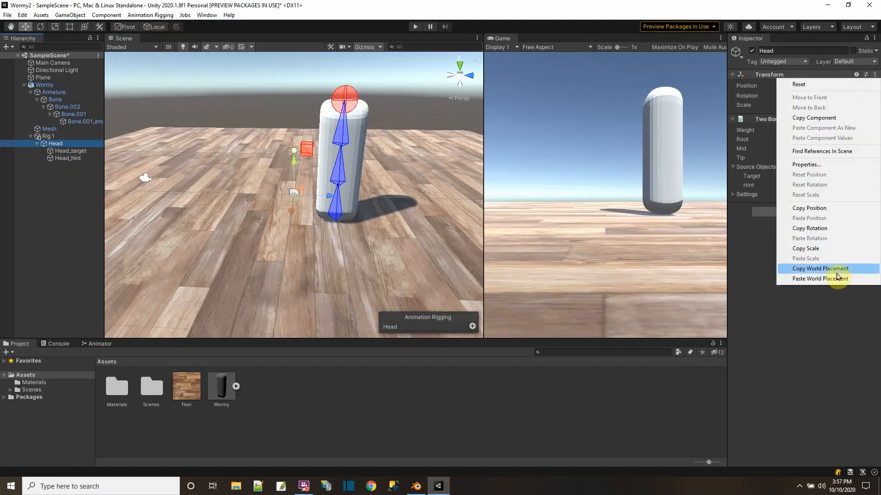
{"action": "left_click", "coordinate": [820, 269]}
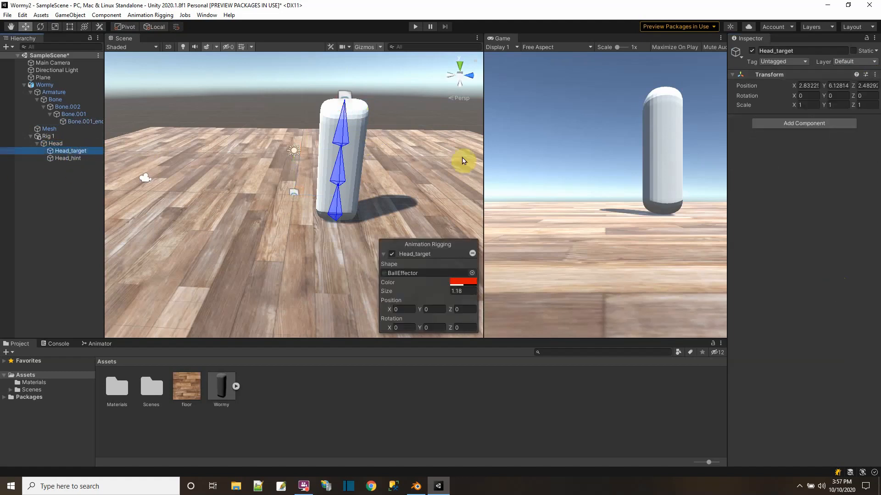
{"action": "mouse_move", "coordinate": [393, 292]}
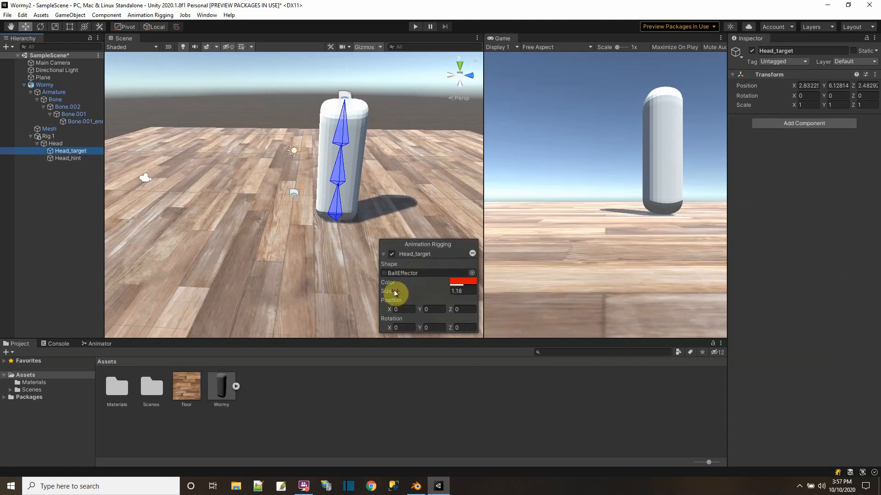
{"action": "left_click", "coordinate": [49, 136]}
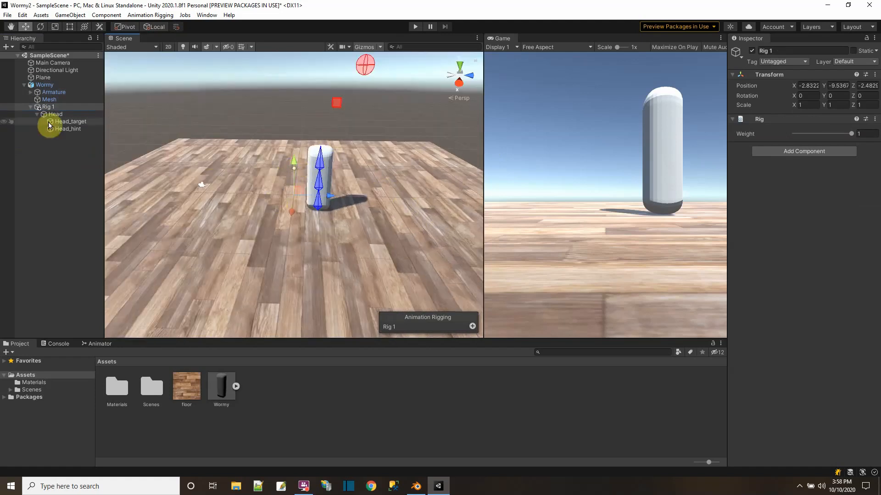
Step: Reset Head_target's Transform so it sits back on the worm's head tip
{"action": "left_click", "coordinate": [56, 114]}
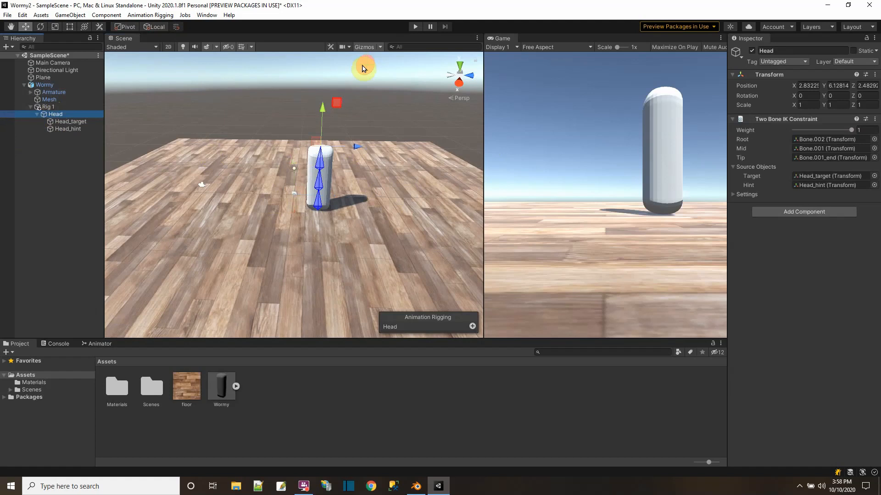
{"action": "left_click", "coordinate": [71, 121]}
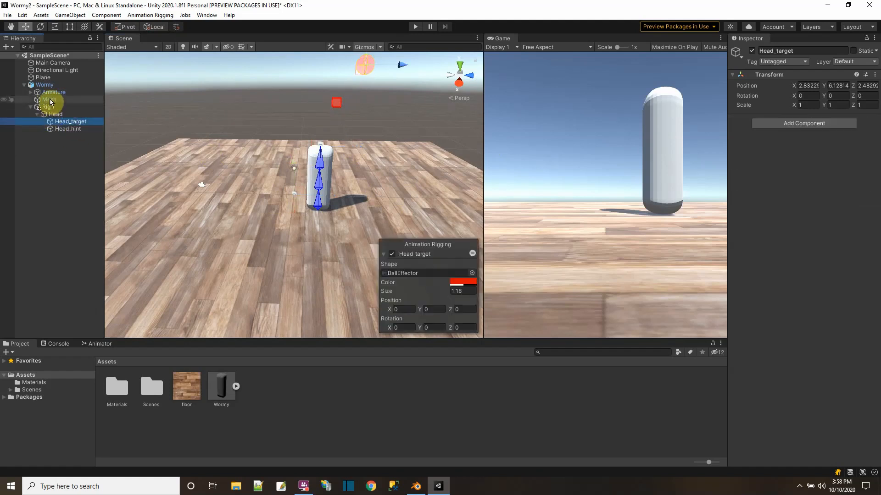
{"action": "left_click", "coordinate": [85, 121]}
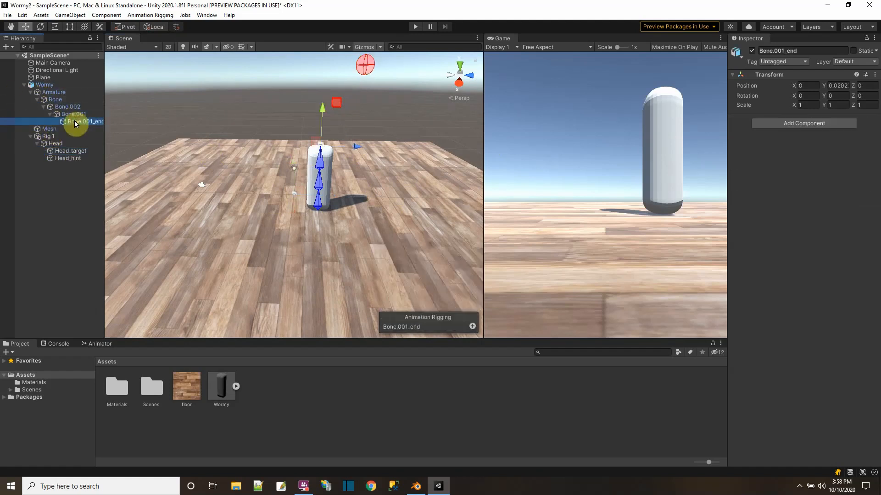
{"action": "right_click", "coordinate": [768, 74]}
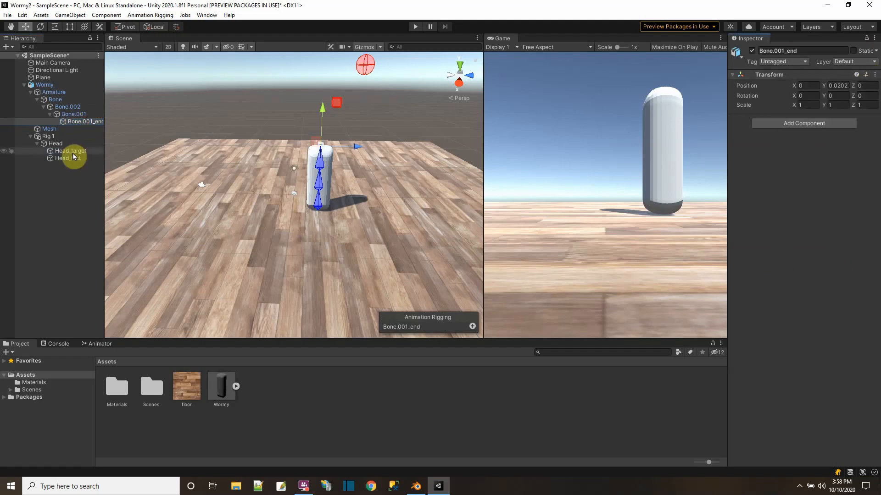
{"action": "right_click", "coordinate": [768, 74]}
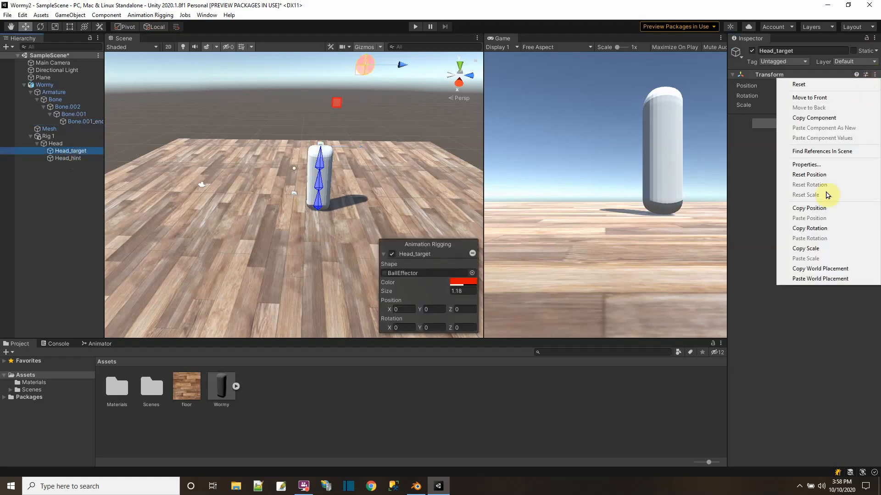
{"action": "left_click", "coordinate": [809, 184]}
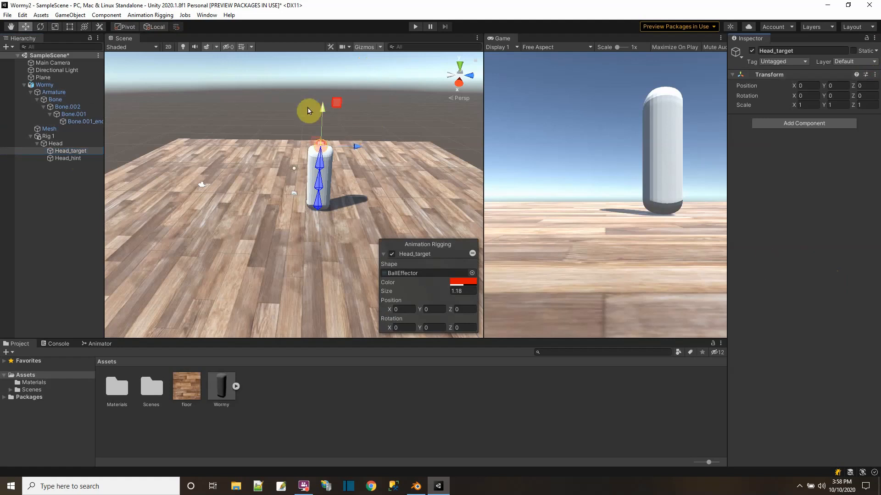
Step: Reset Head_hint's Transform and move it down beside the worm's middle
{"action": "left_click", "coordinate": [67, 158]}
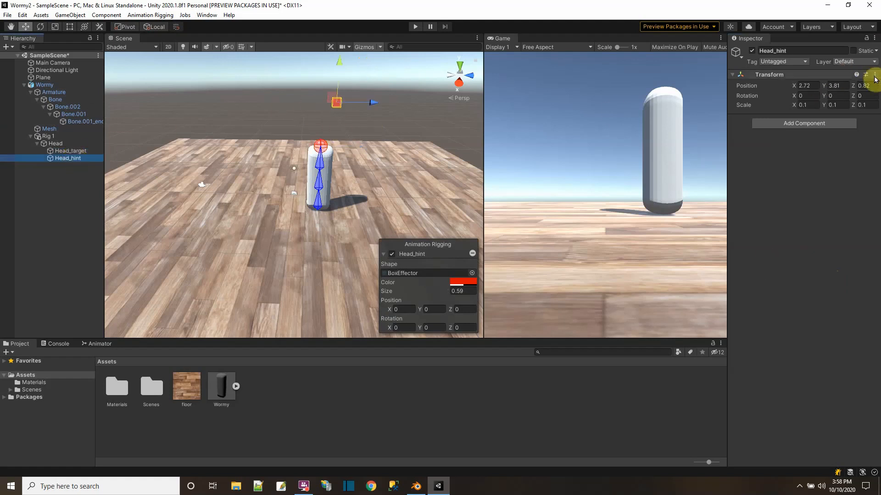
{"action": "left_click", "coordinate": [867, 75]}
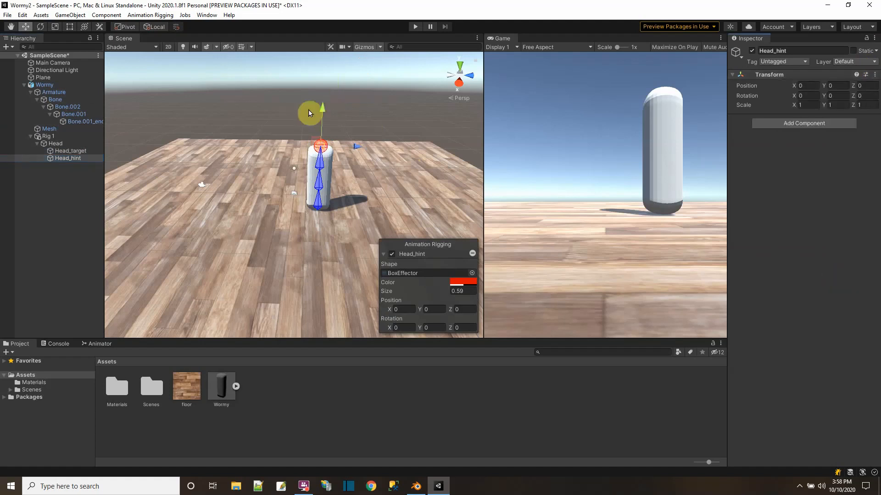
{"action": "left_click_drag", "start_coordinate": [309, 112], "coordinate": [365, 177]}
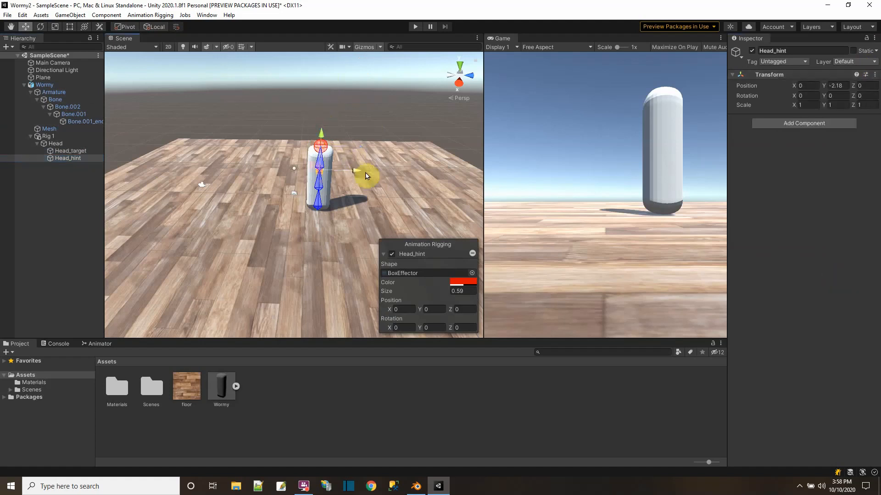
{"action": "left_click_drag", "start_coordinate": [365, 174], "coordinate": [340, 170]}
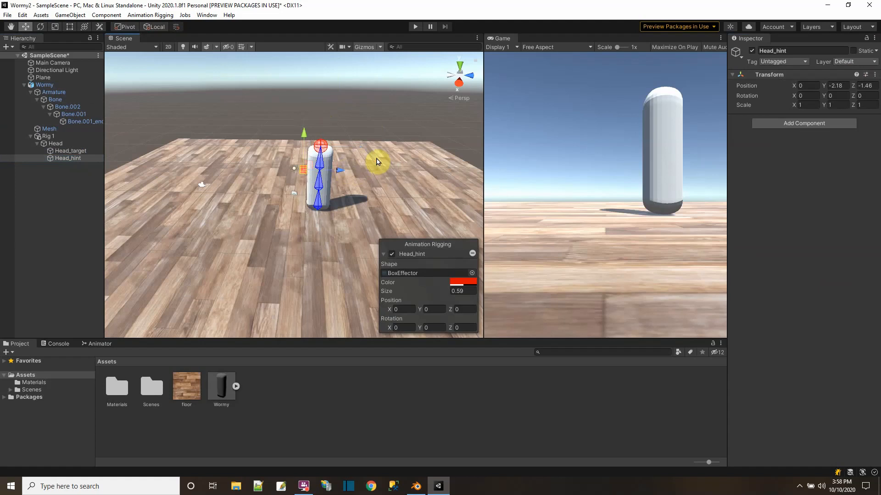
{"action": "left_click", "coordinate": [43, 77]}
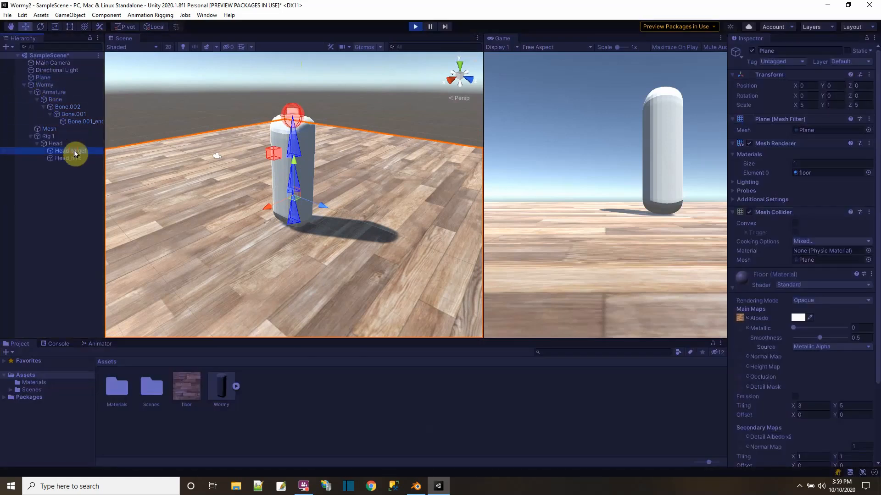
{"action": "left_click", "coordinate": [71, 151]}
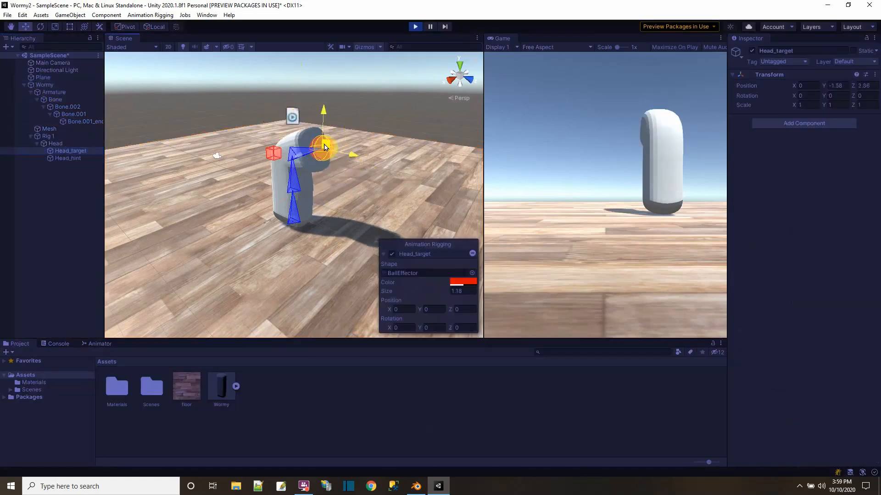
{"action": "left_click_drag", "start_coordinate": [323, 147], "coordinate": [315, 118]}
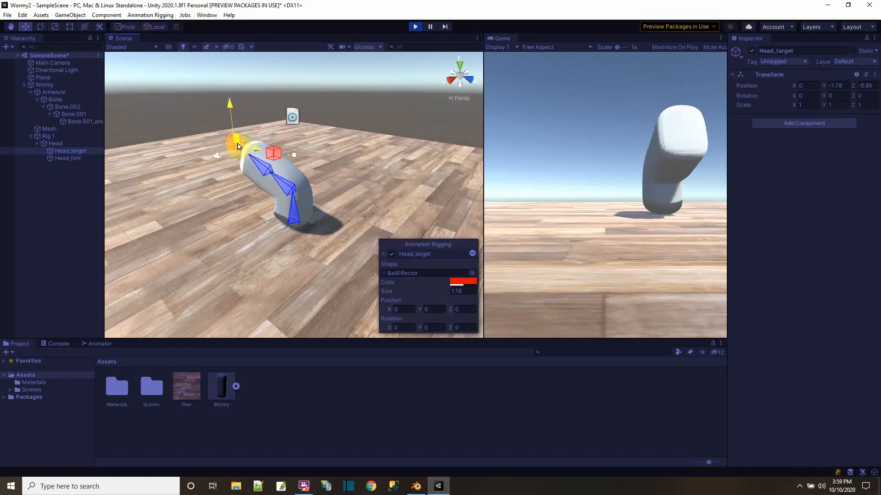
{"action": "left_click_drag", "start_coordinate": [236, 143], "coordinate": [315, 112]}
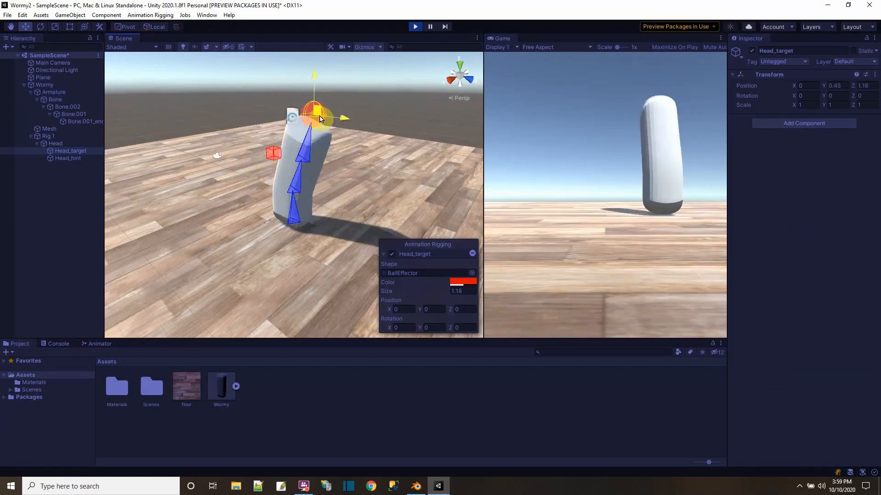
{"action": "left_click_drag", "start_coordinate": [314, 109], "coordinate": [331, 135]}
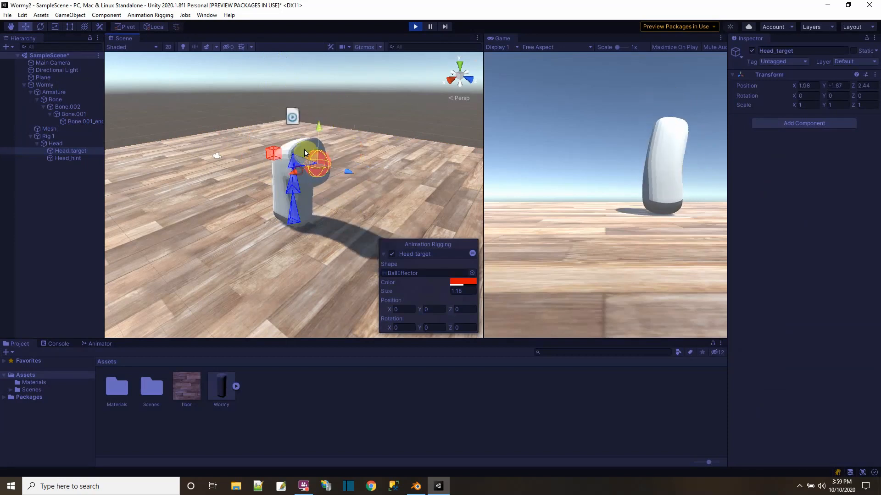
{"action": "left_click_drag", "start_coordinate": [315, 159], "coordinate": [291, 118]}
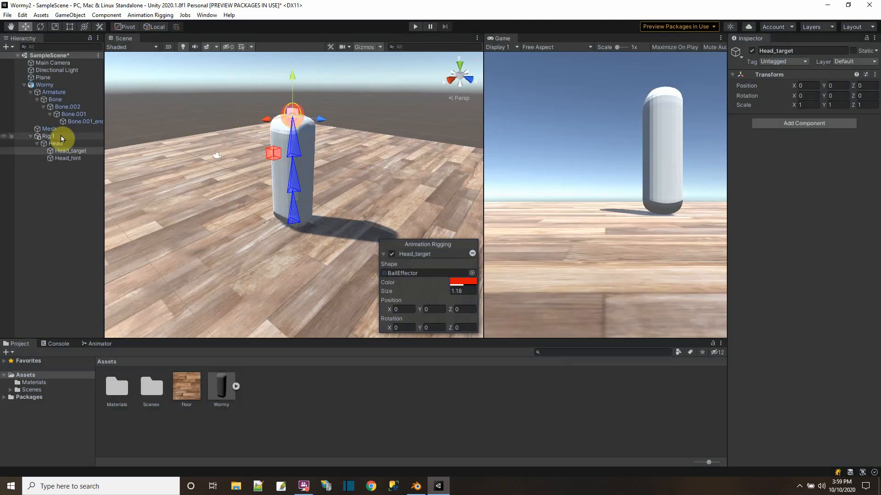
Step: Create a C# script named Wormy in Assets and open it in Visual Studio
{"action": "left_click", "coordinate": [44, 84]}
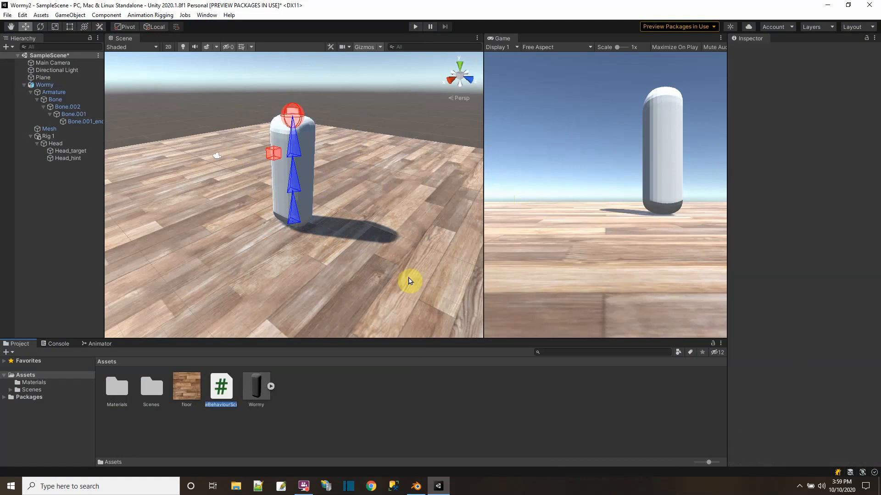
{"action": "left_click", "coordinate": [221, 386]}
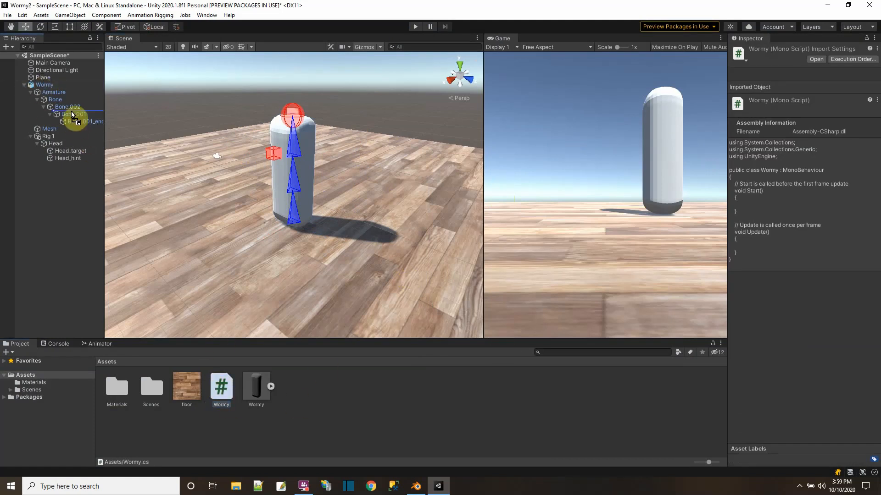
{"action": "left_click", "coordinate": [44, 85]}
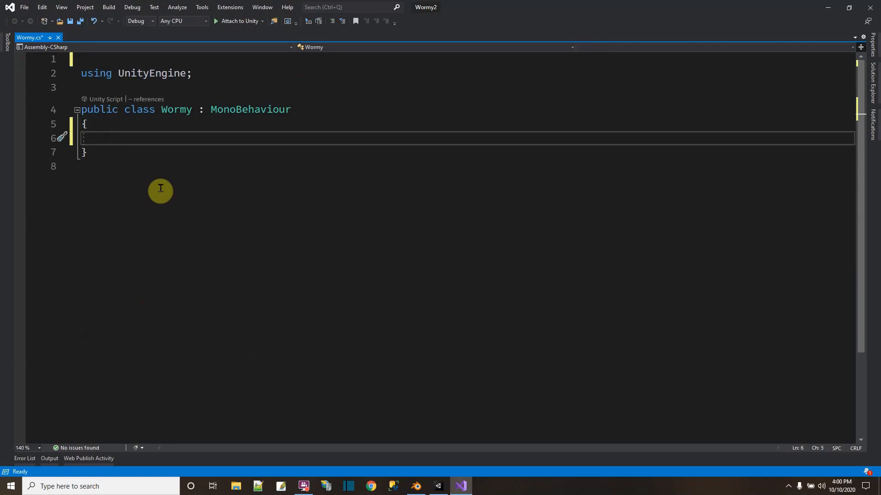
Step: Declare a public Rig field and add the UnityEngine.Animations.Rigging import via the quick fix
{"action": "type", "text": "public"}
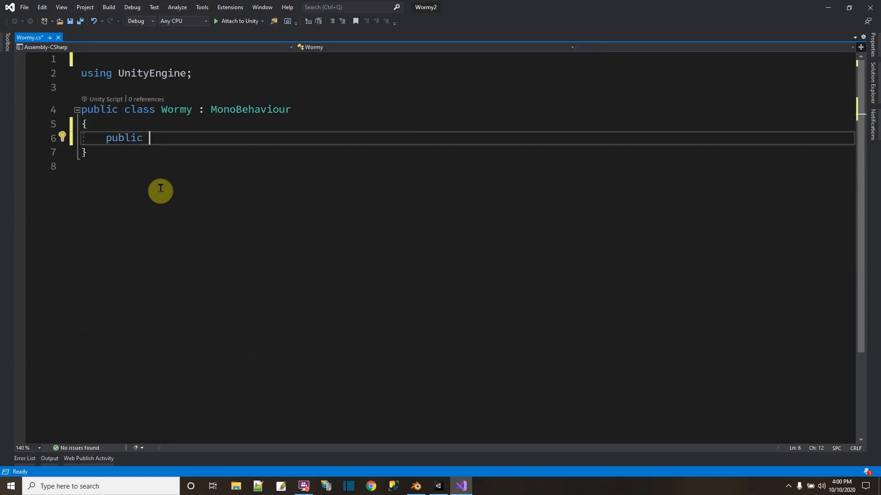
{"action": "type", "text": "Rig"}
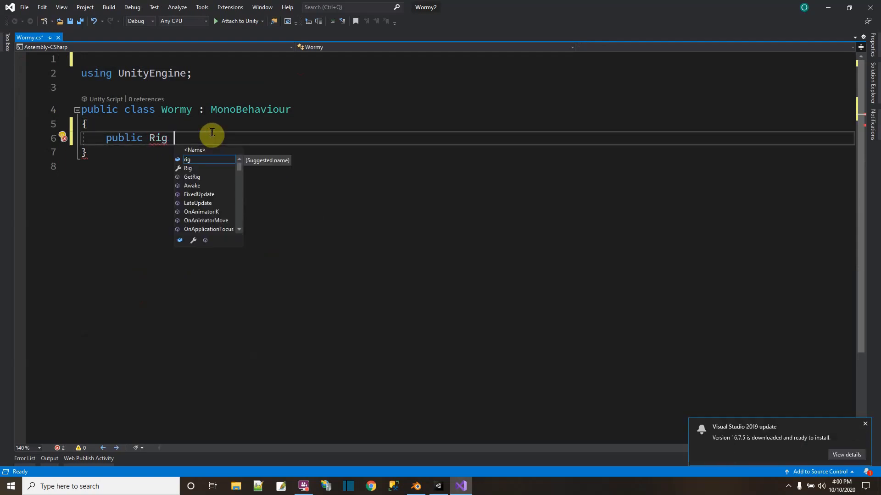
{"action": "type", "text": "rig = null;"}
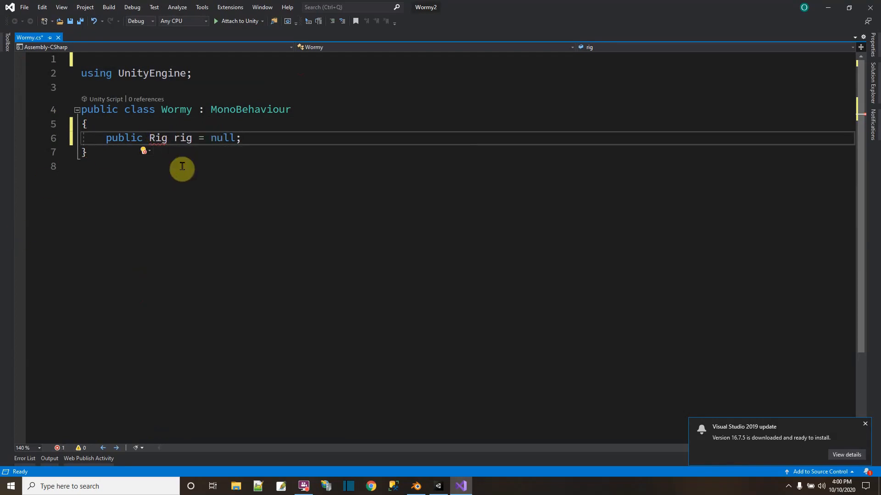
{"action": "left_click", "coordinate": [144, 151]}
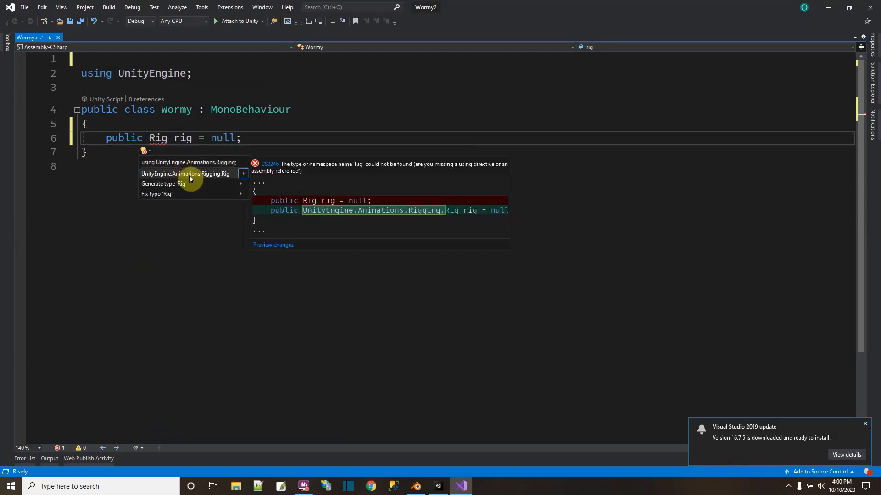
{"action": "mouse_move", "coordinate": [188, 162]}
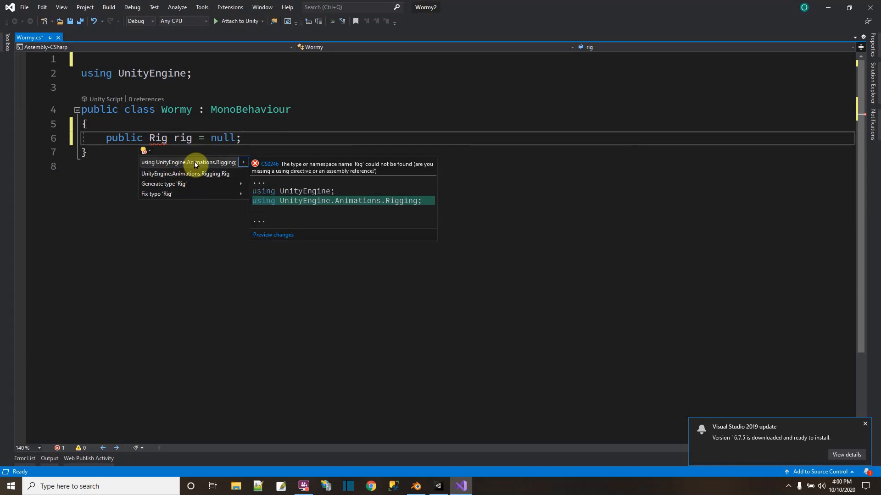
{"action": "left_click", "coordinate": [188, 161]}
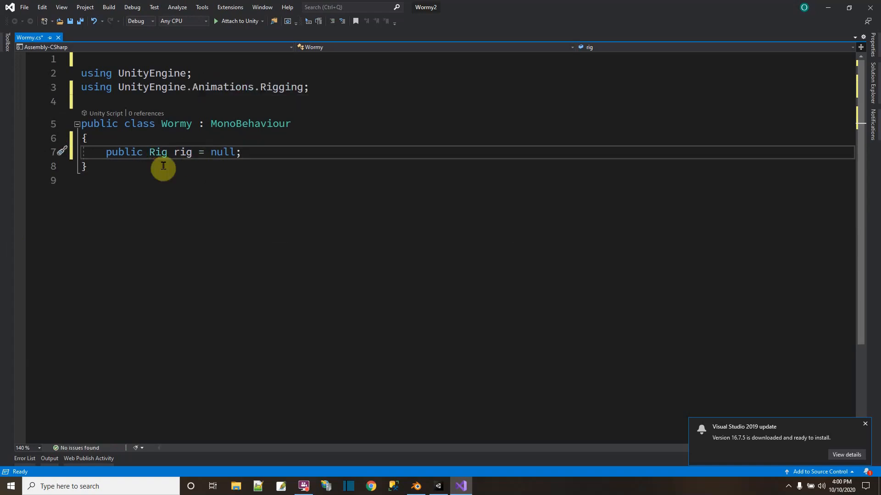
{"action": "mouse_move", "coordinate": [247, 152]}
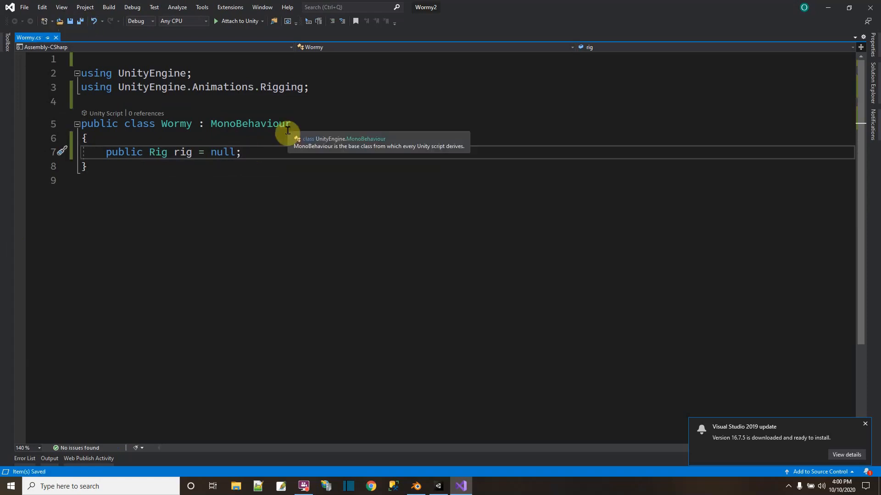
Step: Declare 'public float Movespeed = 3.5f;' below the Rig field
{"action": "type", "text": "public"}
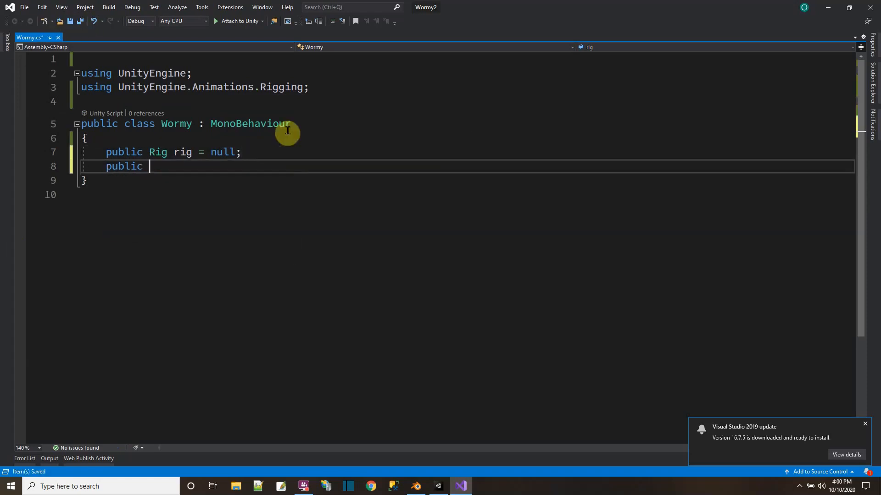
{"action": "type", "text": "f"}
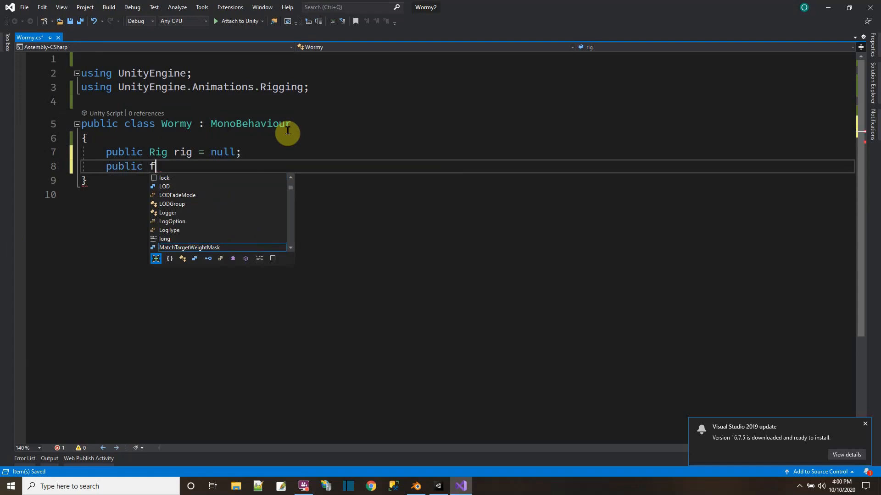
{"action": "type", "text": "loat Moves"}
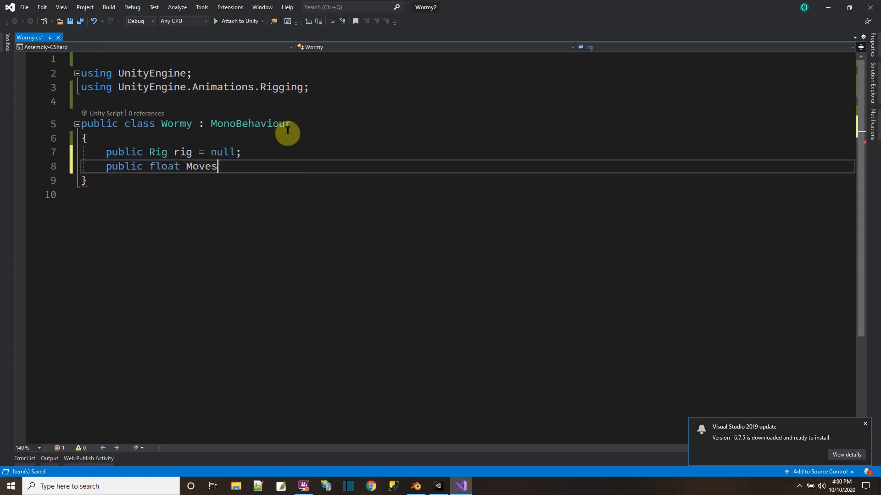
{"action": "type", "text": "peed ="}
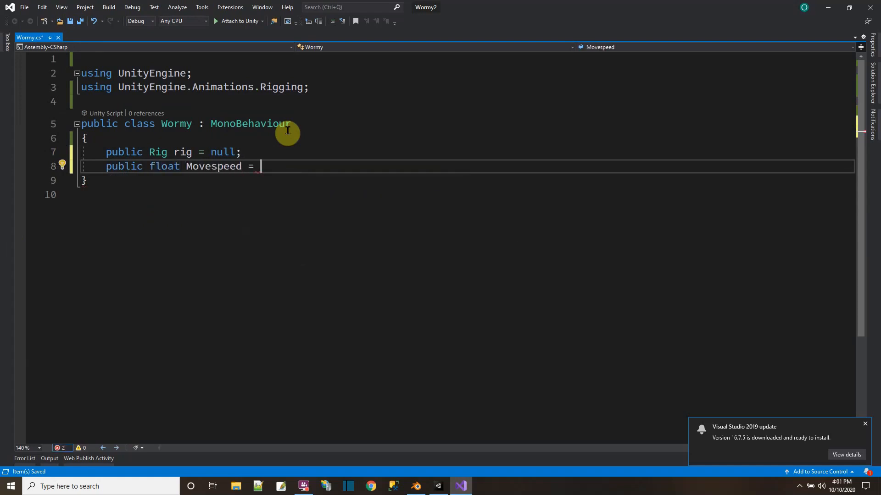
{"action": "type", "text": "3.5f;"}
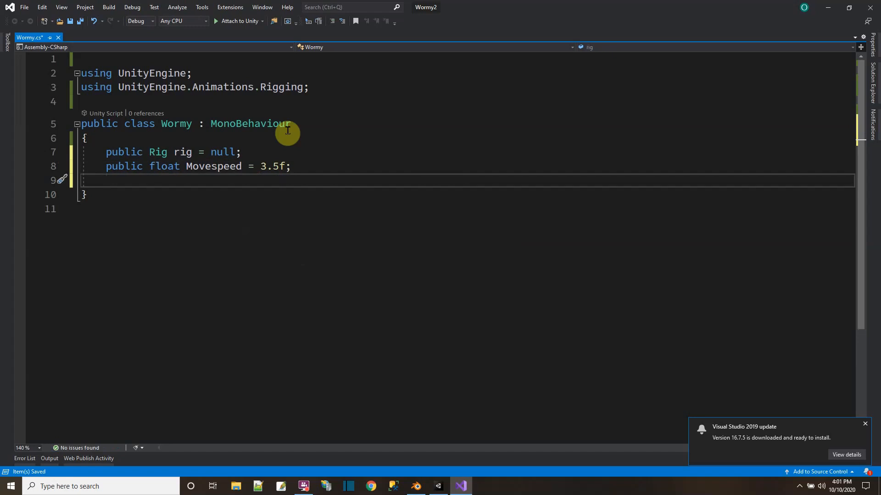
Step: Write a private void Update() whose first line reads float vert = Input.GetAxis("Vertical")
{"action": "type", "text": "private"}
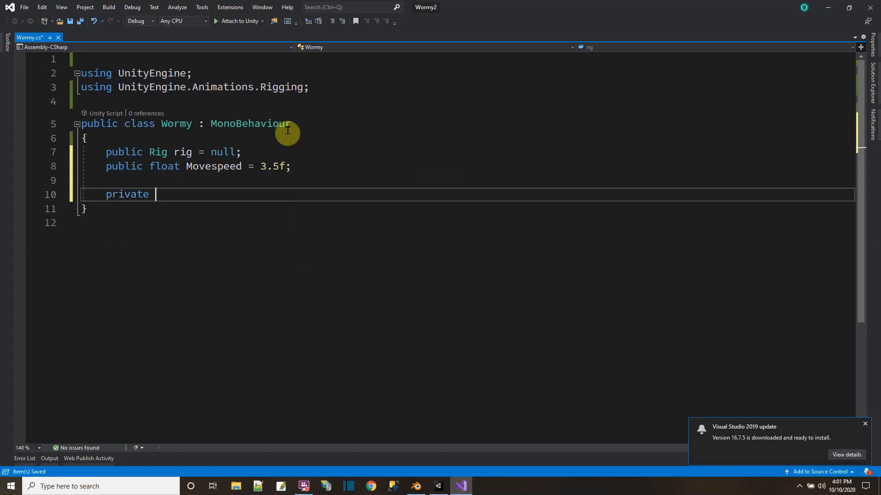
{"action": "type", "text": "v"}
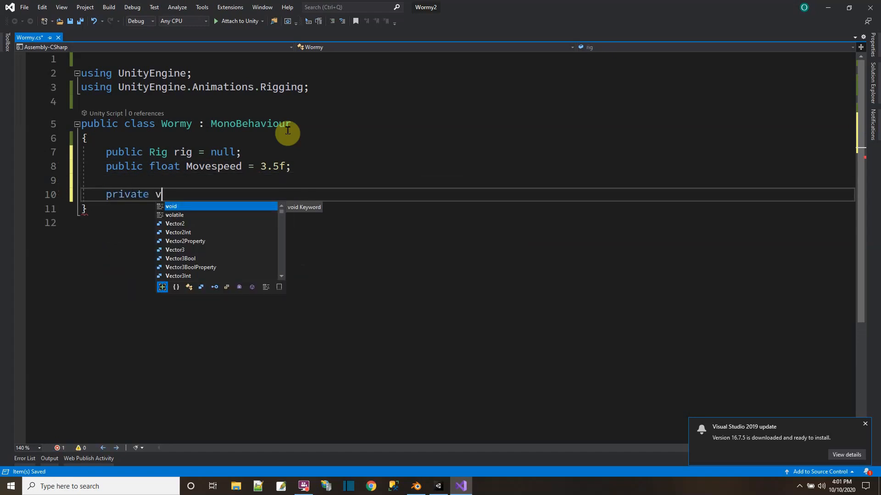
{"action": "type", "text": "oid Update("}
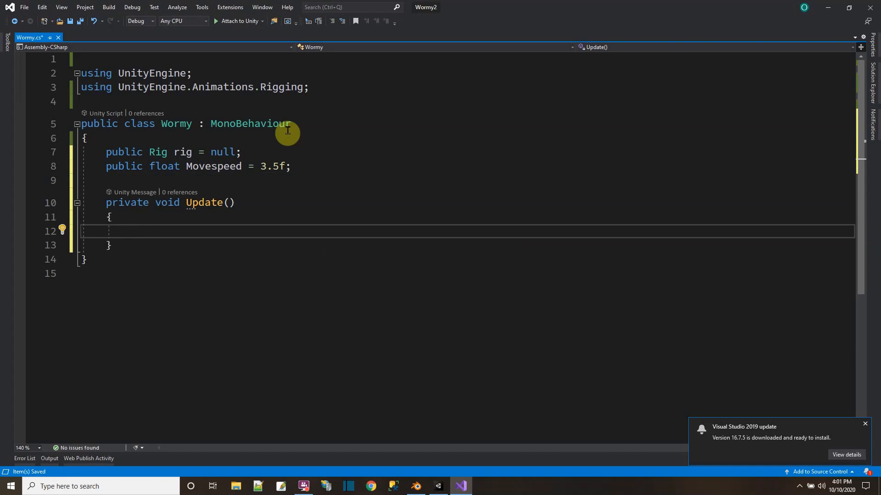
{"action": "type", "text": "float"}
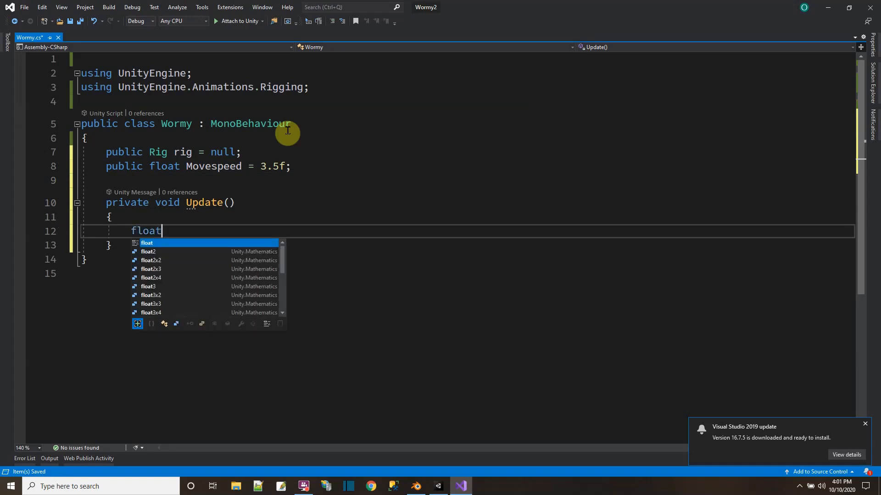
{"action": "type", "text": "vert ="}
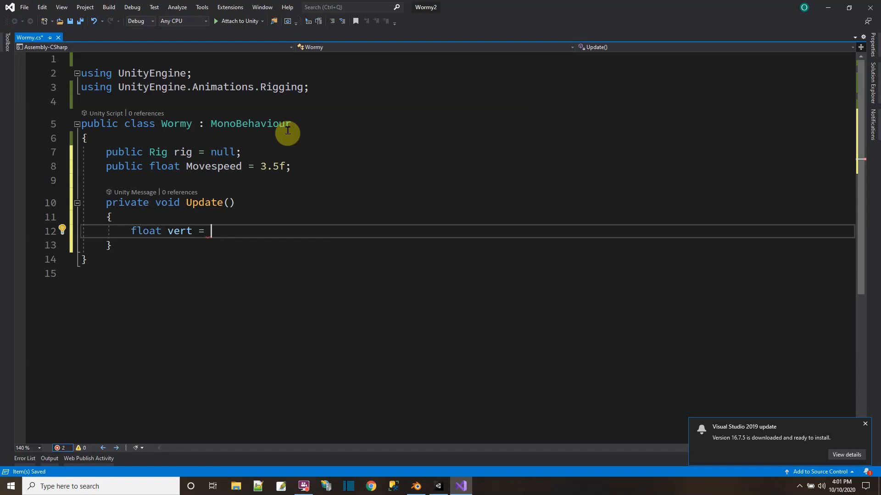
{"action": "type", "text": "Input.GetAxis(\"Vert"}
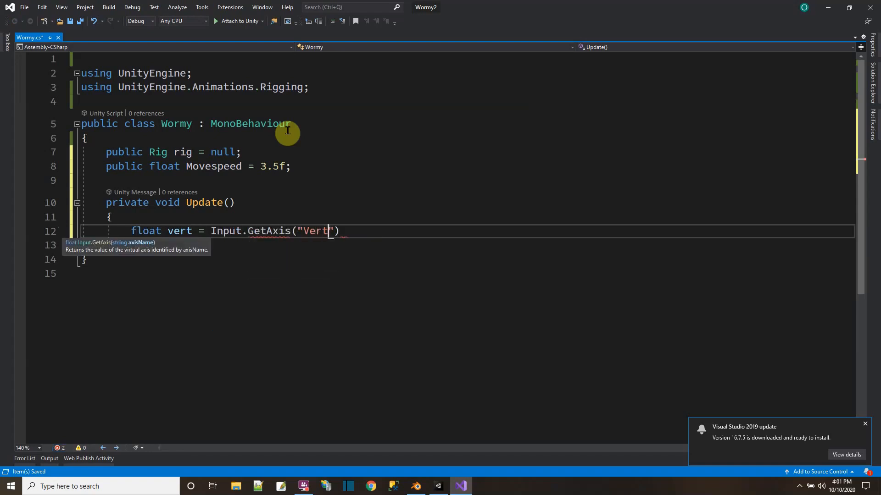
{"action": "type", "text": "ical\");"}
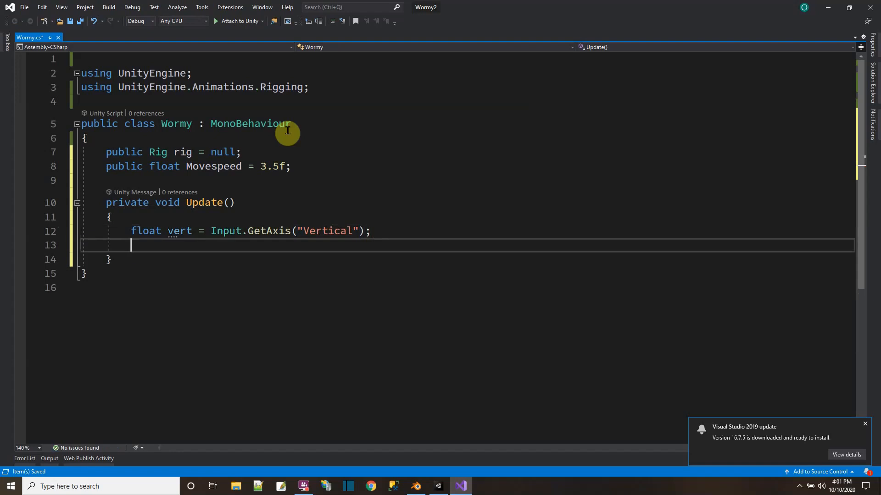
Step: Add float horz = Input.GetAxis("Horizontal") and save the Wormy script
{"action": "type", "text": "float horz = Input.GetAx"}
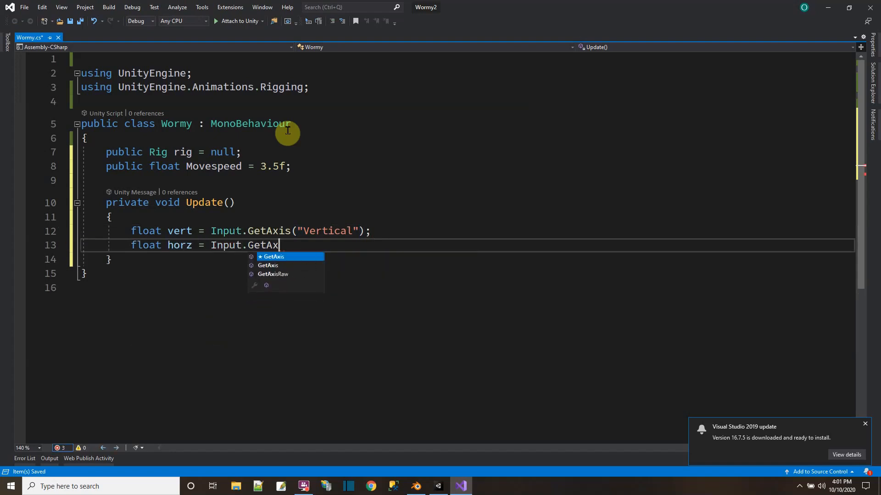
{"action": "type", "text": "is(\"Hor\")"}
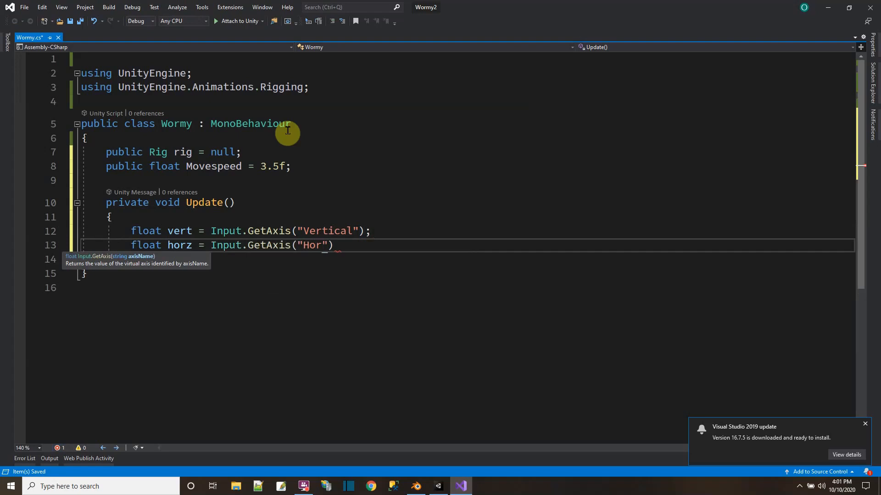
{"action": "type", "text": "izontal"}
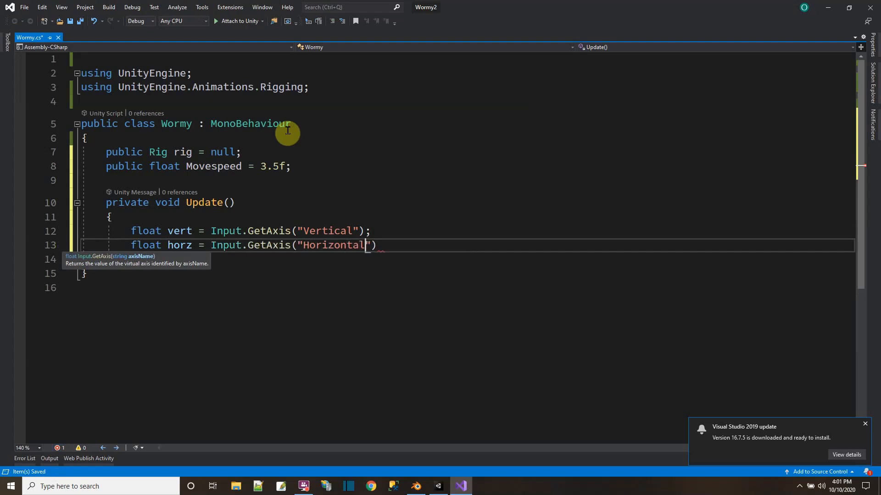
{"action": "key", "text": "Enter"}
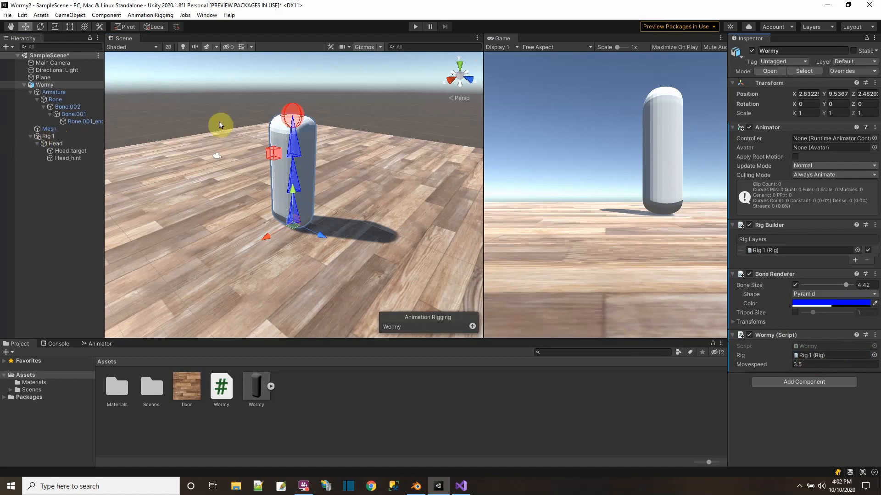
{"action": "left_click", "coordinate": [48, 136]}
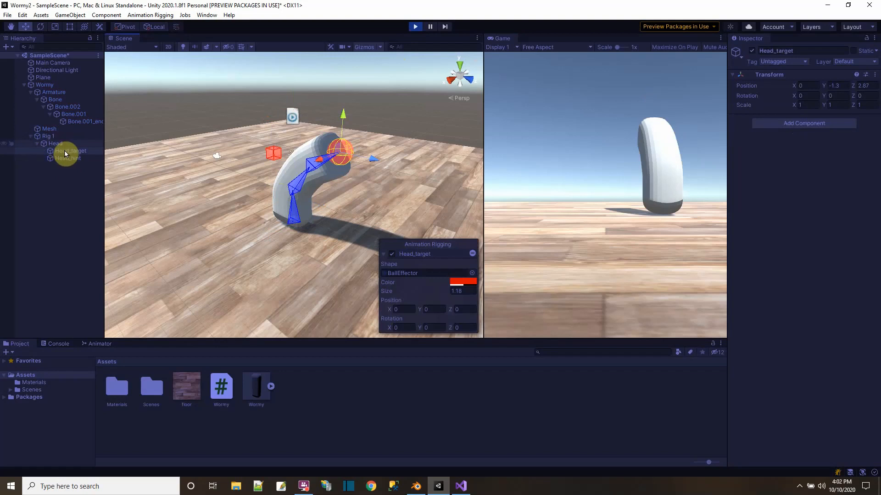
{"action": "left_click", "coordinate": [56, 144]}
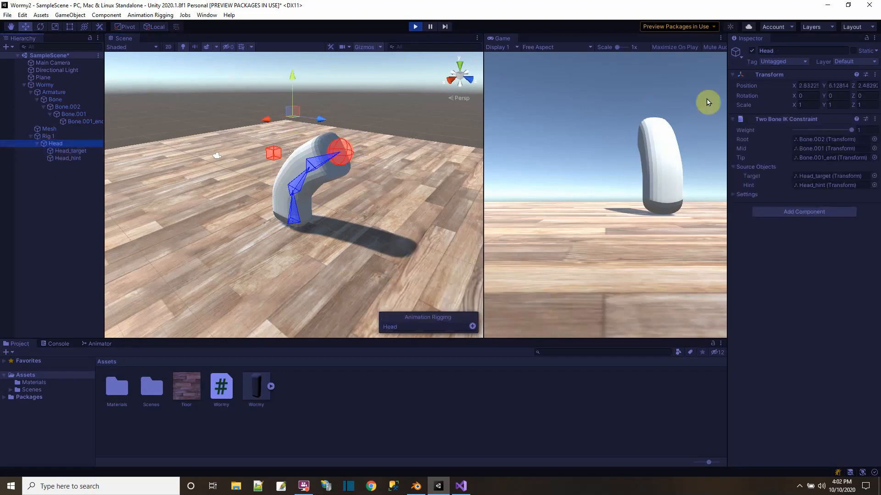
{"action": "left_click_drag", "start_coordinate": [866, 130], "coordinate": [792, 129]}
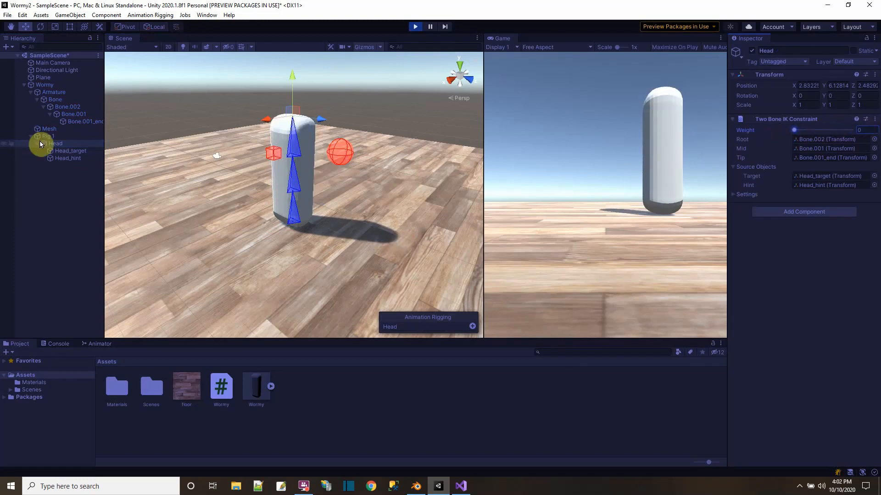
{"action": "left_click", "coordinate": [49, 136]}
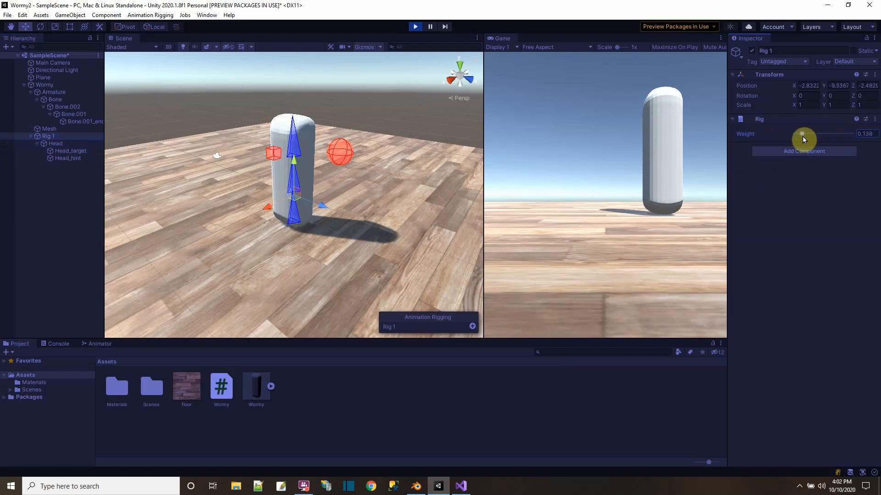
{"action": "left_click_drag", "start_coordinate": [804, 134], "coordinate": [813, 134]}
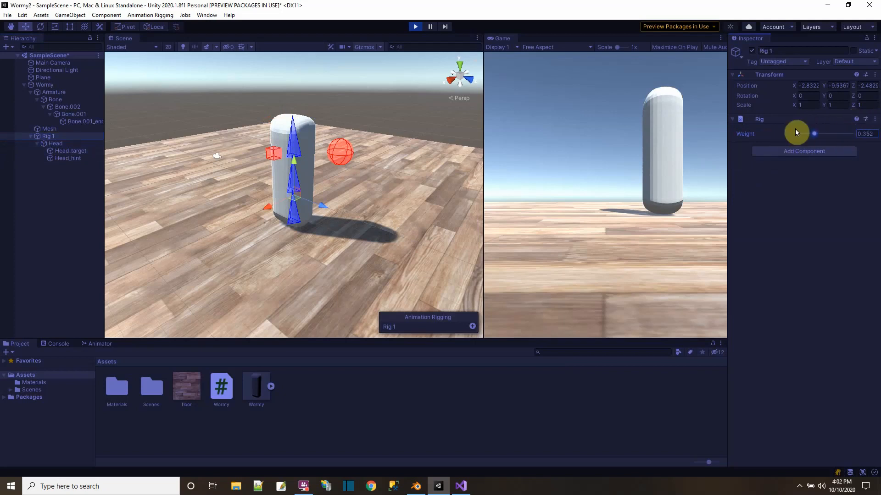
{"action": "left_click", "coordinate": [55, 143]}
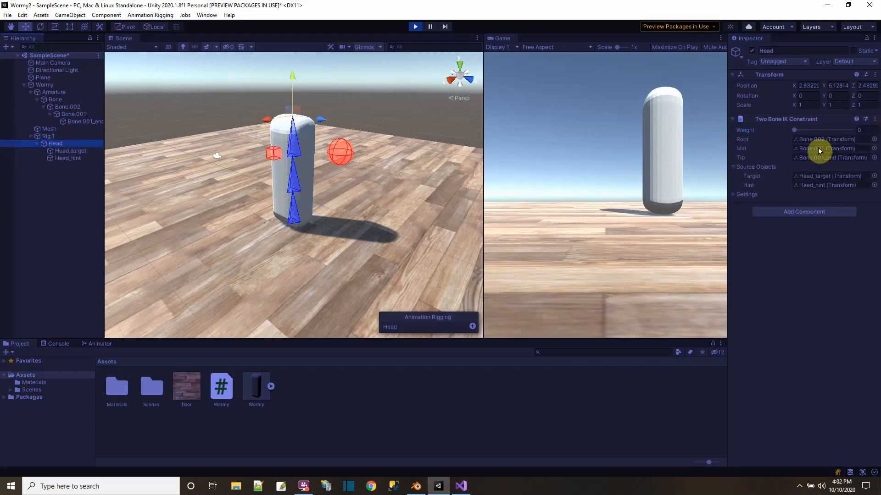
{"action": "left_click_drag", "start_coordinate": [795, 130], "coordinate": [865, 129]}
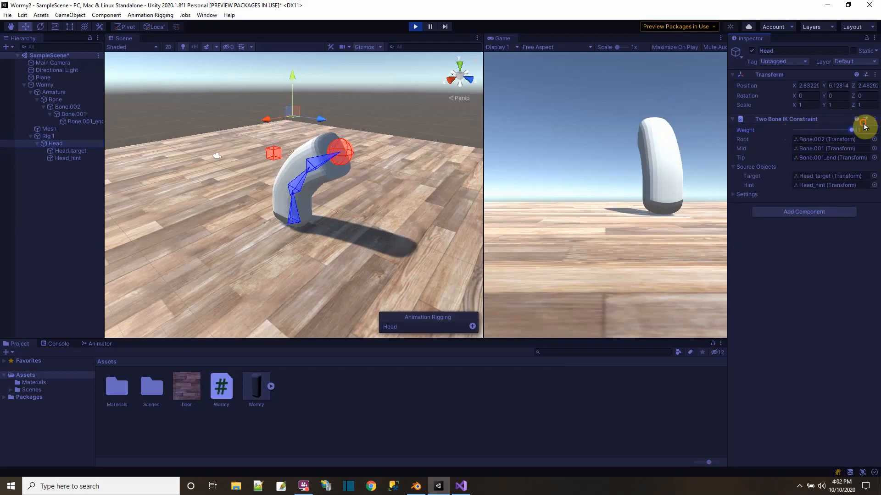
{"action": "left_click", "coordinate": [48, 136]}
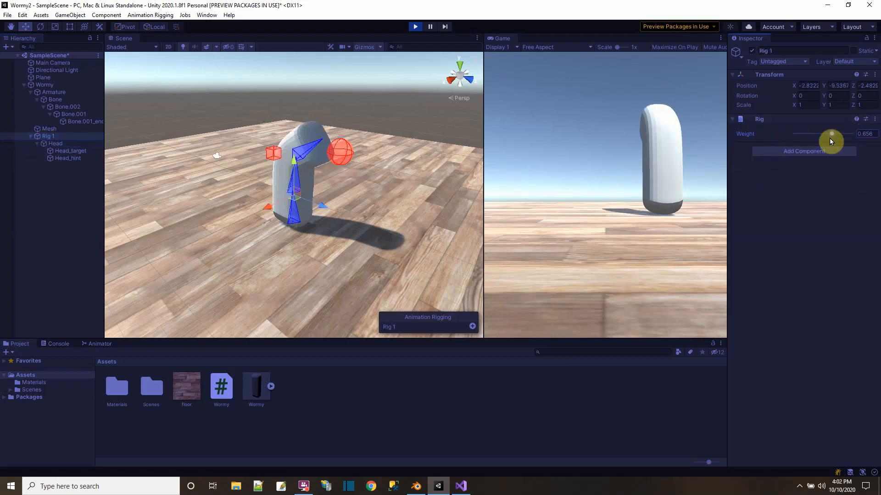
{"action": "left_click_drag", "start_coordinate": [831, 134], "coordinate": [843, 133]}
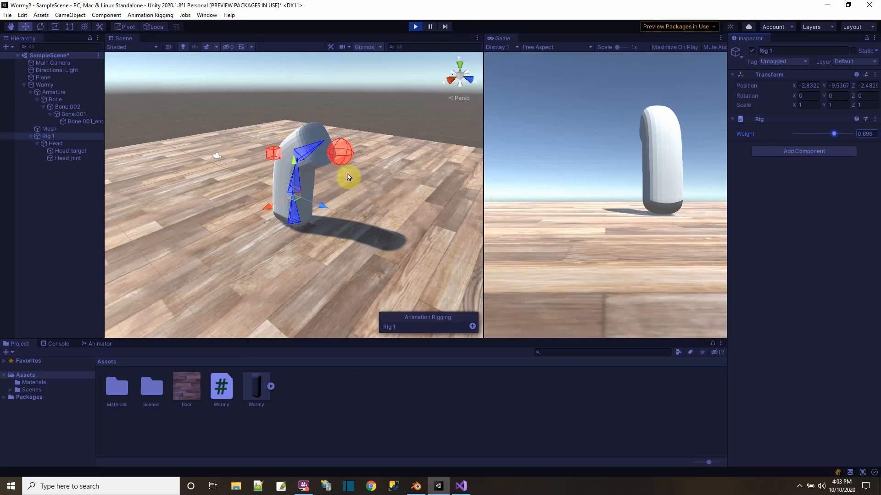
{"action": "left_click_drag", "start_coordinate": [834, 133], "coordinate": [851, 134]}
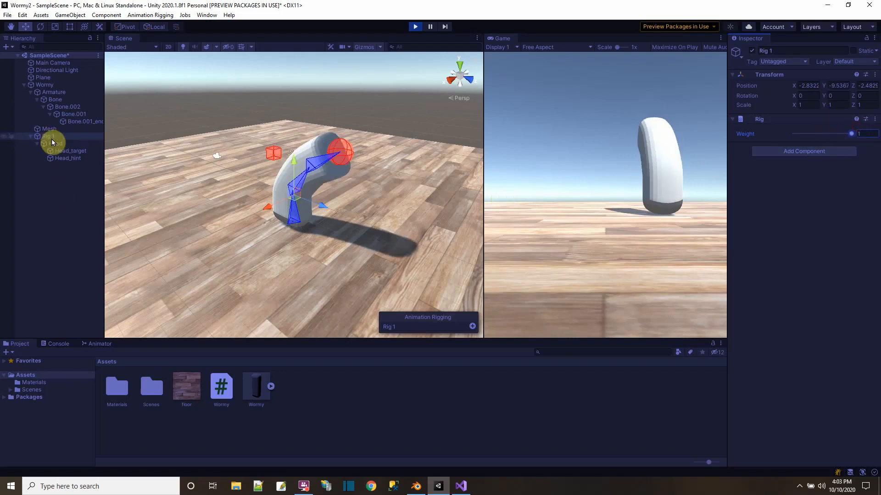
{"action": "left_click", "coordinate": [54, 143]}
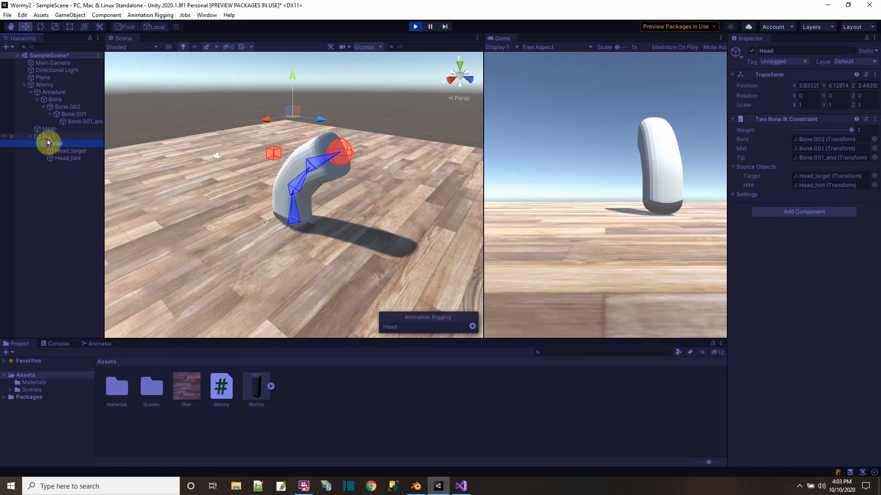
{"action": "left_click", "coordinate": [71, 151]}
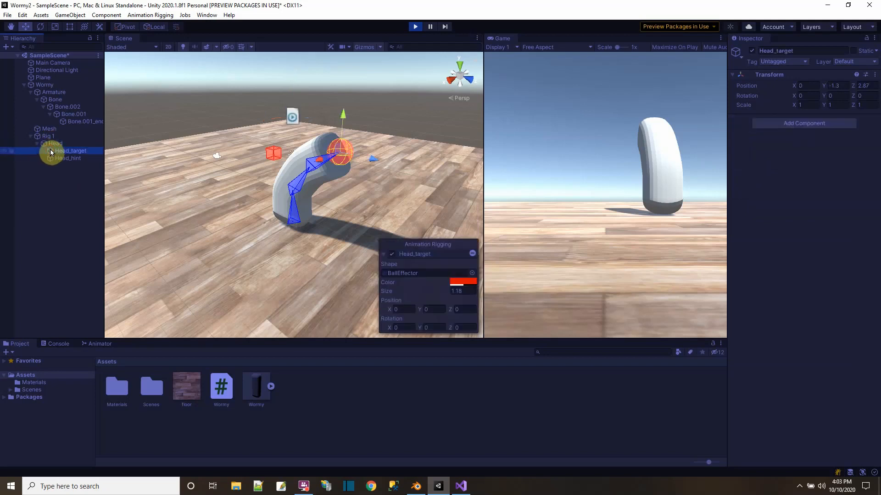
{"action": "left_click", "coordinate": [70, 150]}
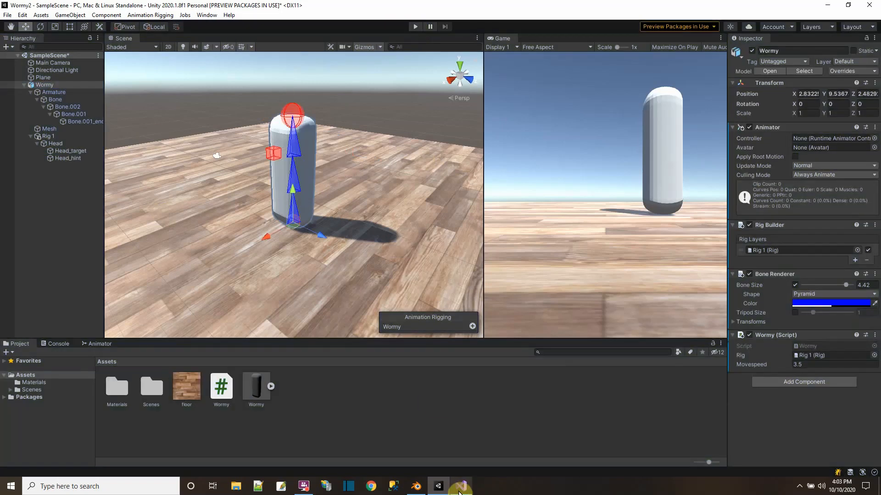
Step: Declare 'public Transform target = null;' below the rig field and check the Target slot in Unity
{"action": "left_click", "coordinate": [461, 487]}
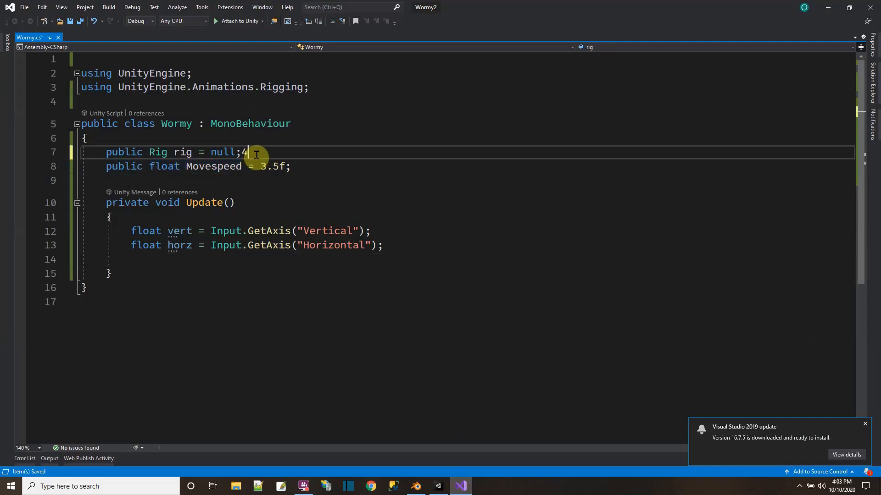
{"action": "key", "text": "Enter"}
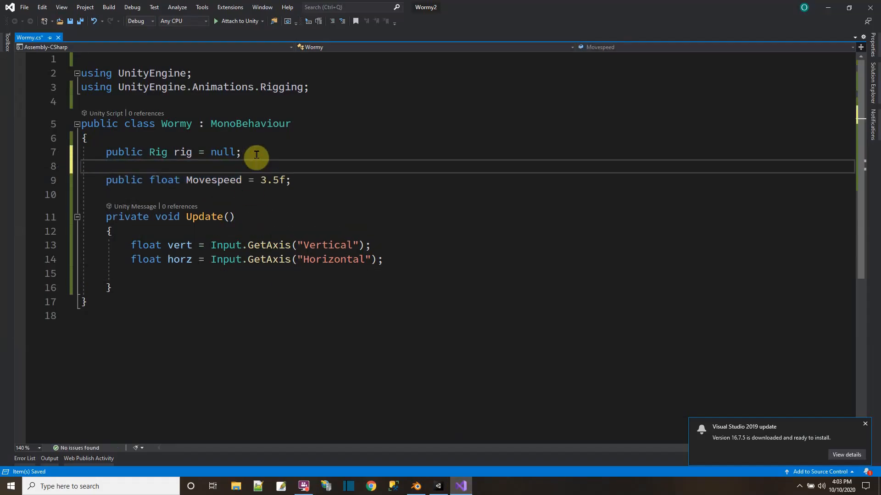
{"action": "type", "text": "public T"}
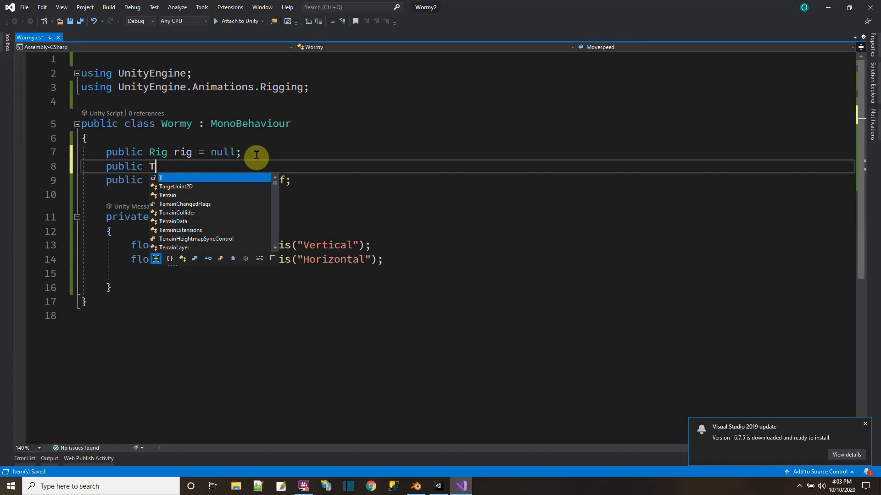
{"action": "type", "text": "ransform target"}
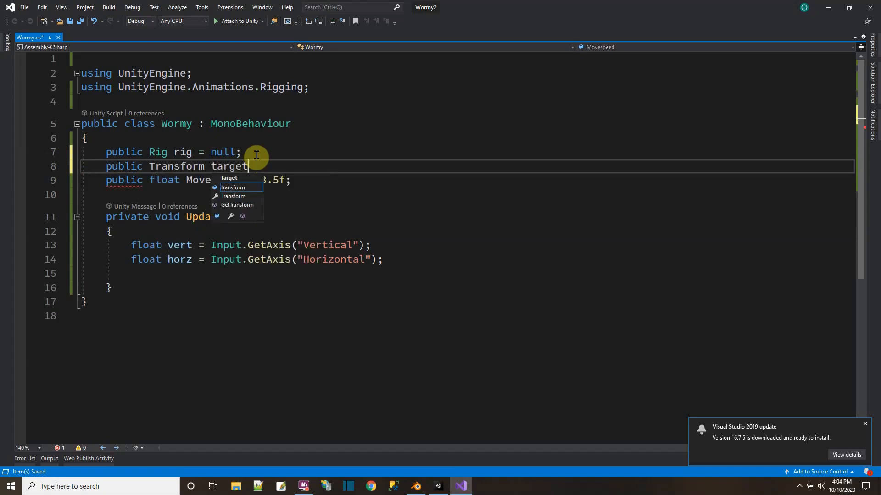
{"action": "type", "text": "="}
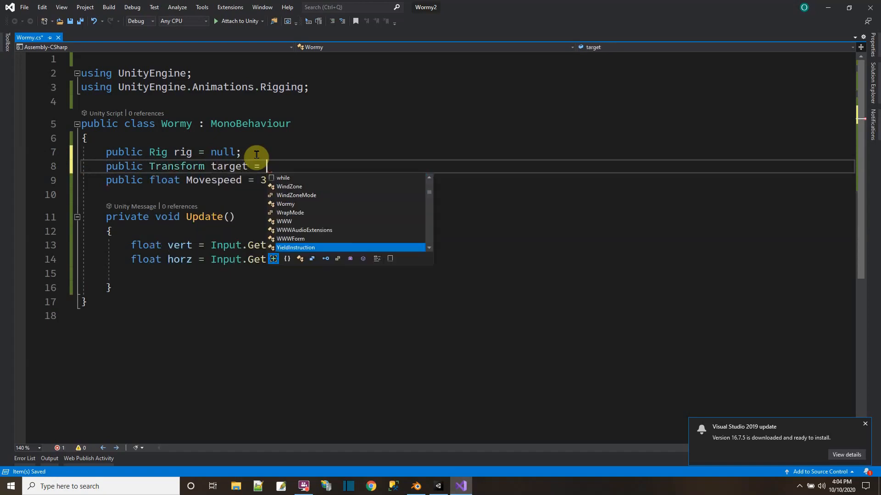
{"action": "type", "text": "null;"}
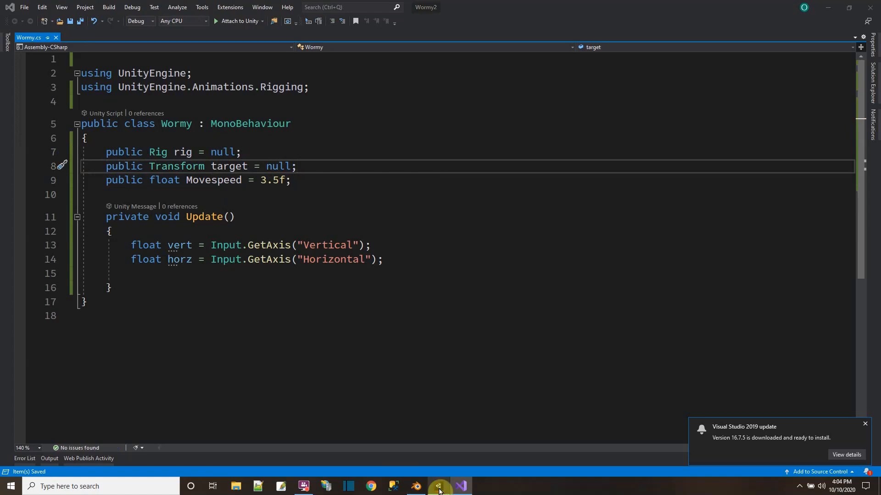
{"action": "left_click", "coordinate": [437, 486]}
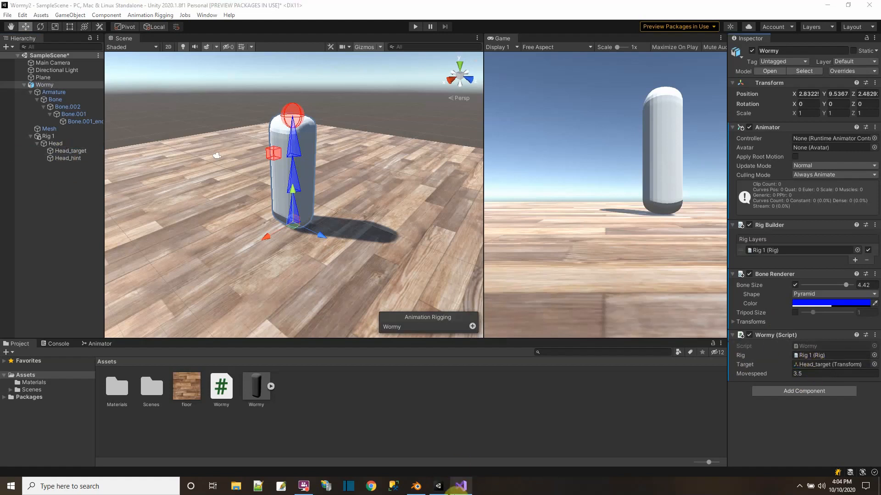
{"action": "left_click", "coordinate": [459, 486]}
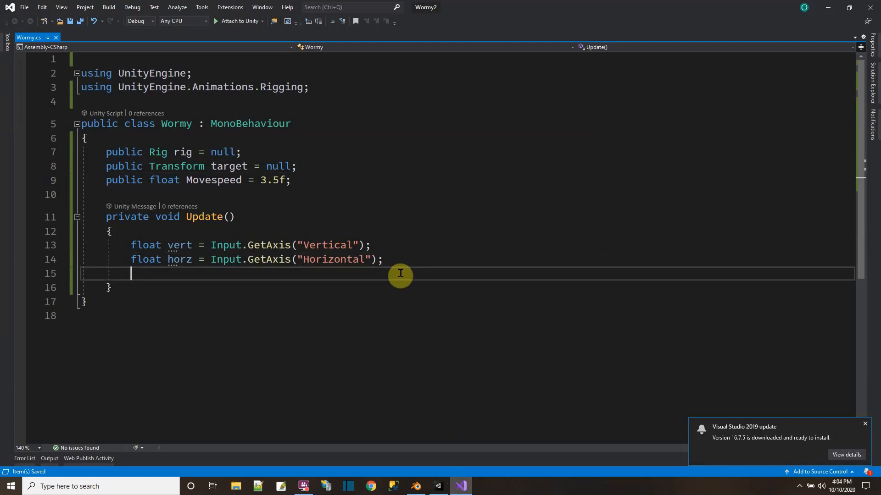
Step: Write target.Translate(Vector3.up * Movespeed * vert * Time.deltaTime); in Update
{"action": "type", "text": "ta"}
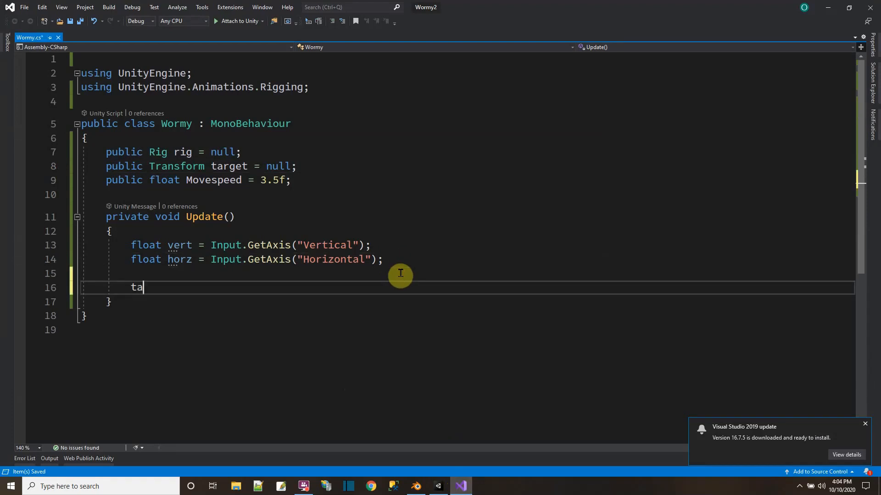
{"action": "type", "text": "rget."}
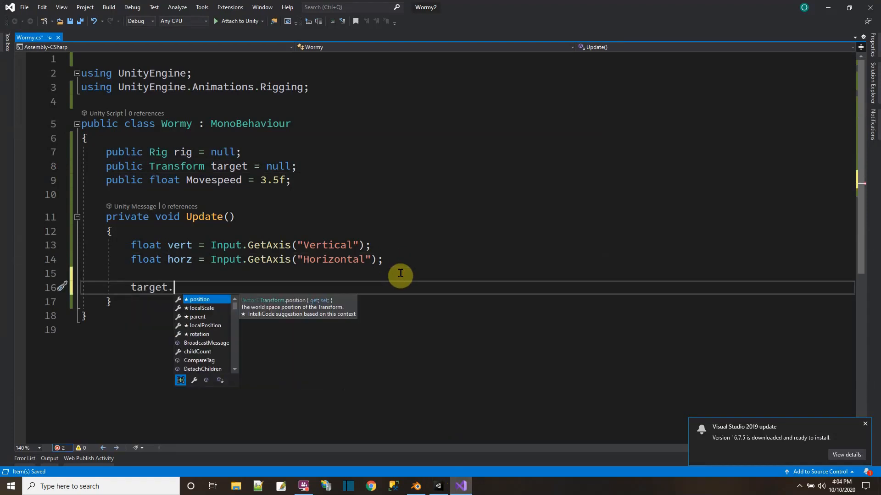
{"action": "type", "text": "Tran"}
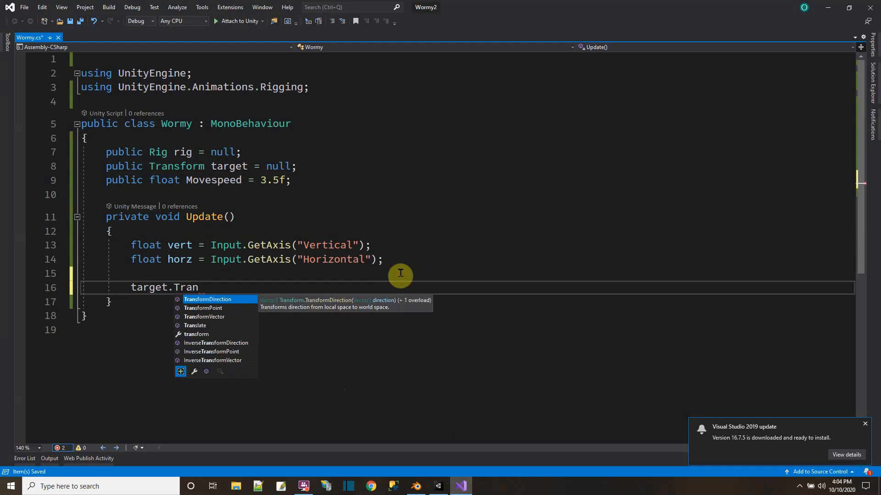
{"action": "type", "text": "slate"}
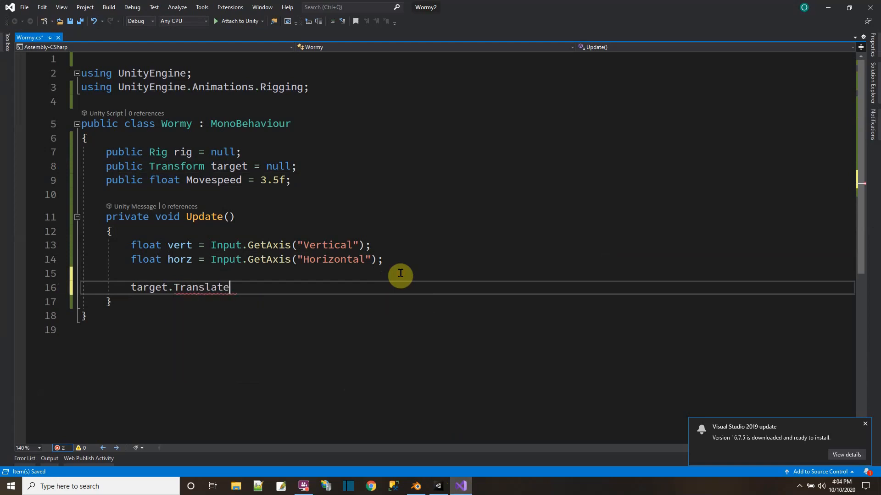
{"action": "type", "text": "()"}
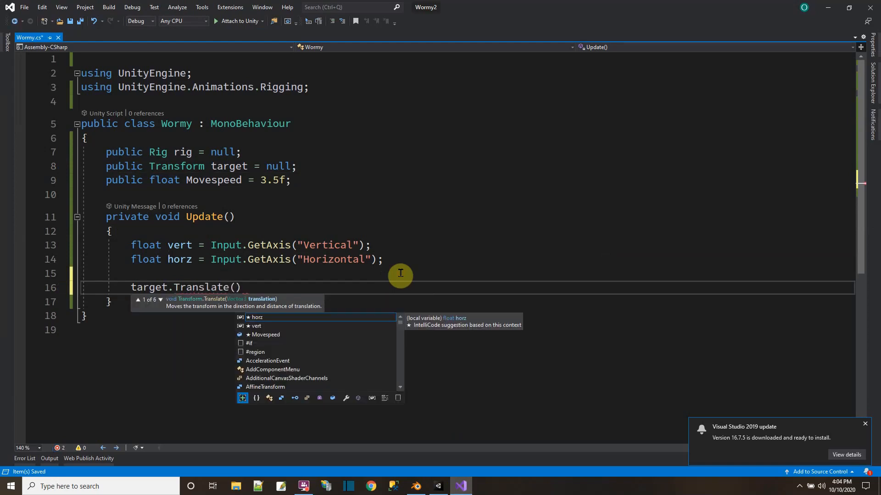
{"action": "type", "text": "Vector3.forward"}
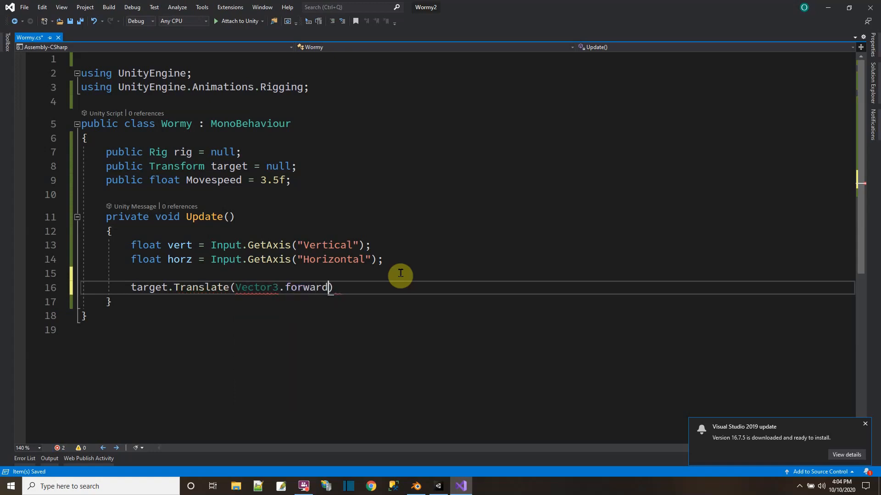
{"action": "type", "text": "* Movespeed *"}
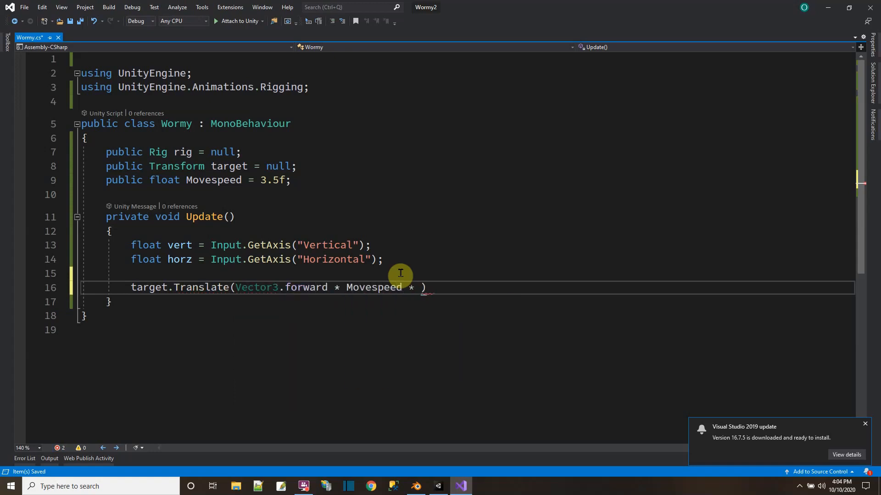
{"action": "type", "text": "vert * Time"}
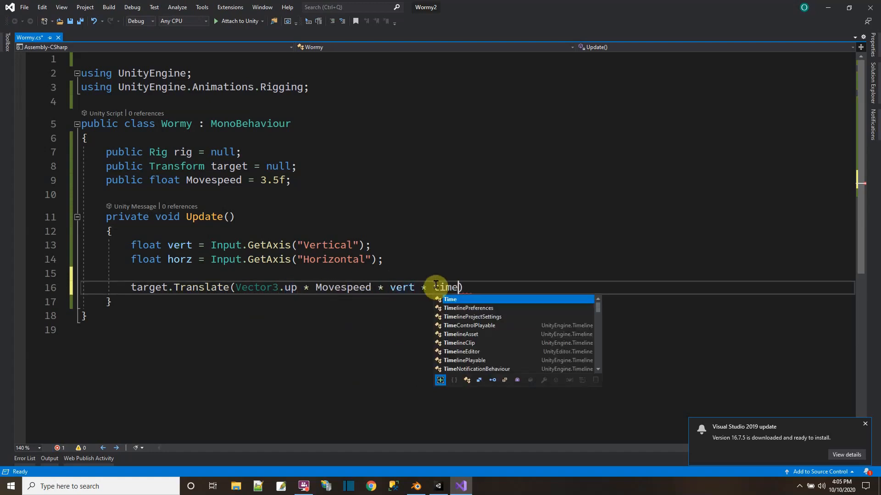
{"action": "type", "text": ".ce"}
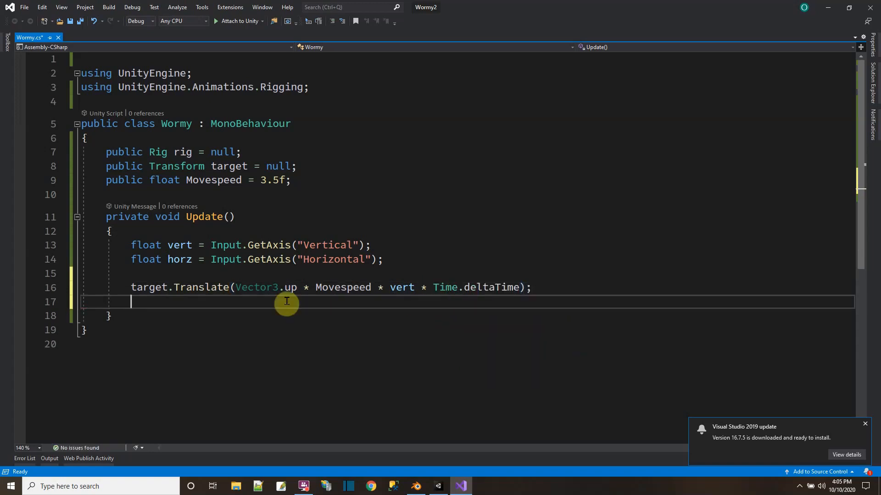
Step: Add target.Translate(Vector3.right * Movespeed * horz * Time.deltaTime); and save the script
{"action": "type", "text": "tar"}
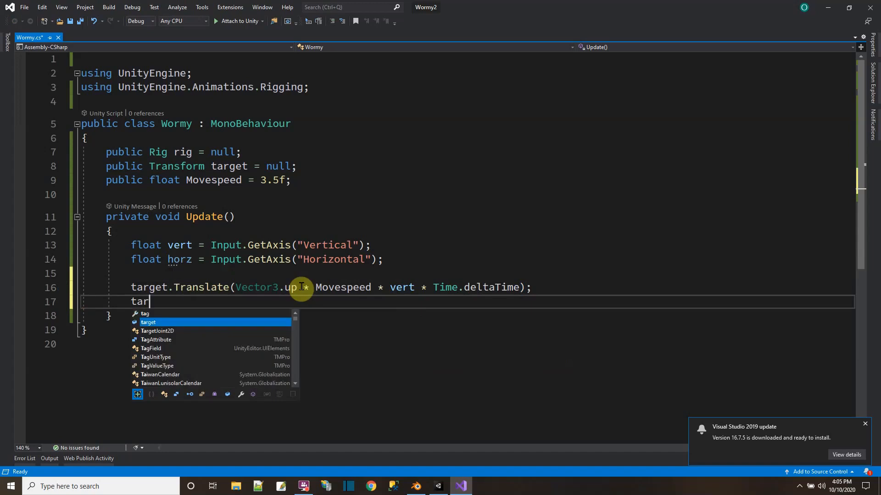
{"action": "type", "text": "get.Translate(Vector3.right"}
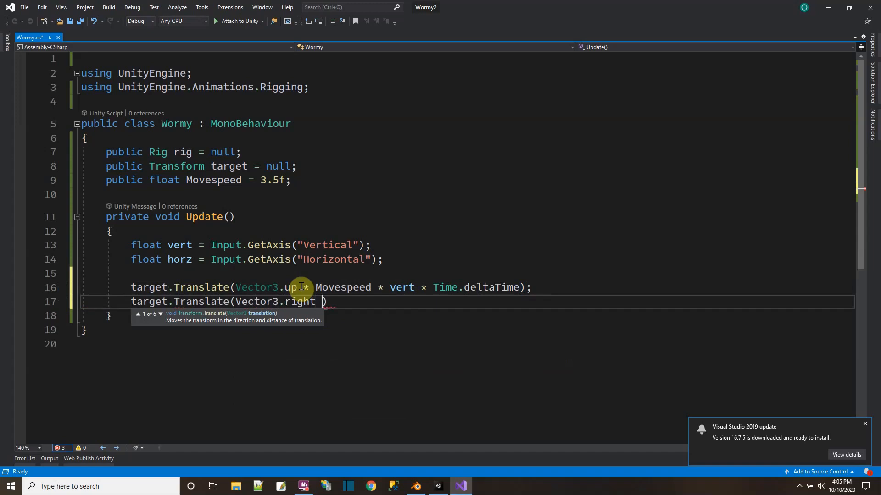
{"action": "type", "text": "movepseed"}
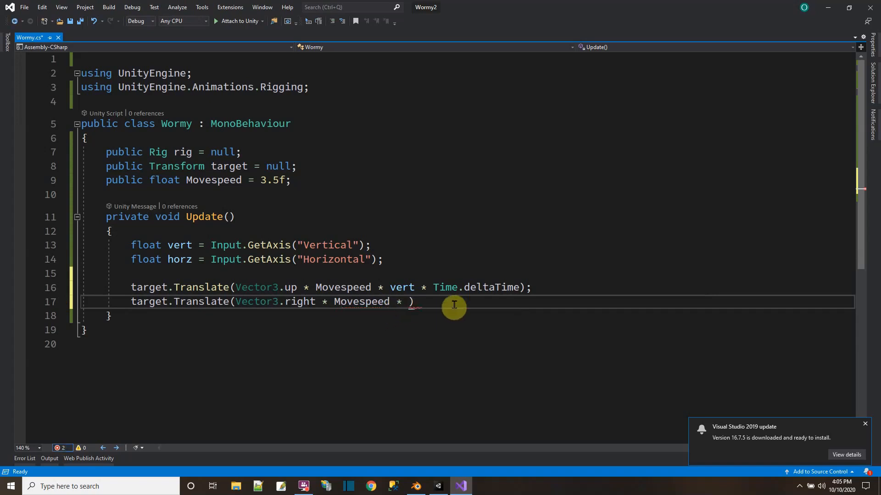
{"action": "type", "text": "horz * time.deltaTime"}
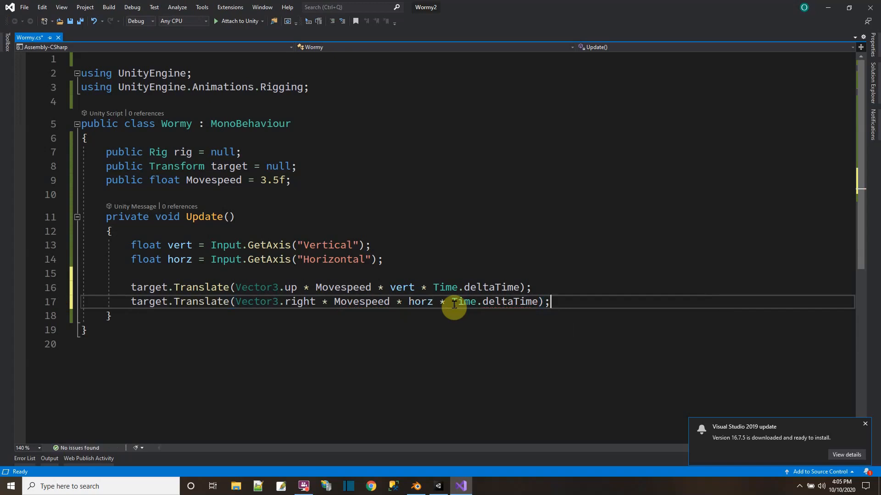
{"action": "mouse_move", "coordinate": [147, 103]}
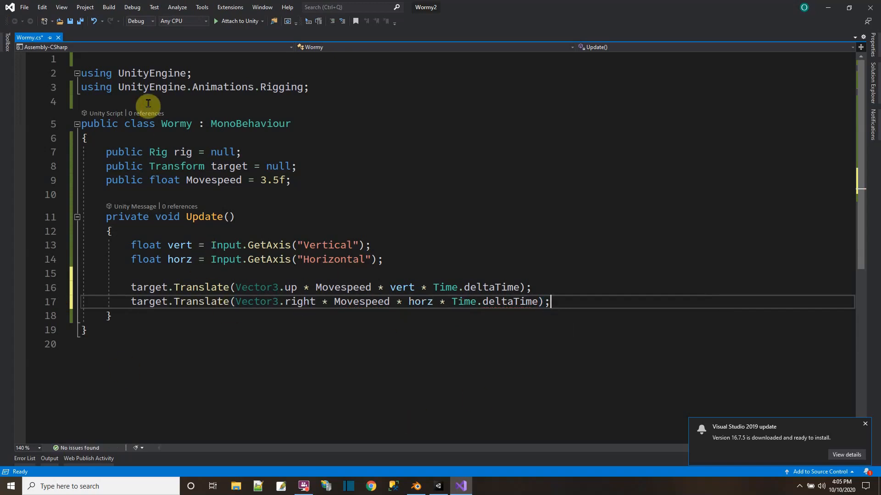
{"action": "key", "text": "ctrl+s"}
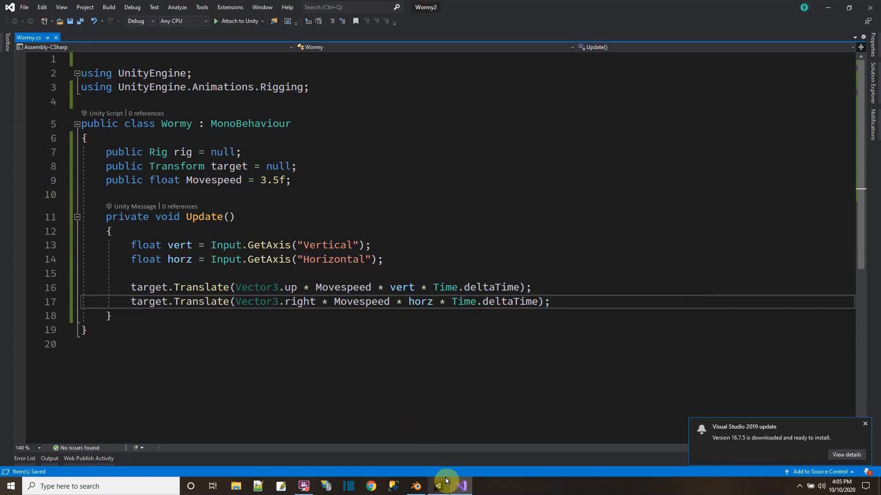
{"action": "mouse_move", "coordinate": [438, 486]}
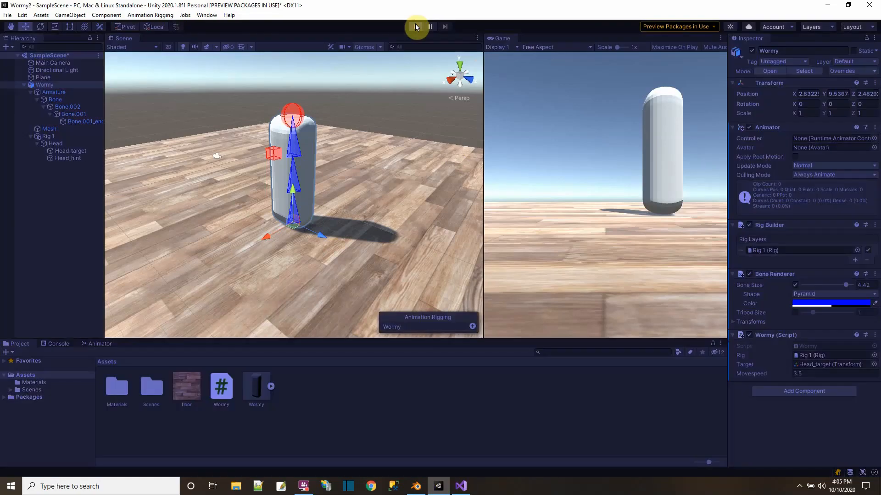
Step: Play the scene, steer Head_target with the keys so the worm bends toward it, then stop playing
{"action": "left_click", "coordinate": [415, 27]}
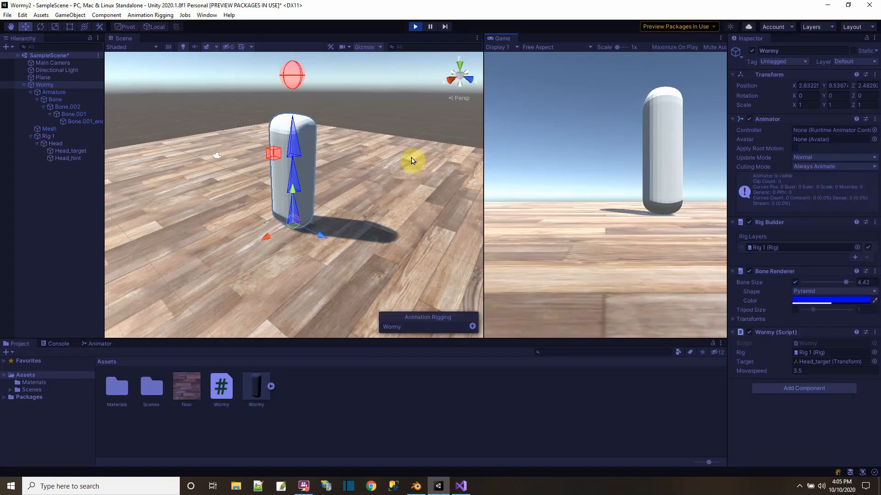
{"action": "left_click_drag", "start_coordinate": [292, 74], "coordinate": [325, 128]}
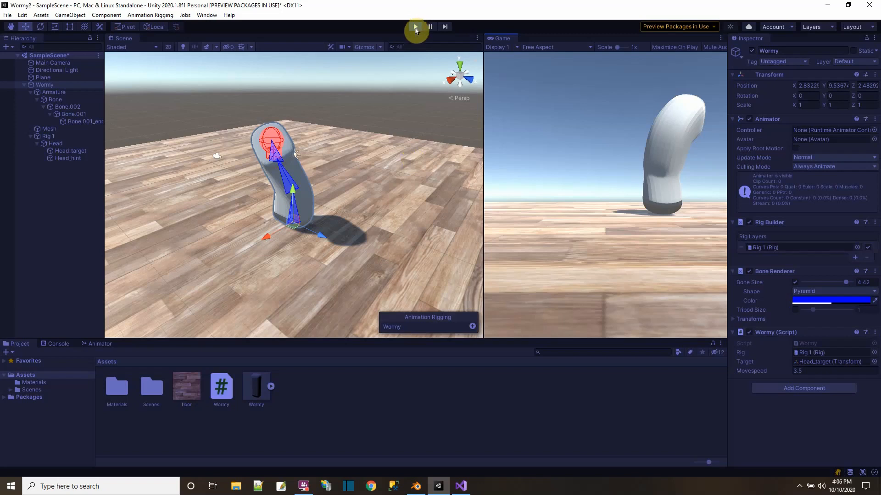
{"action": "left_click", "coordinate": [415, 26]}
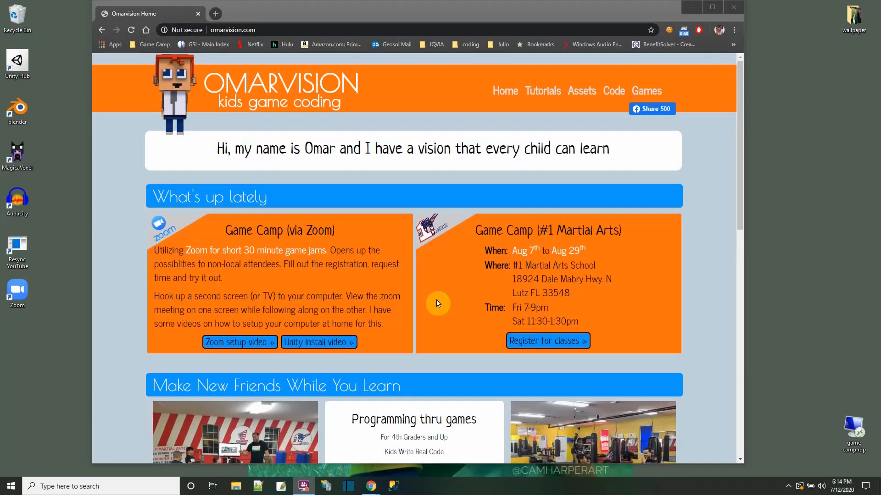
Step: Navigate through Tutorials to the Games page of camper-made games
{"action": "left_click", "coordinate": [542, 91]}
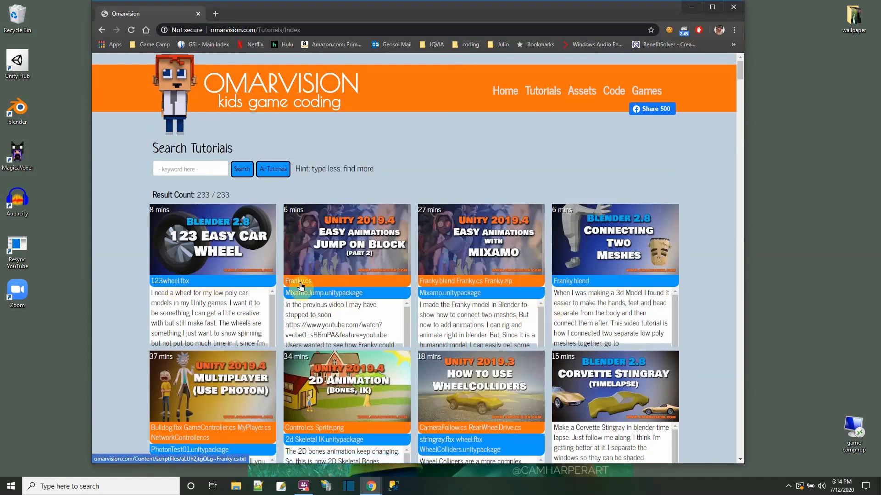
{"action": "left_click", "coordinate": [645, 90]}
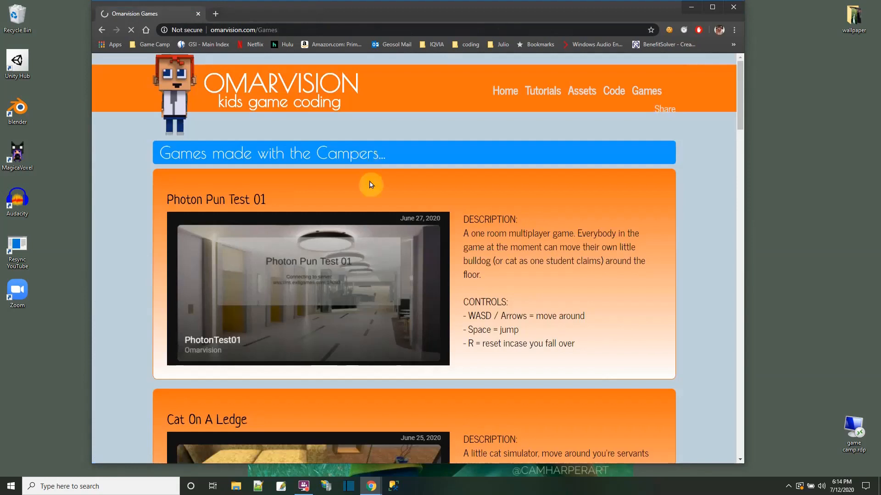